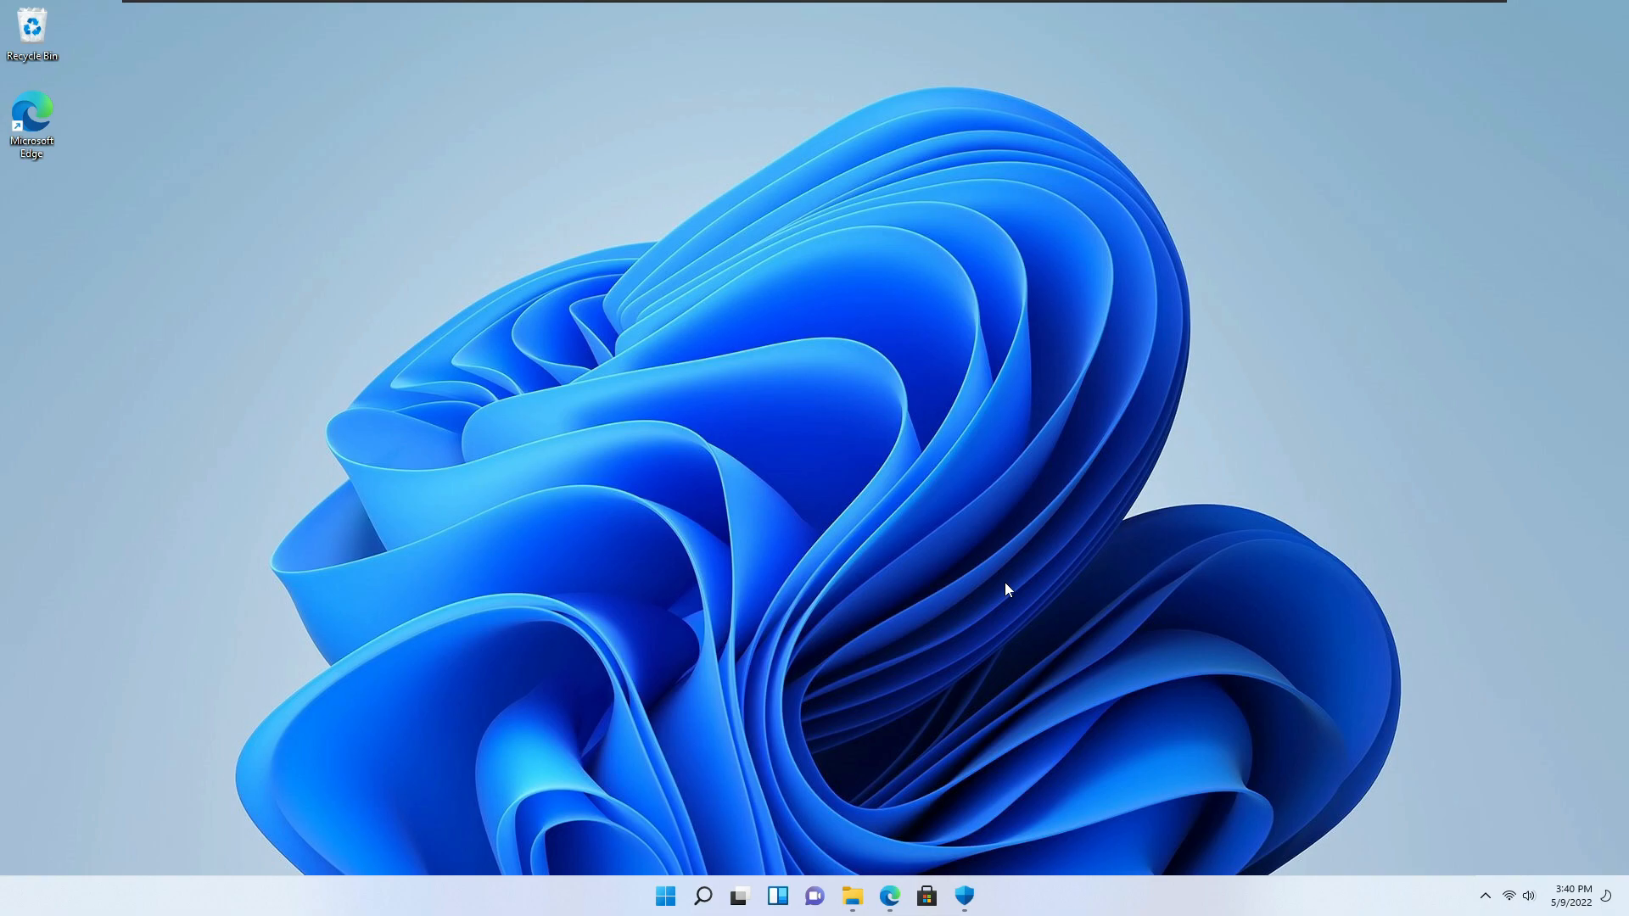
mouse_move(979, 799)
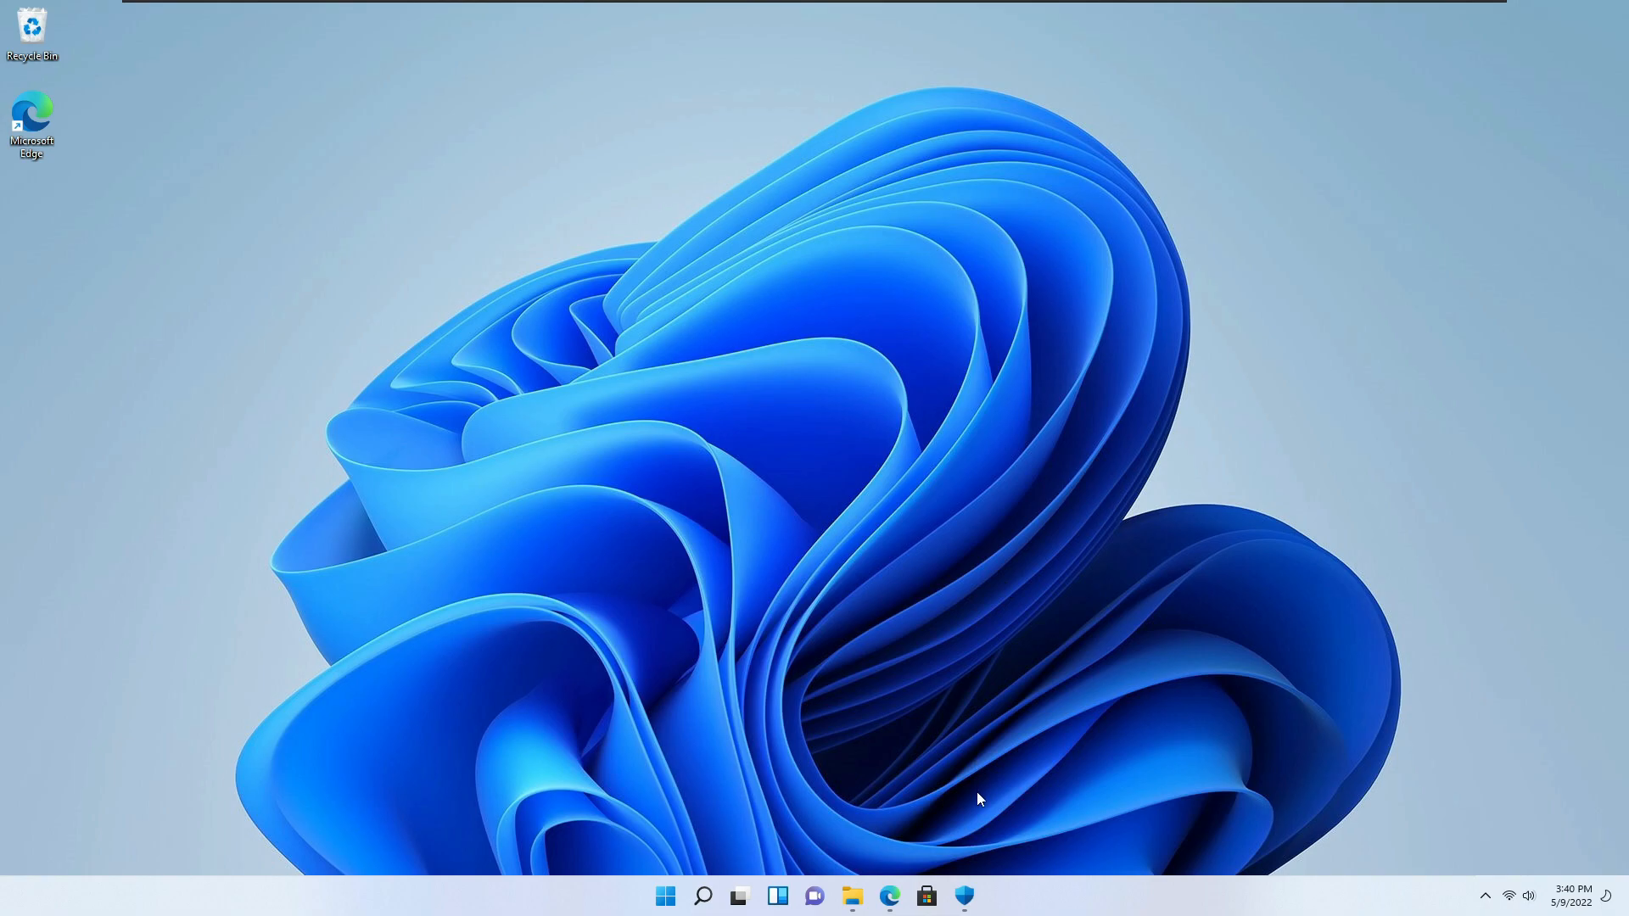
- Check the current virus and threat protection status in Windows Security, then close it
left_click(964, 896)
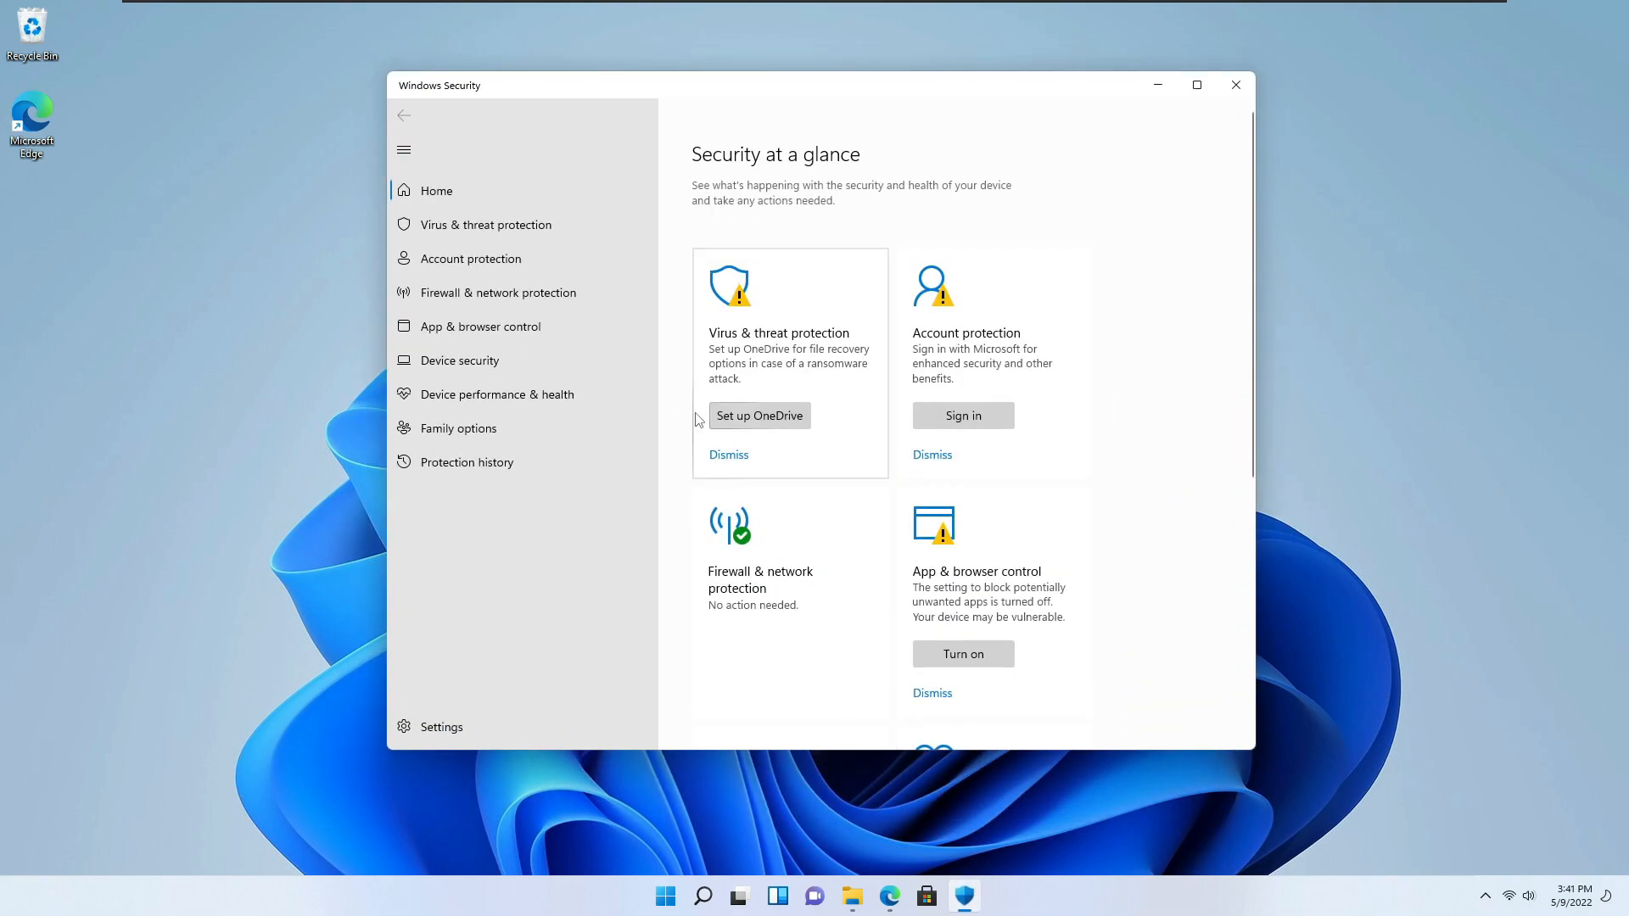
left_click(485, 224)
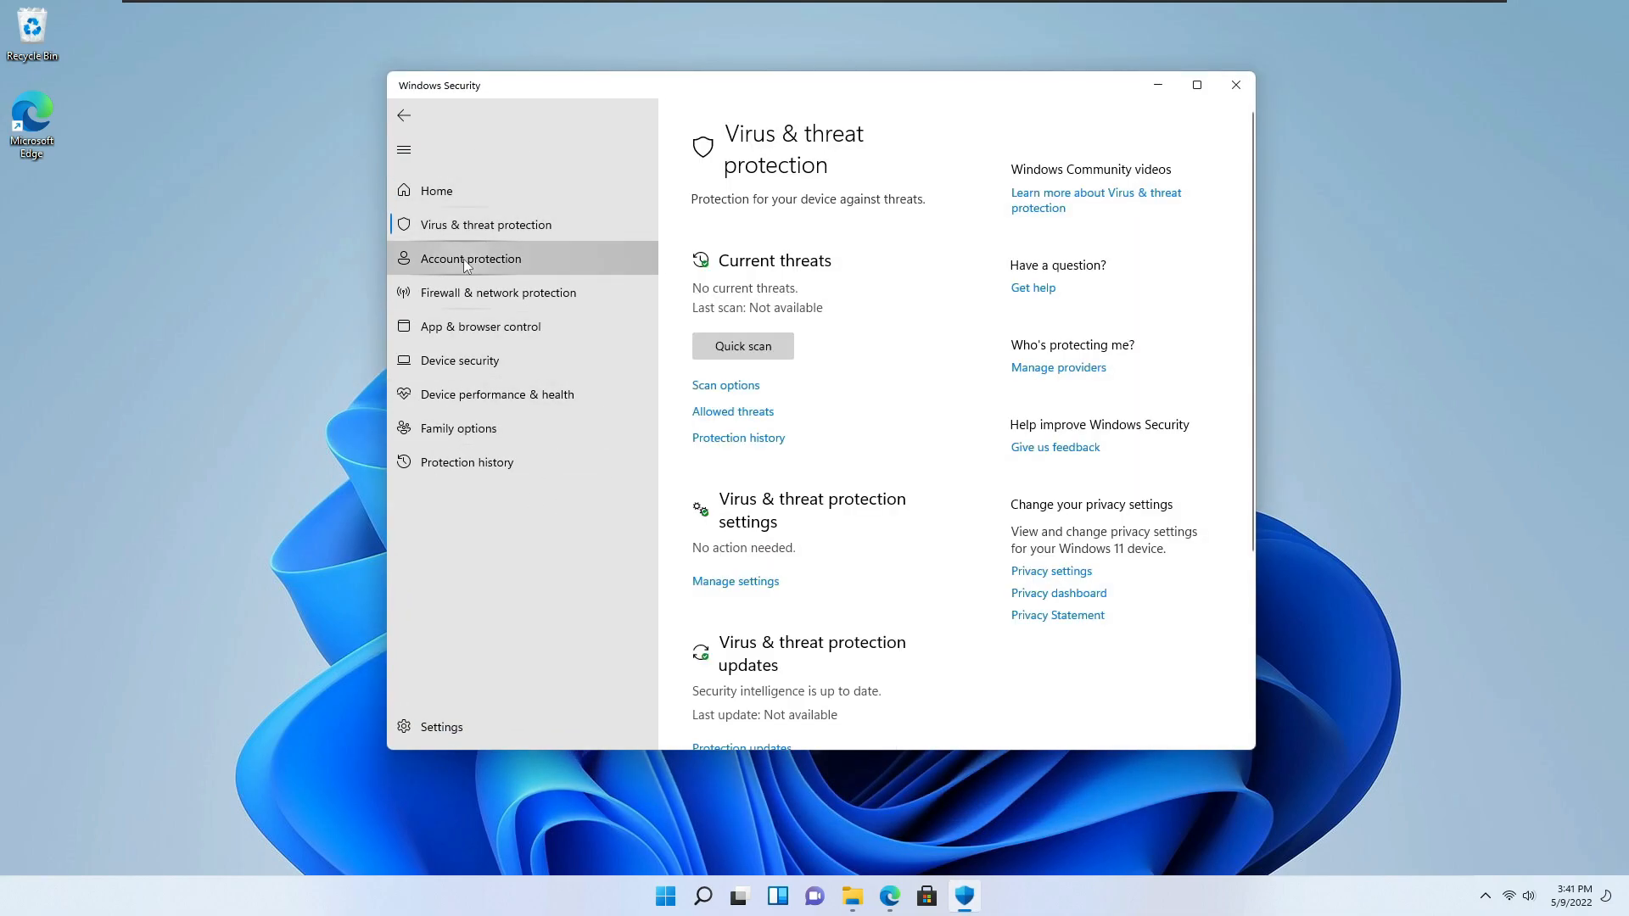
left_click(1236, 85)
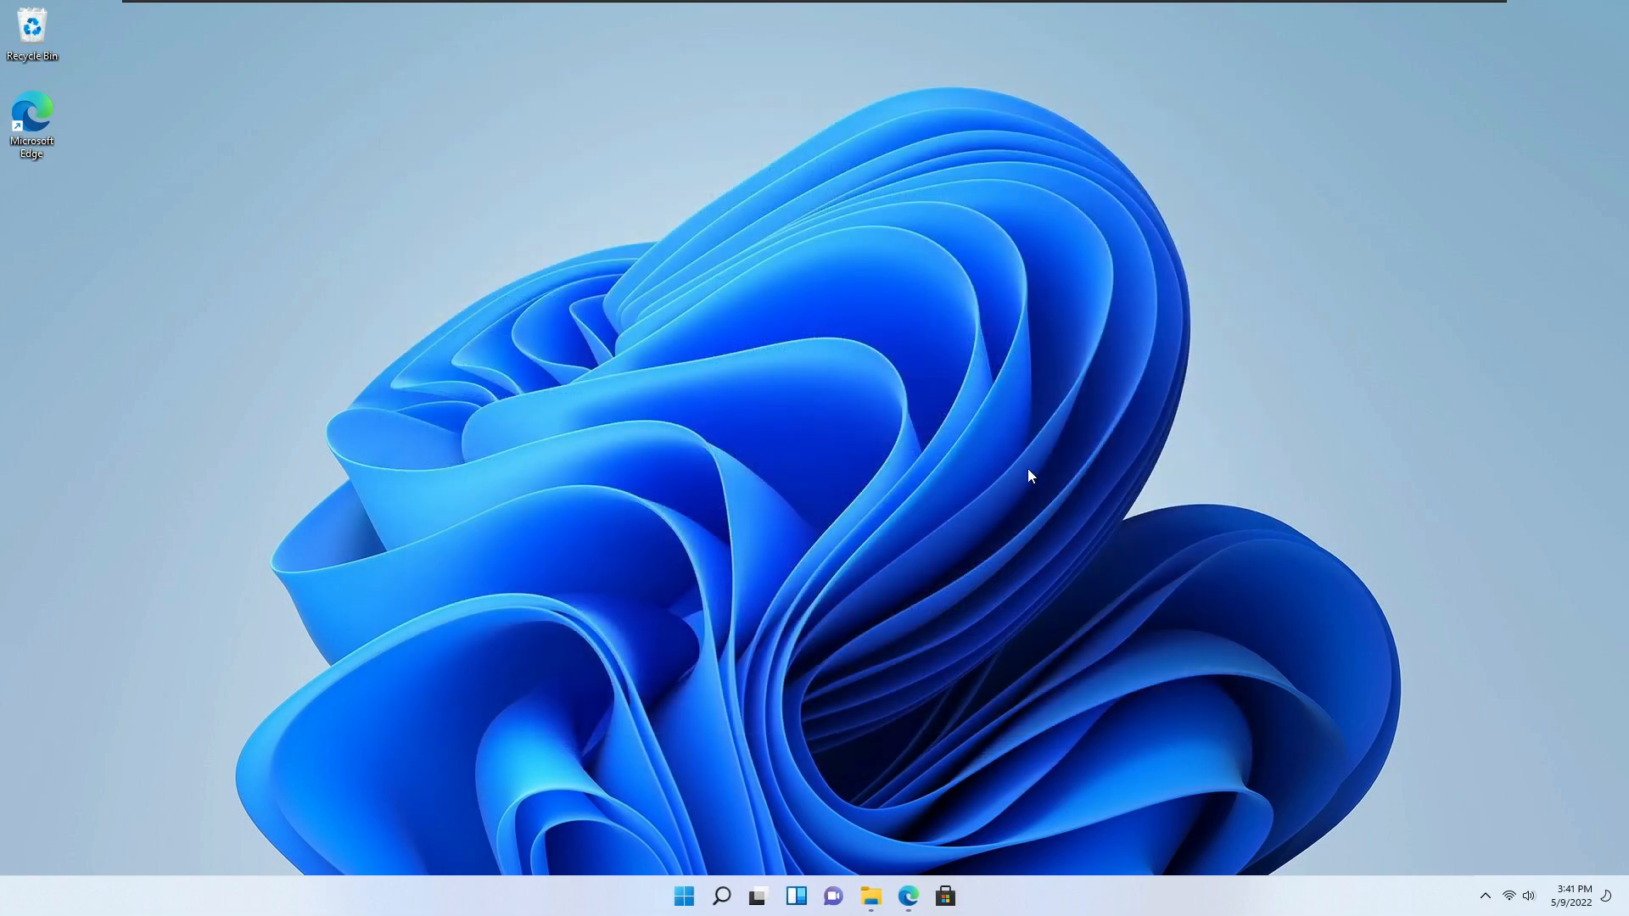
mouse_move(947, 801)
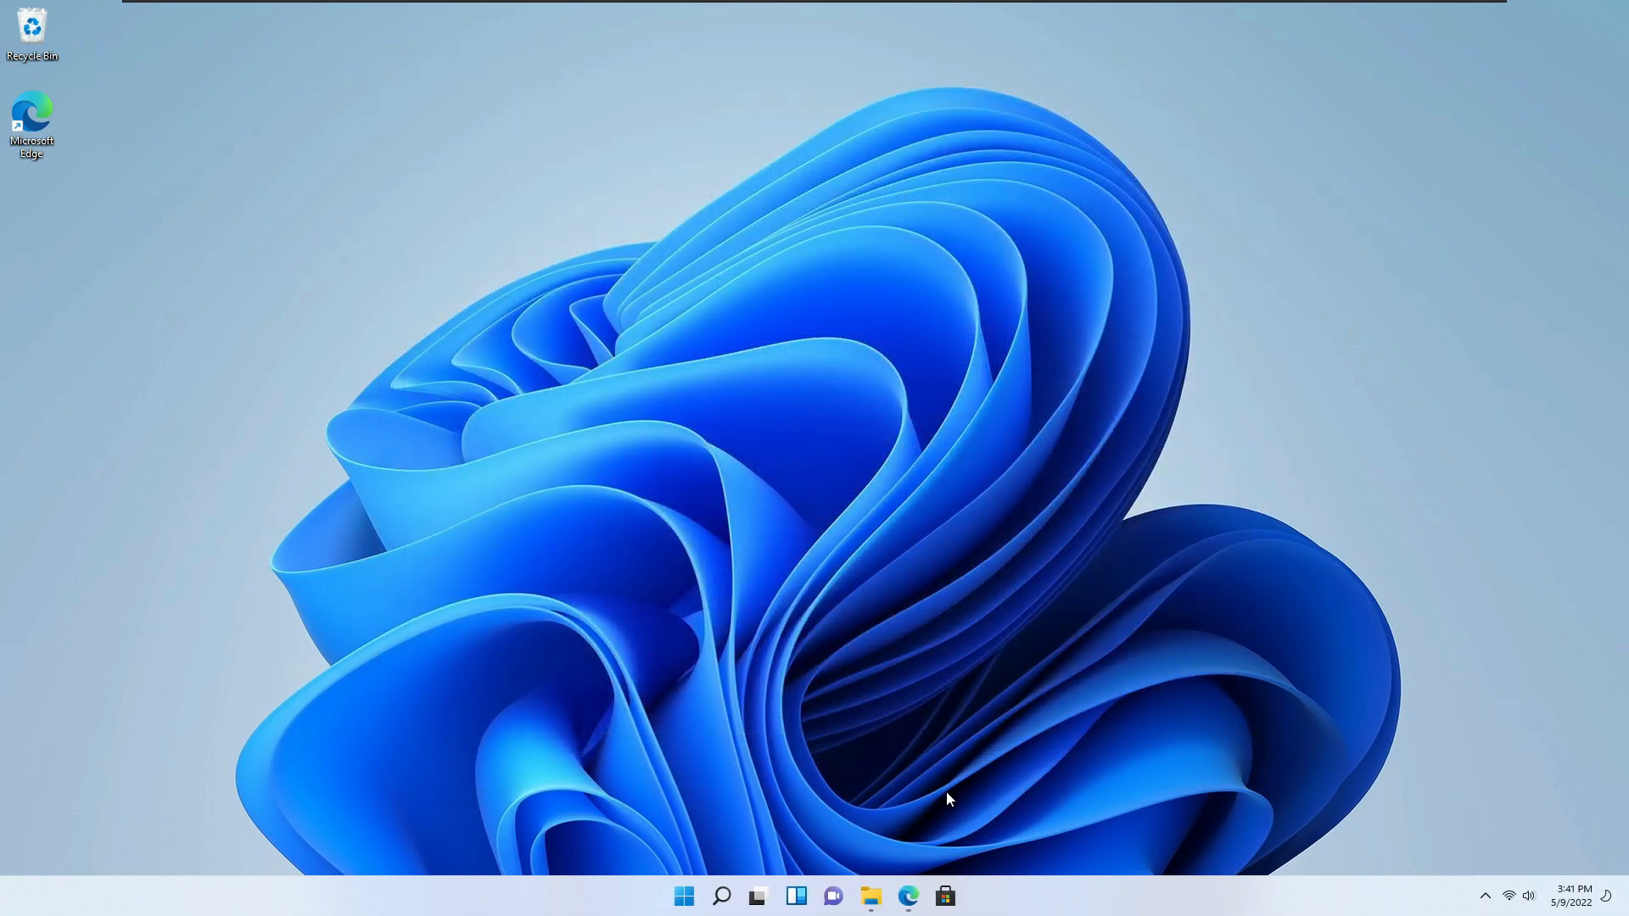
- Show the Sordum Defender Control v2.1 page with its Download button and archive password
left_click(906, 896)
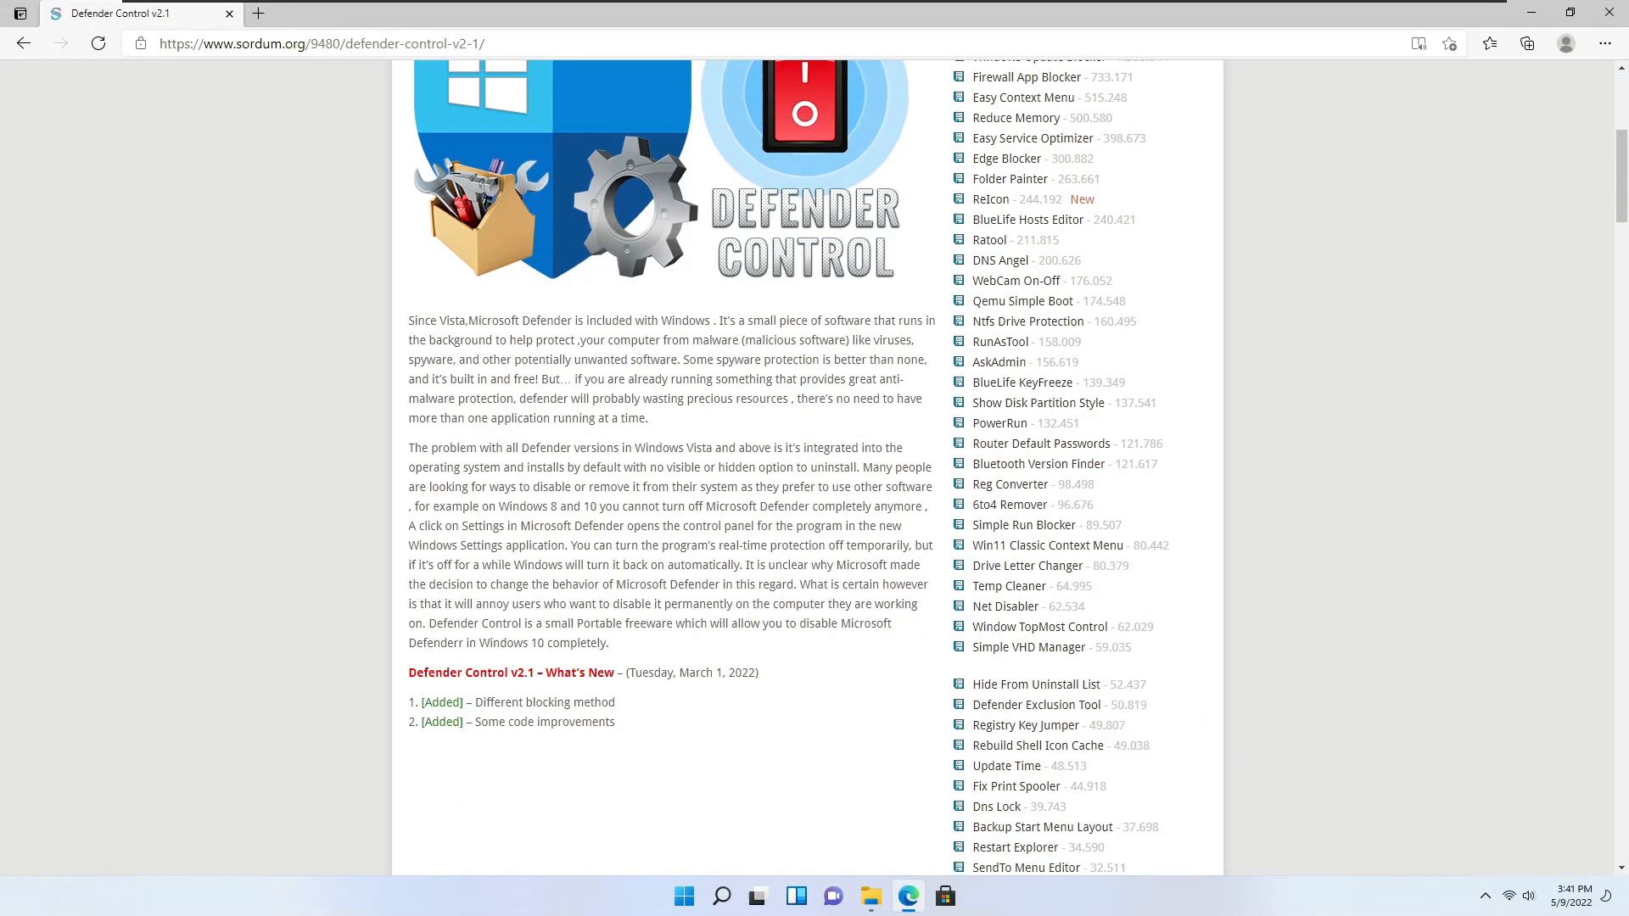
scroll("down", 3)
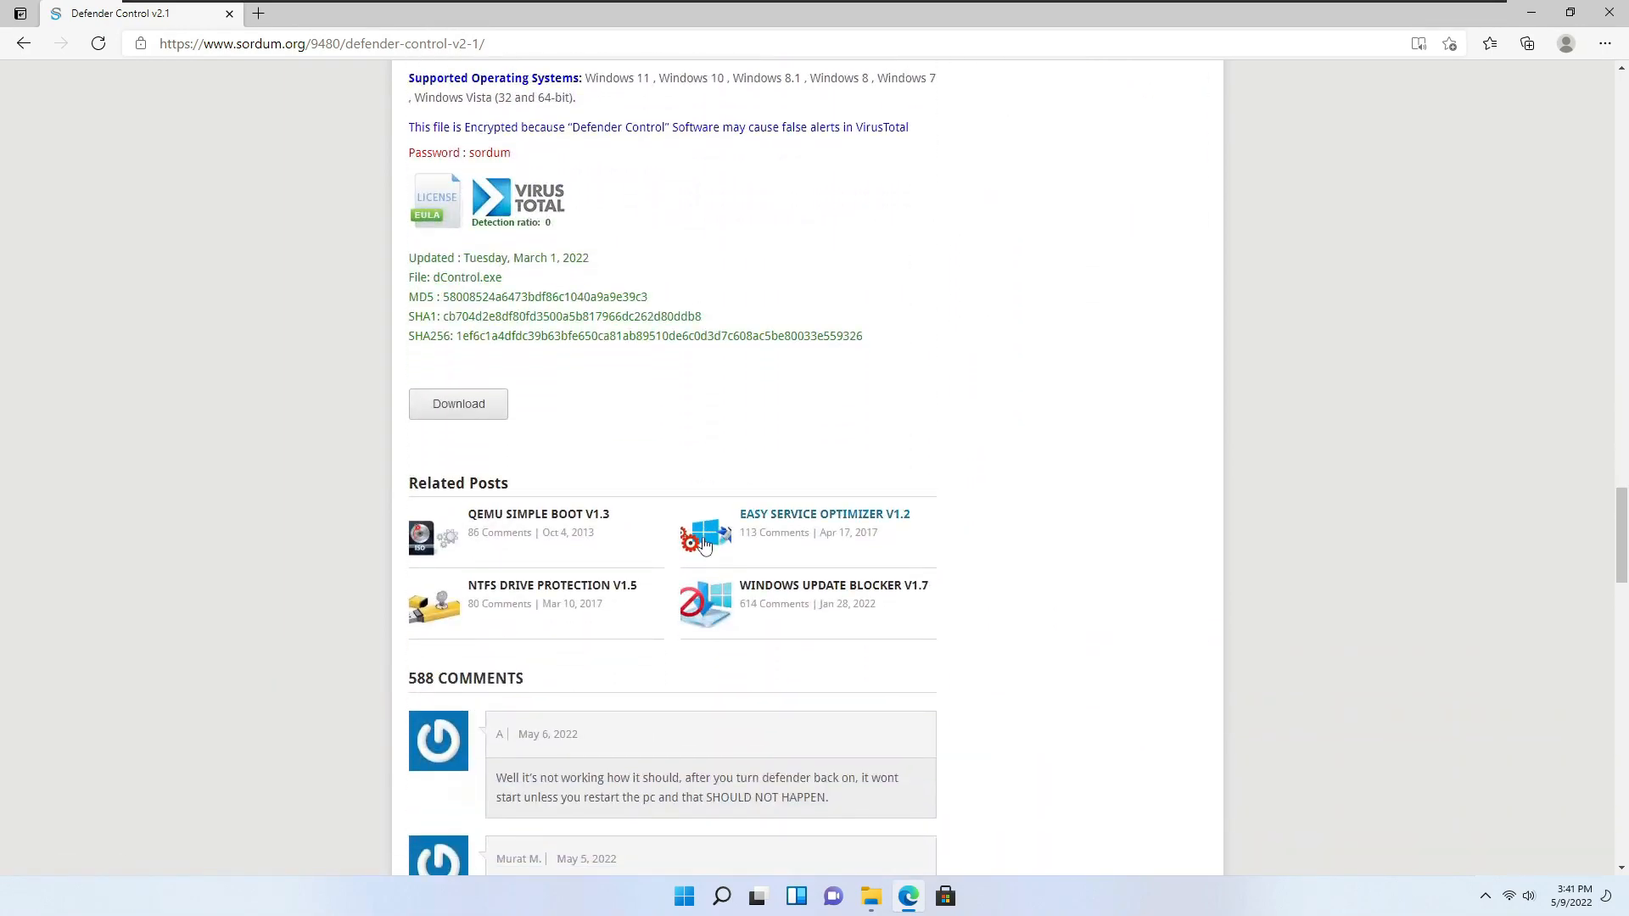
scroll("up", 3)
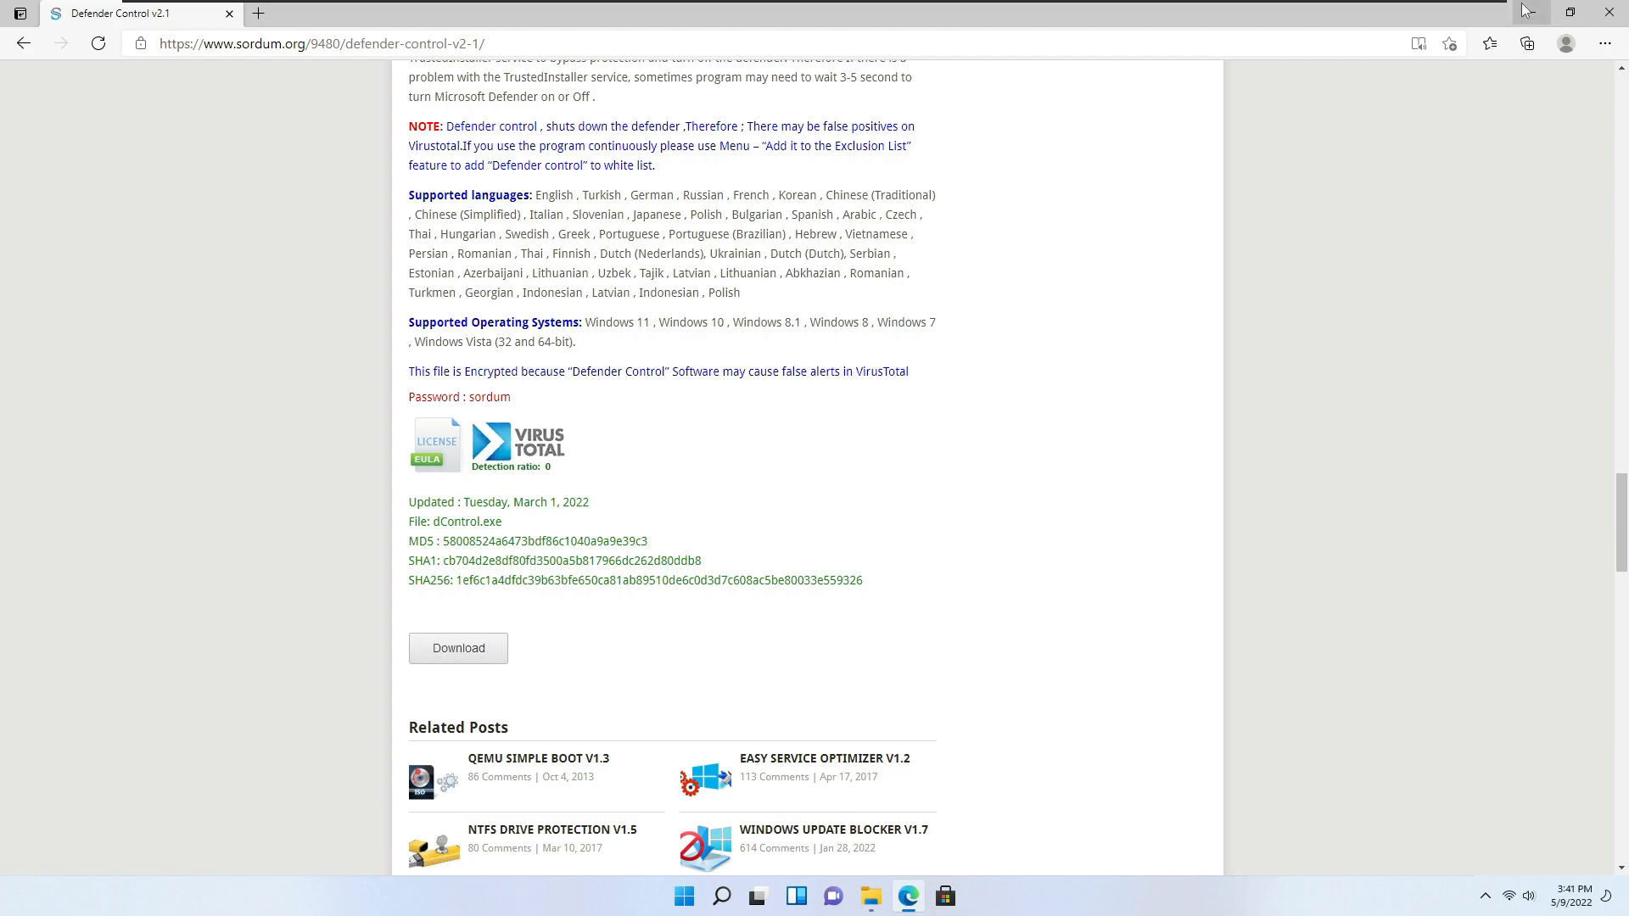
- Extract dControl.zip in Downloads and go into the extracted dControl folder
left_click(867, 896)
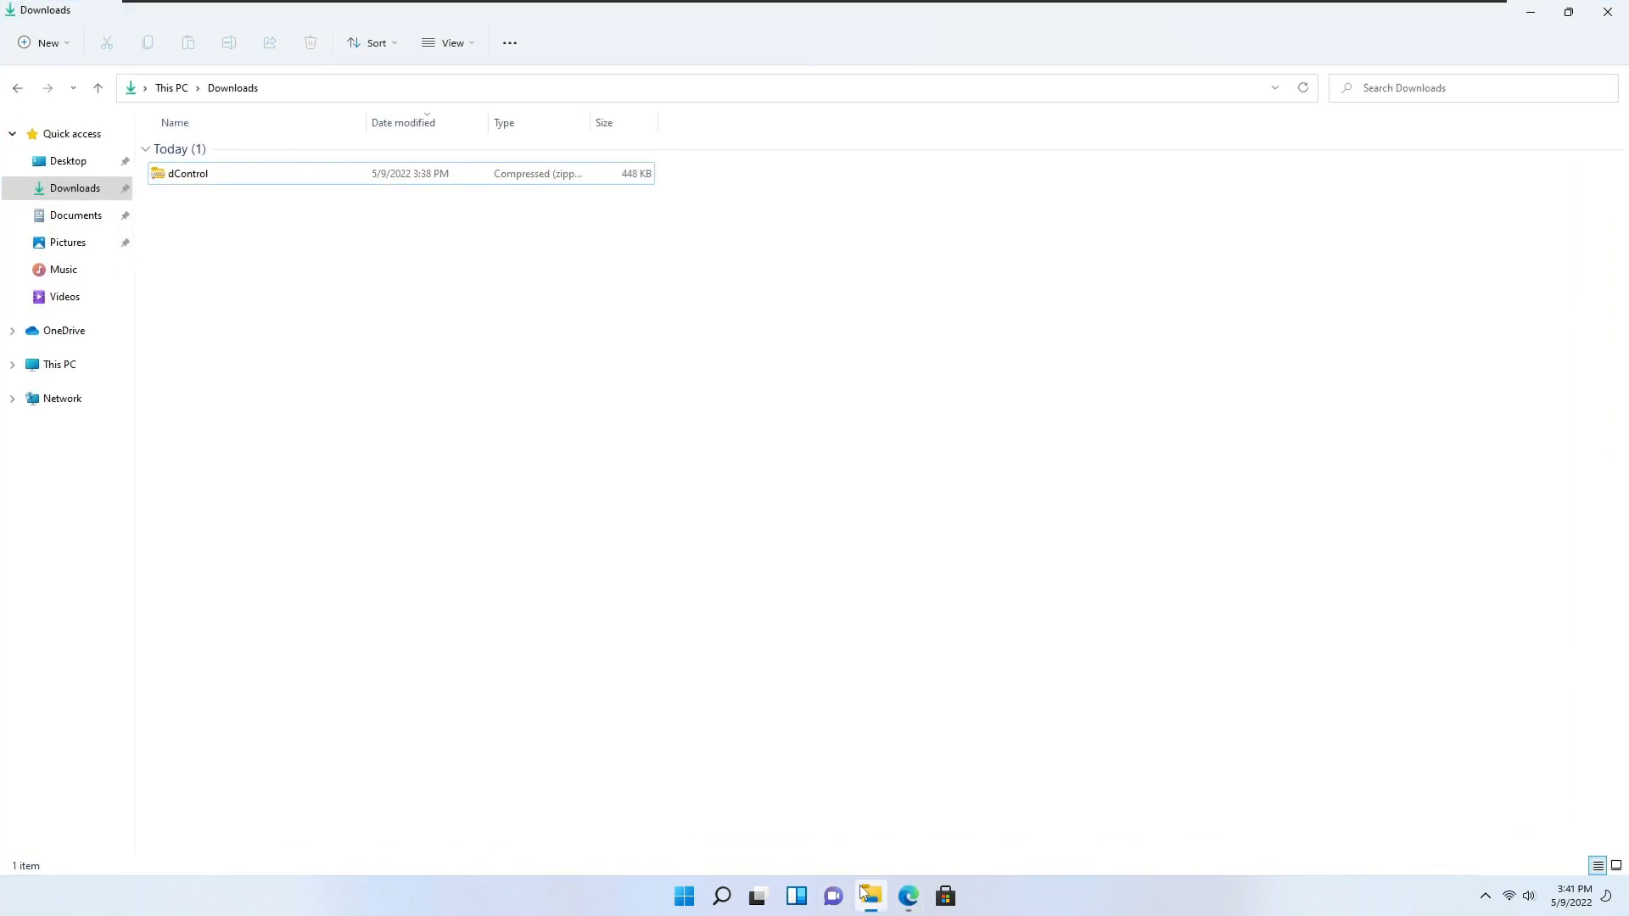
left_click(187, 173)
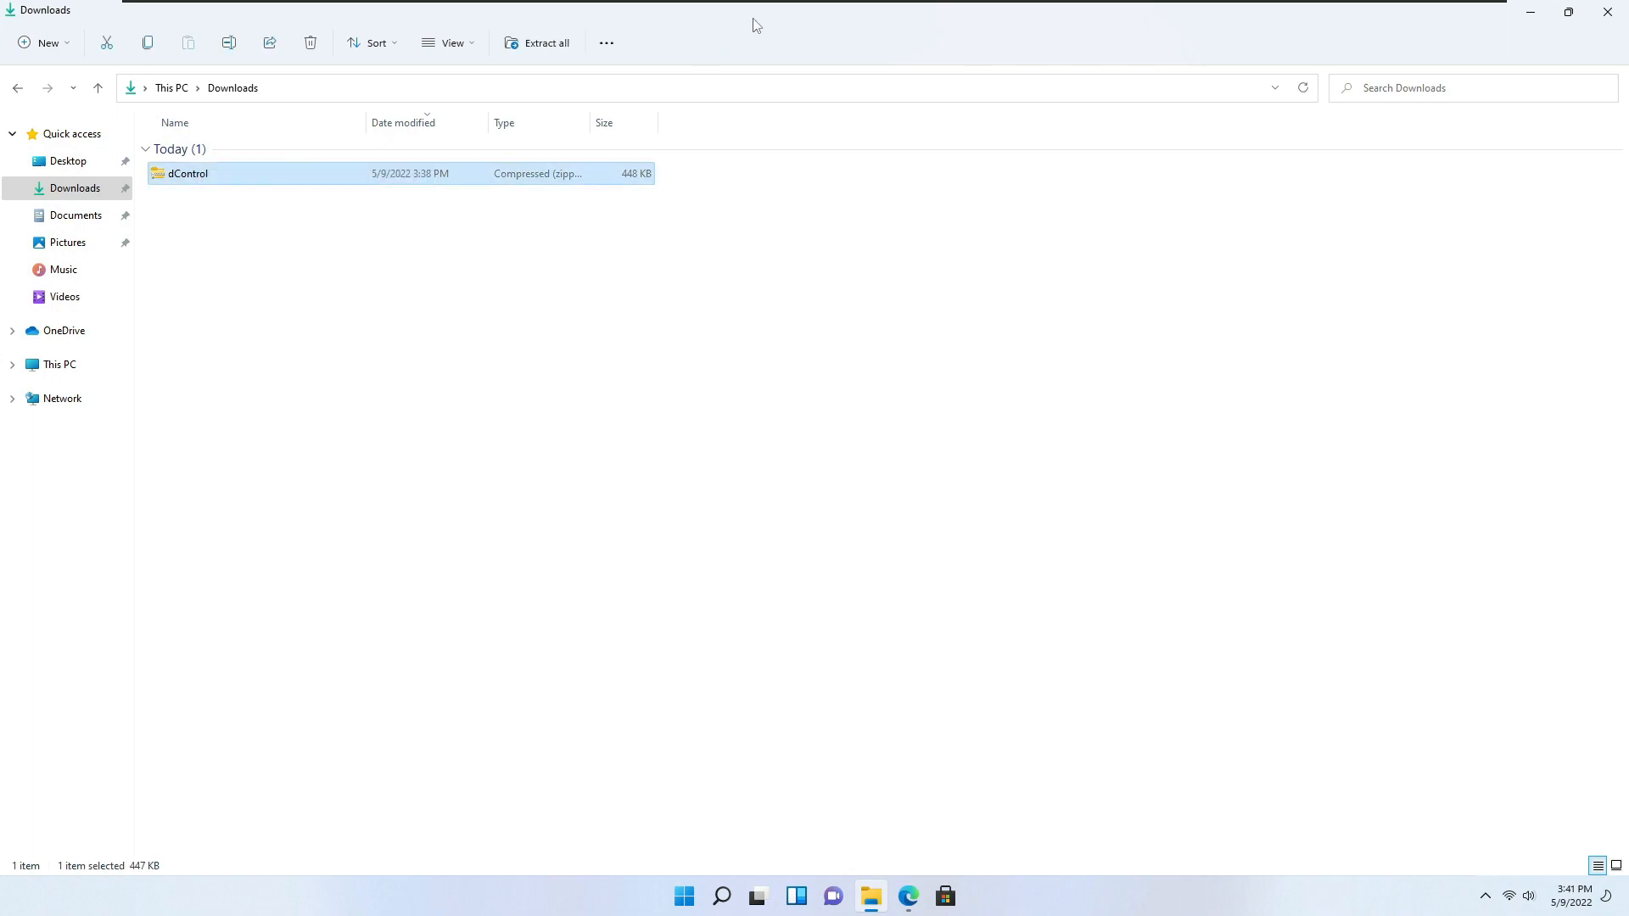
mouse_move(202, 185)
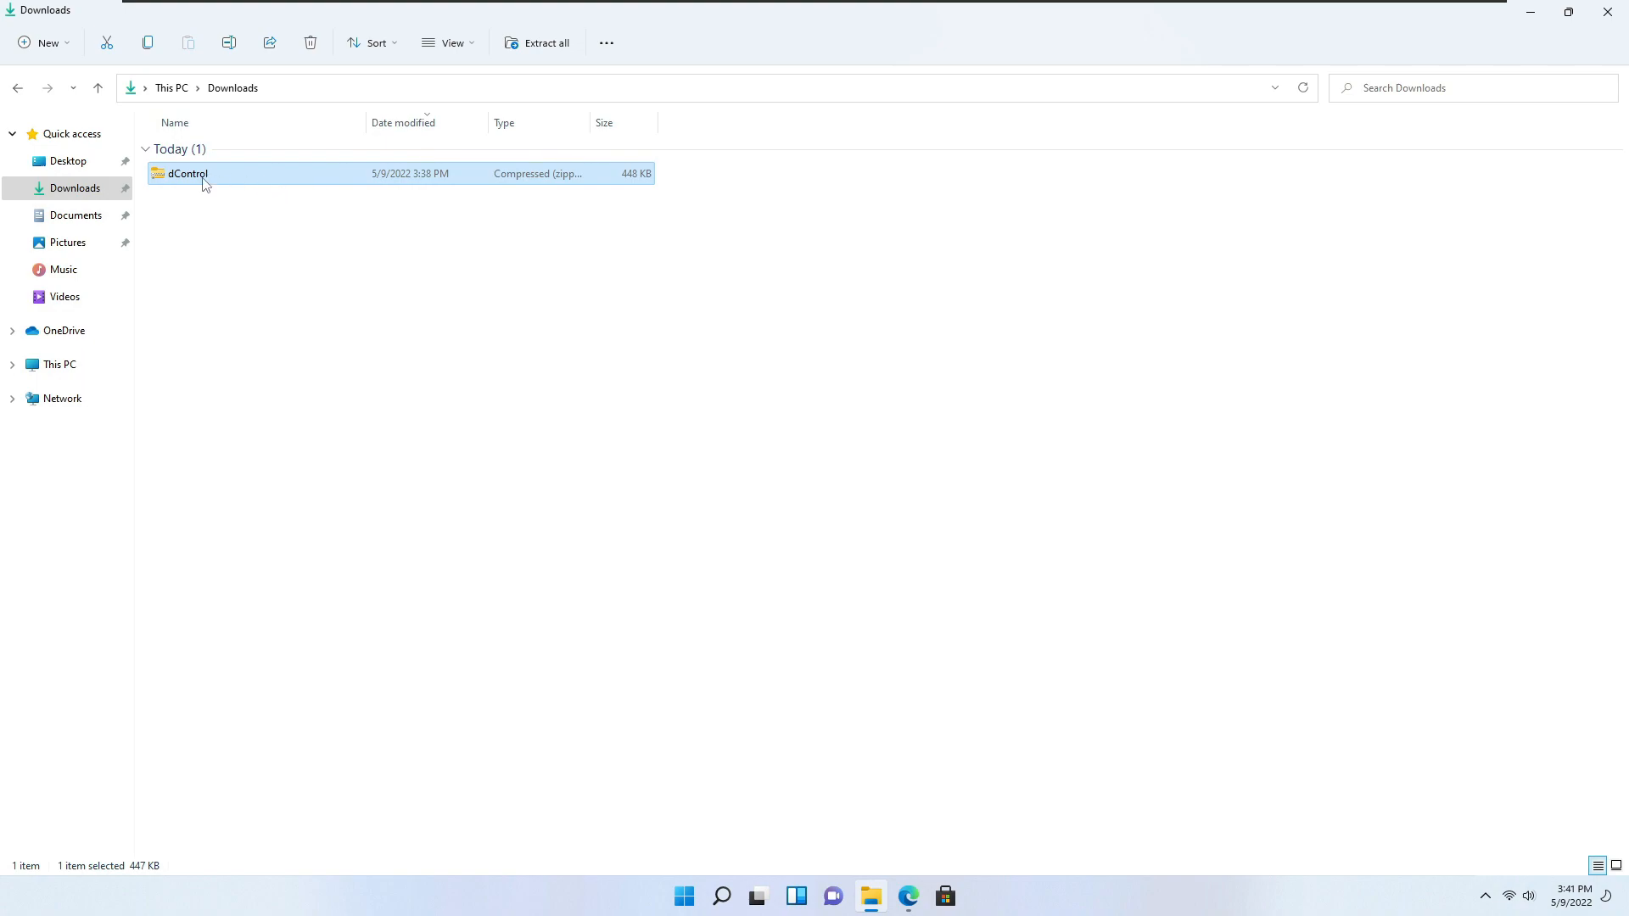
left_click(544, 42)
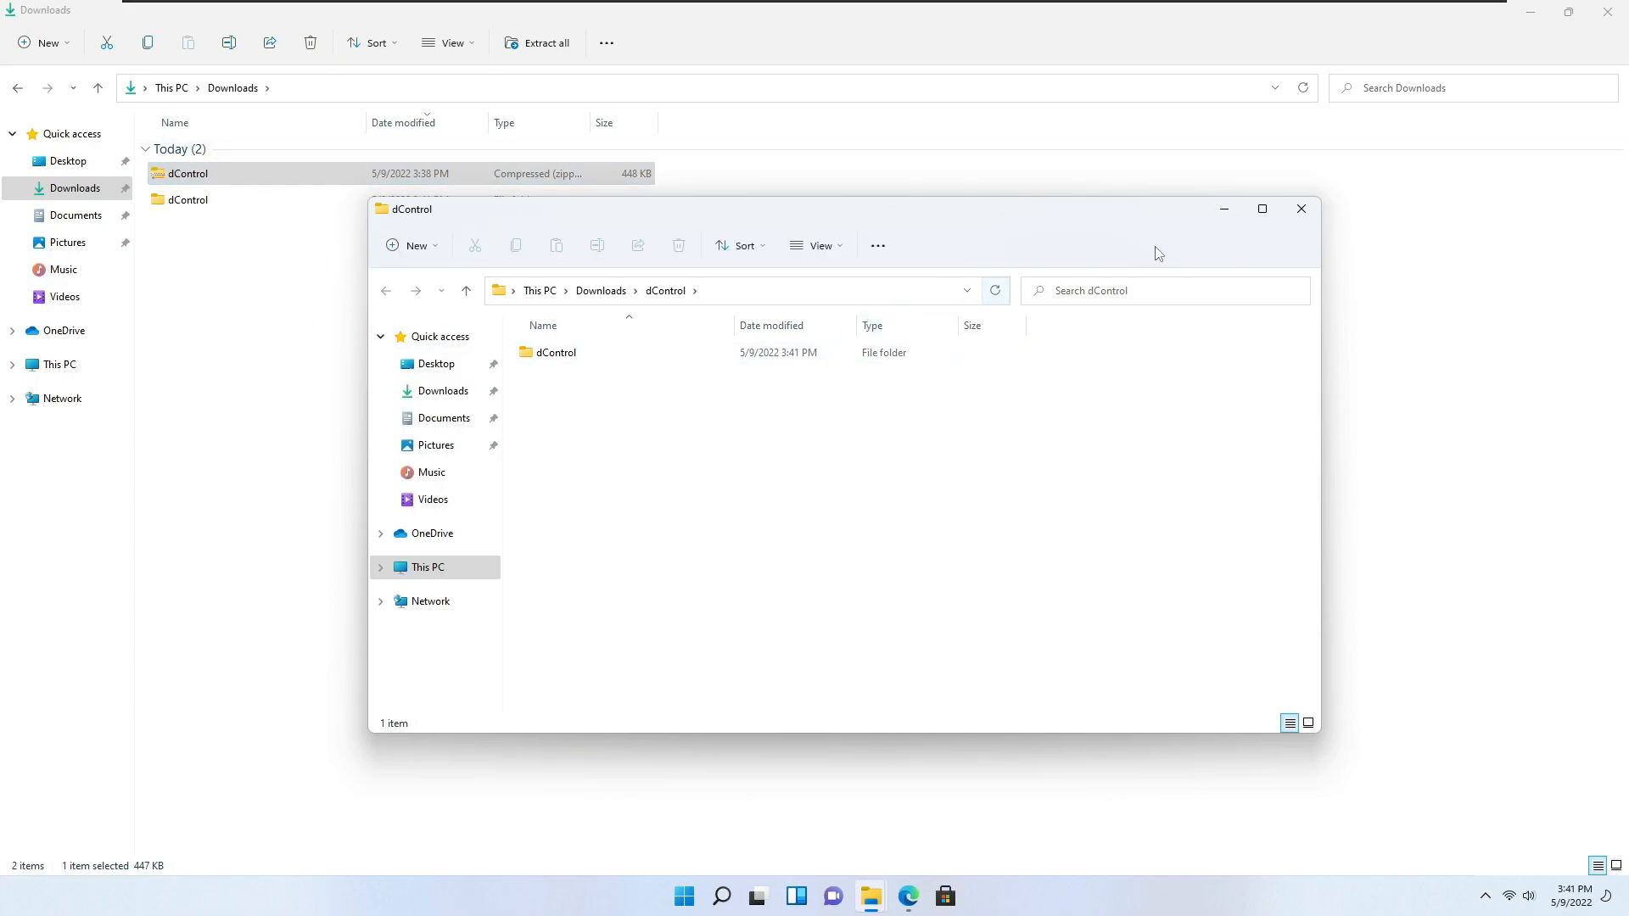
left_click(1262, 209)
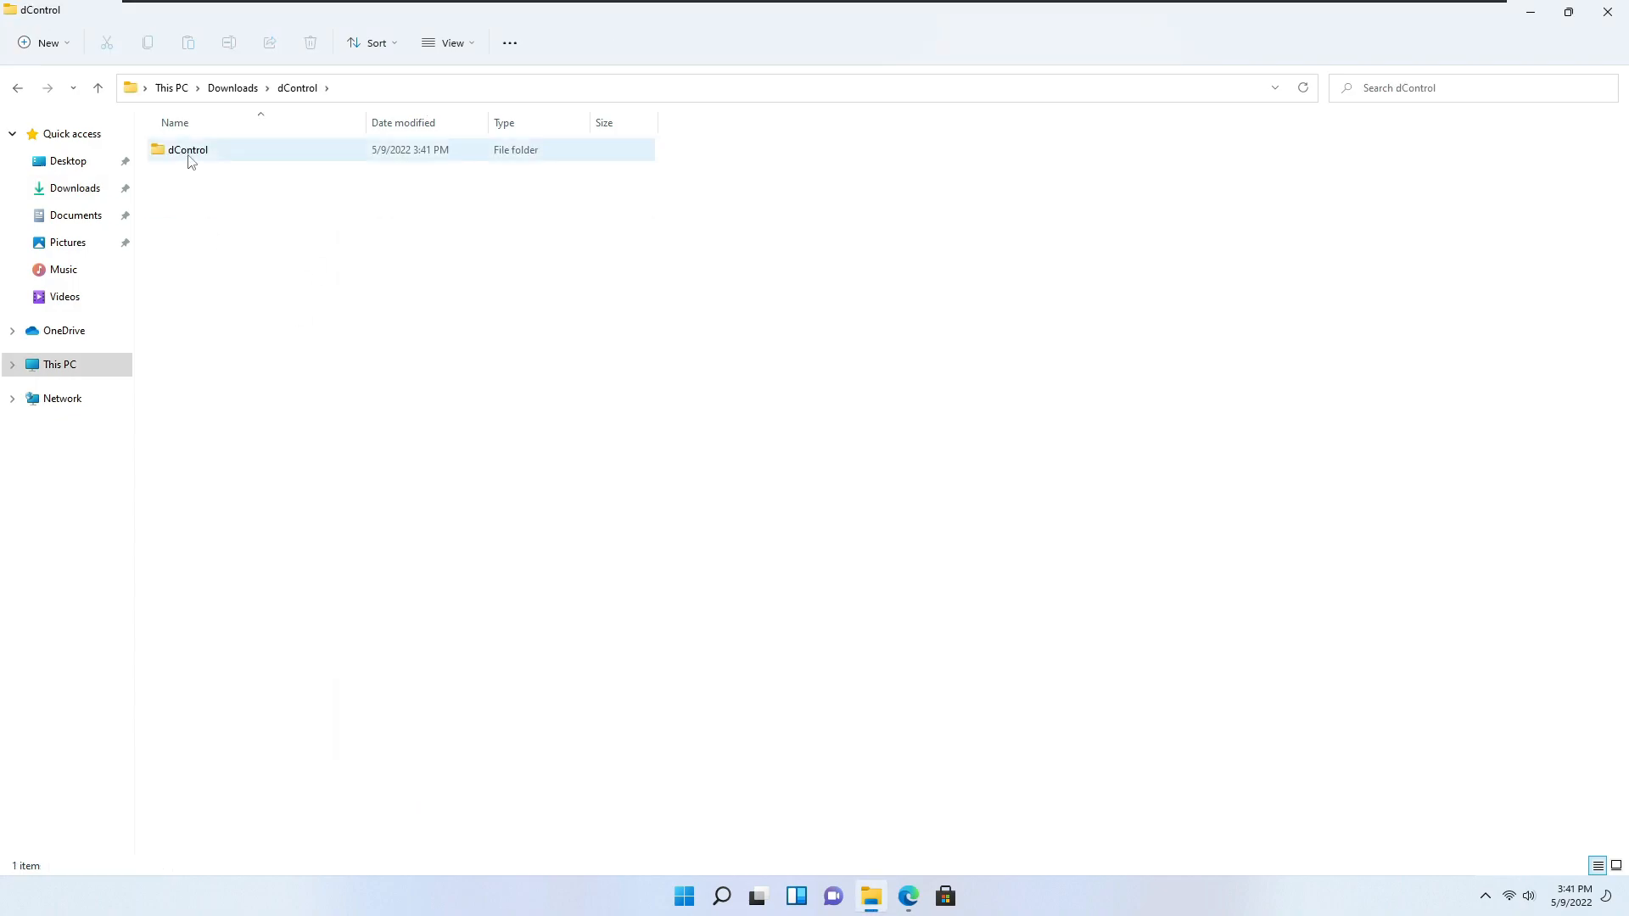
double_click(187, 150)
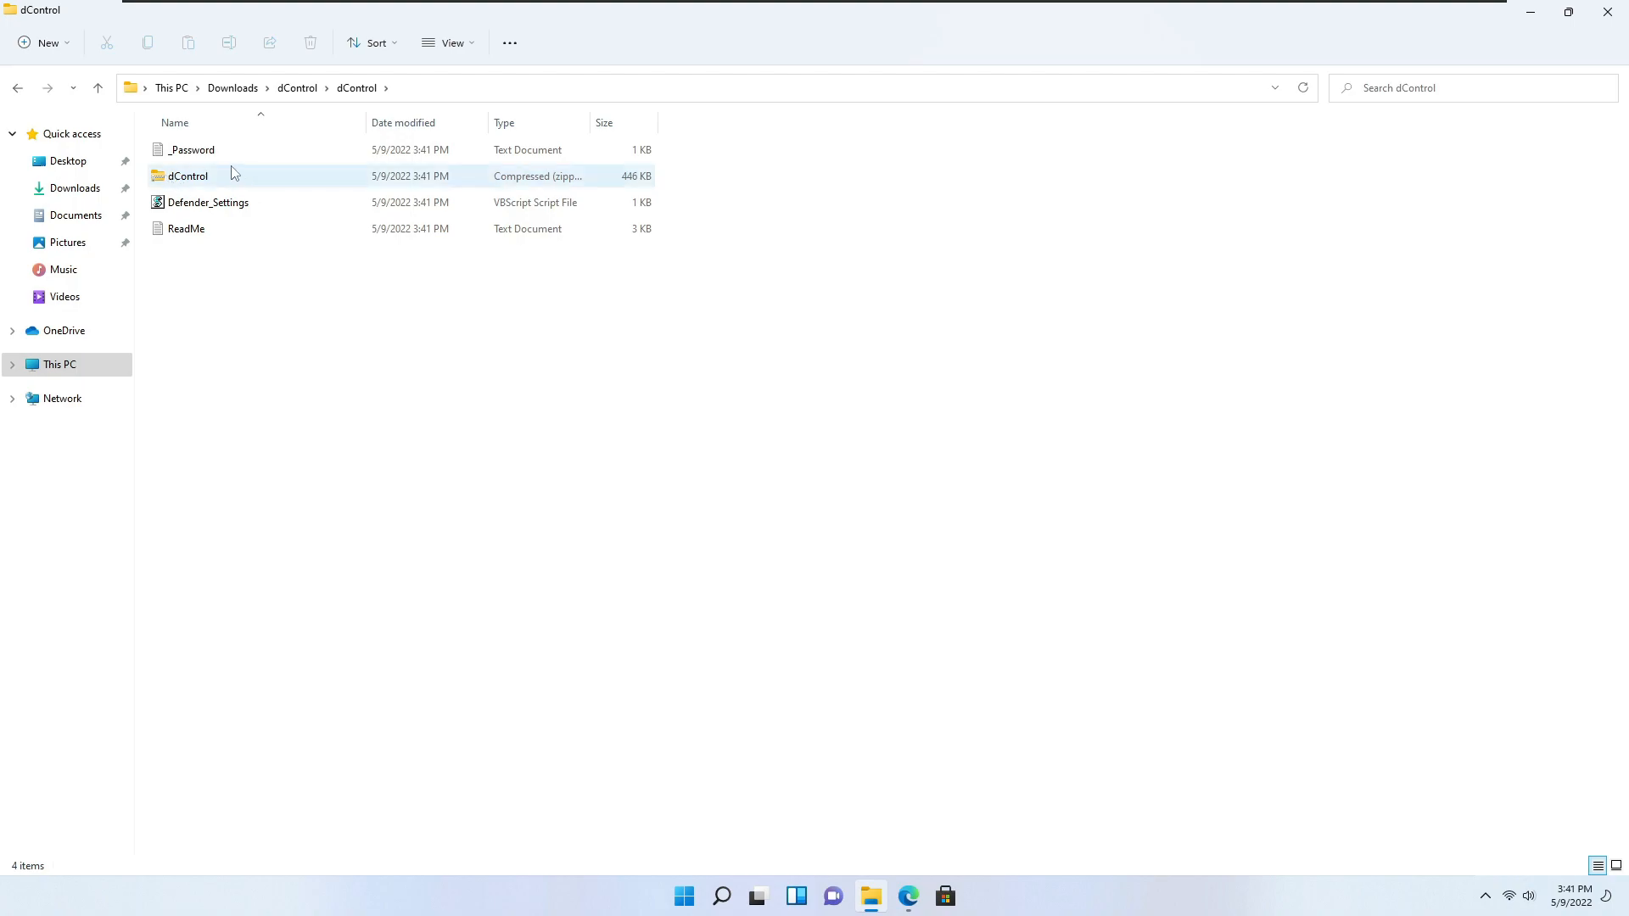
mouse_move(195, 183)
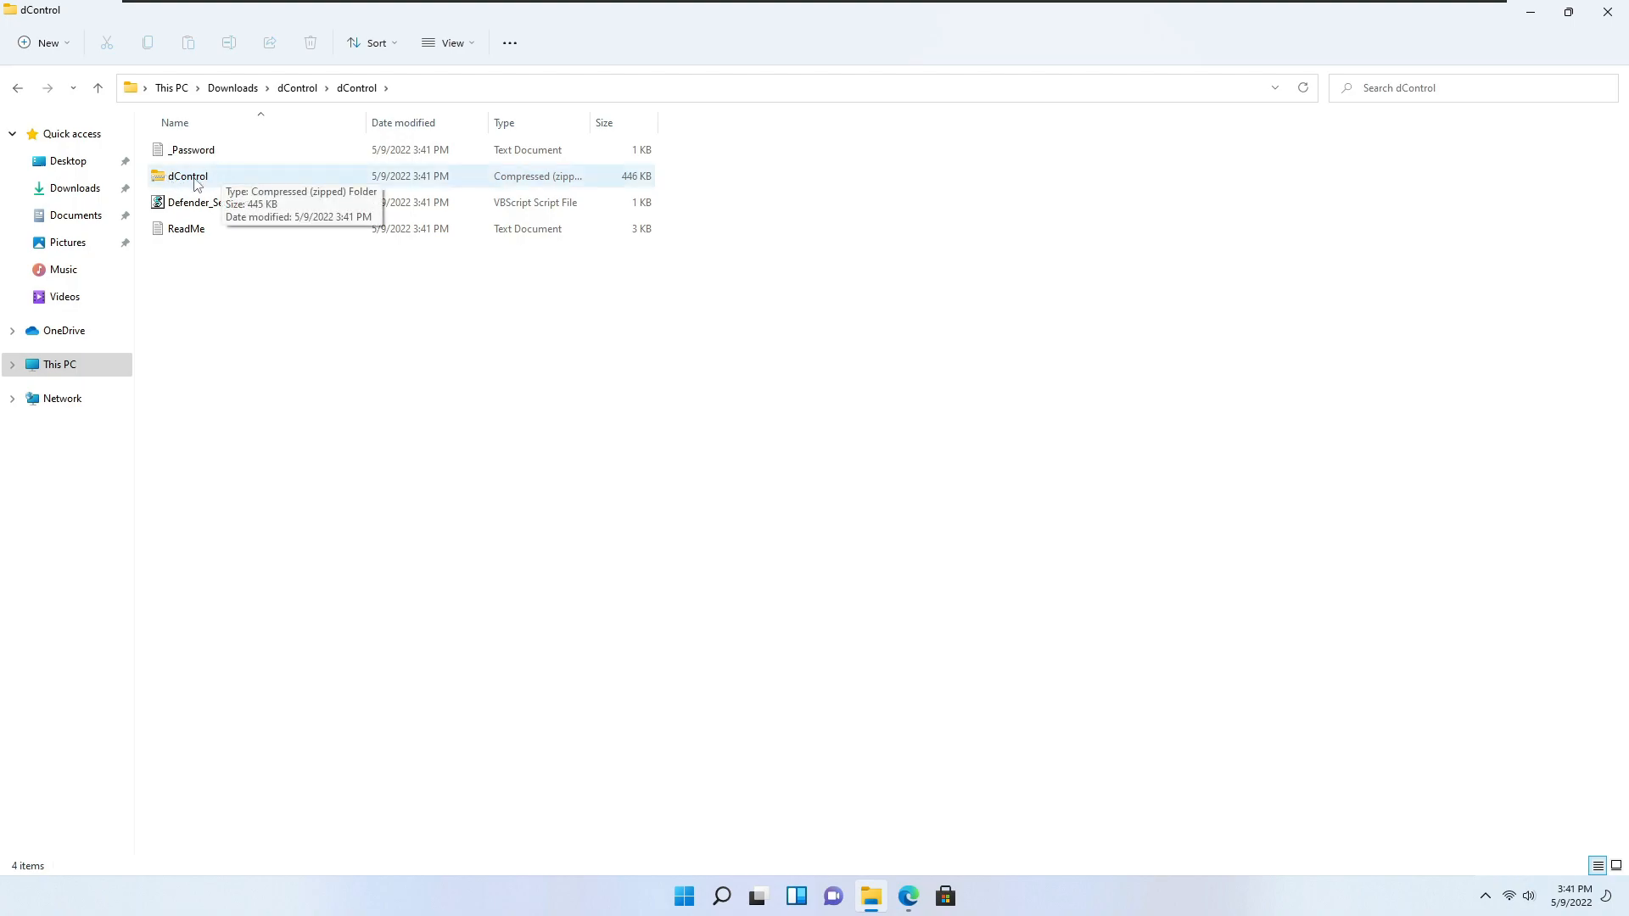
mouse_move(208, 180)
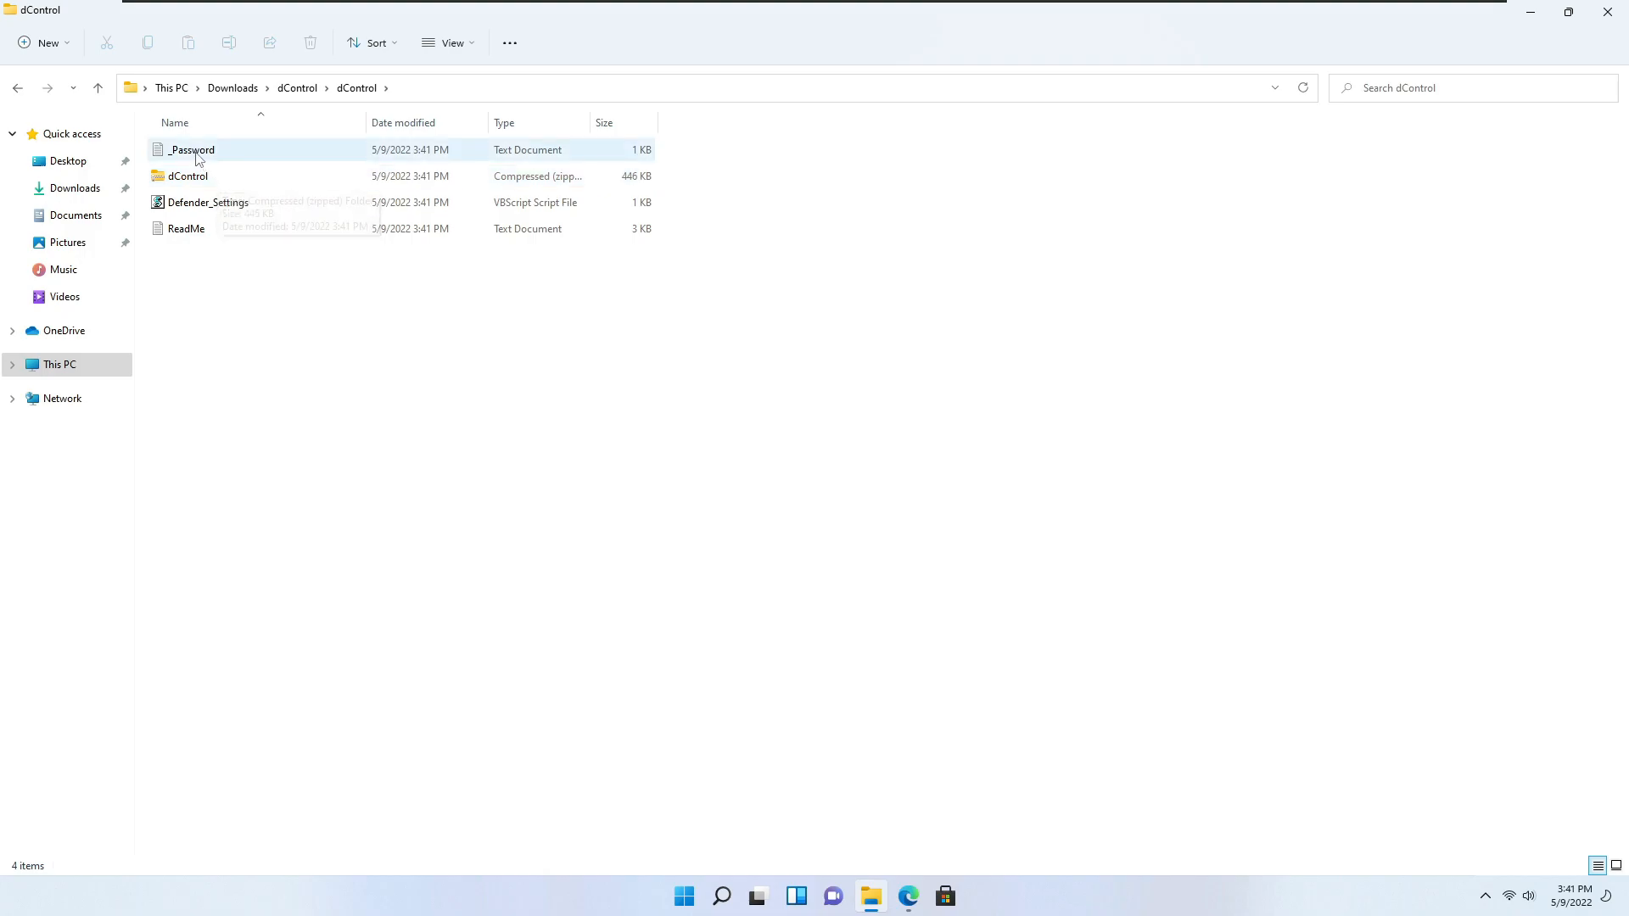
double_click(190, 150)
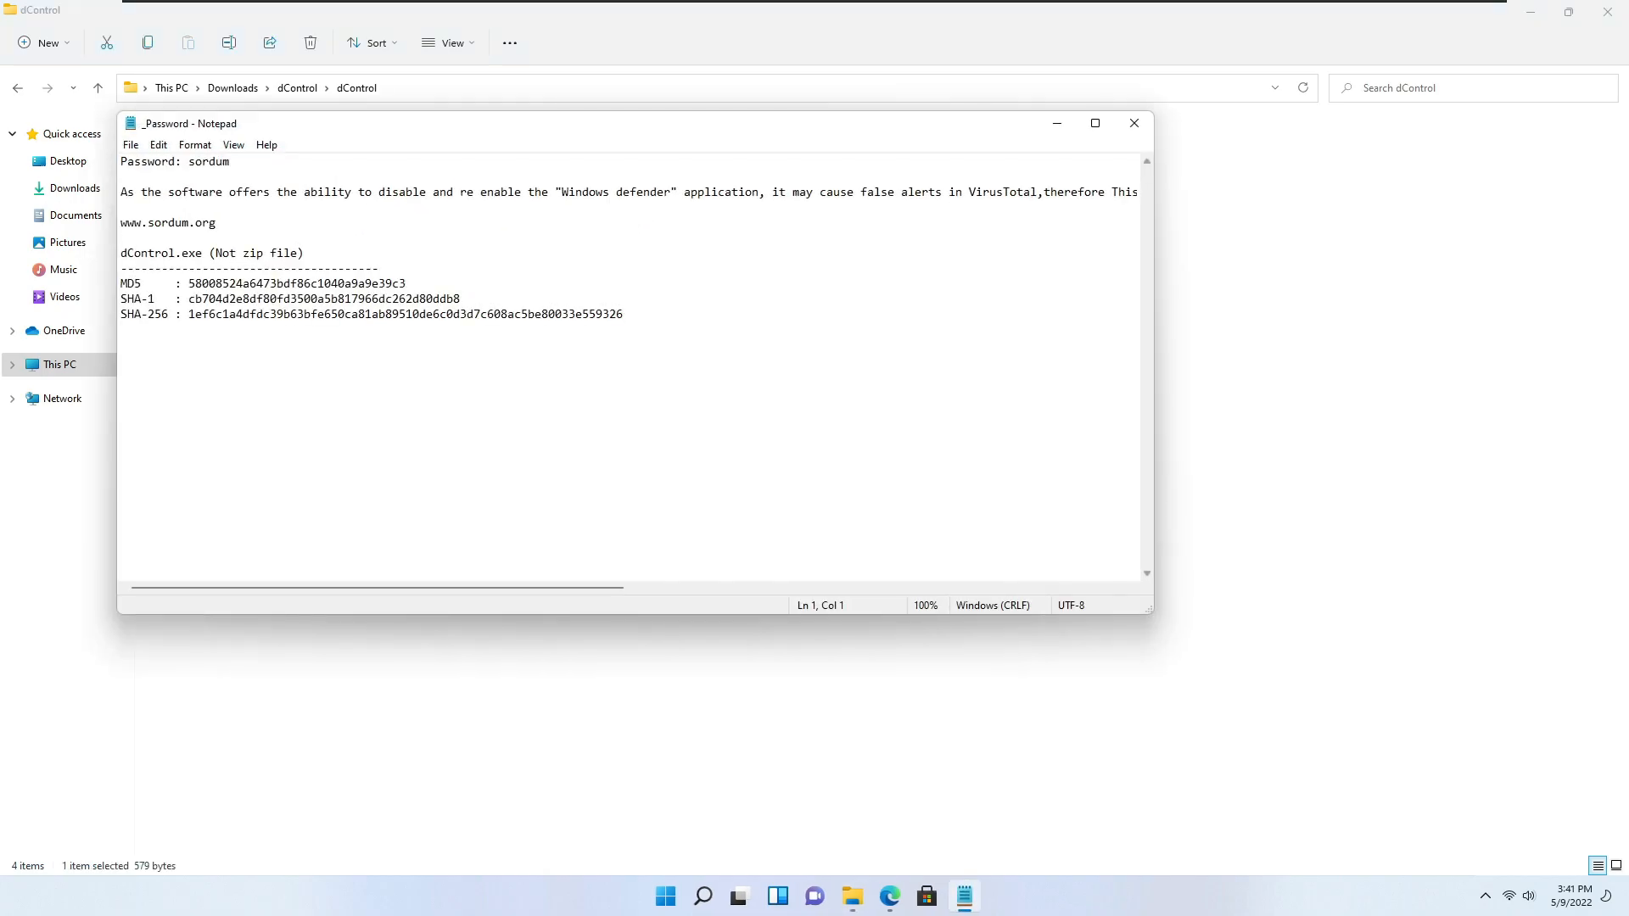
double_click(208, 161)
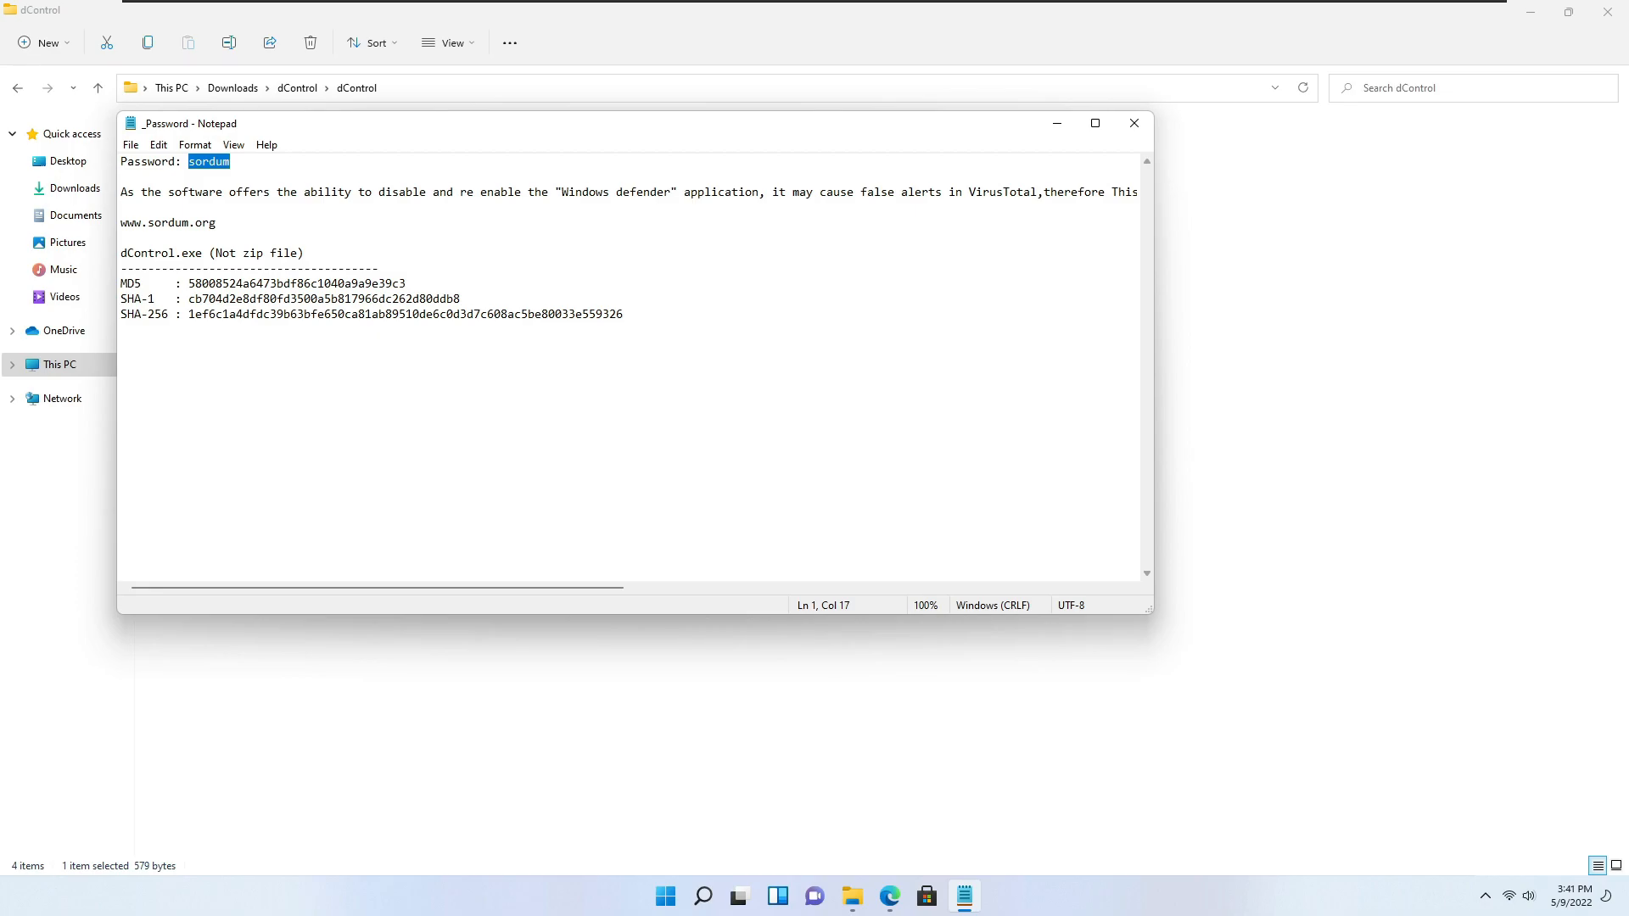
left_click(1134, 123)
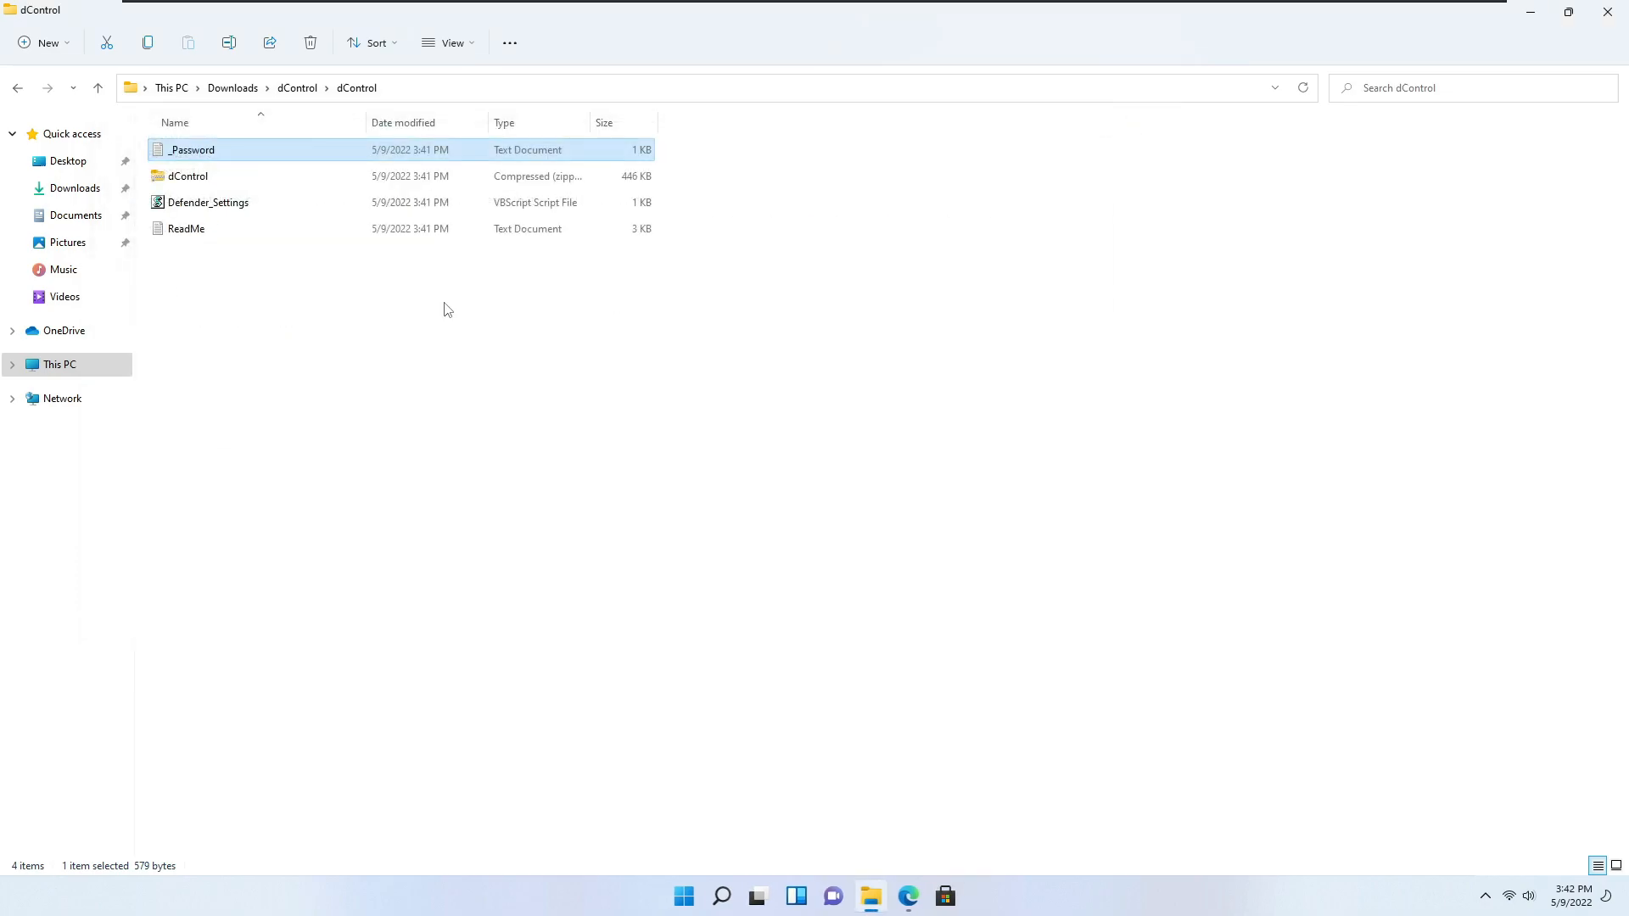
- Extract the inner dControl archive into the suggested folder
right_click(189, 175)
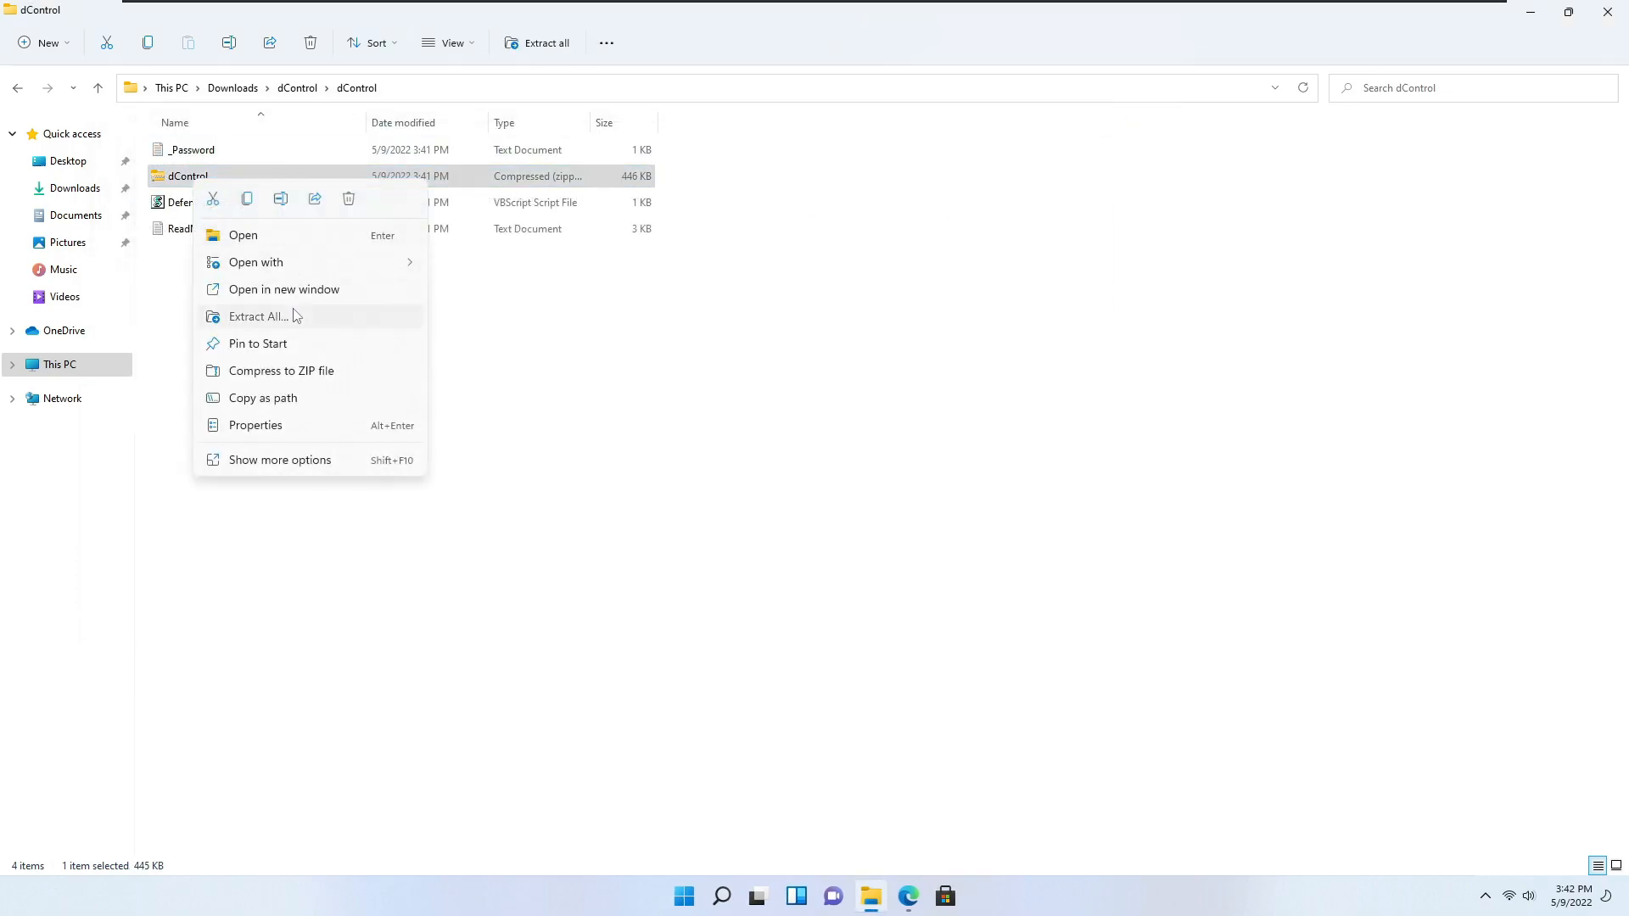
left_click(257, 315)
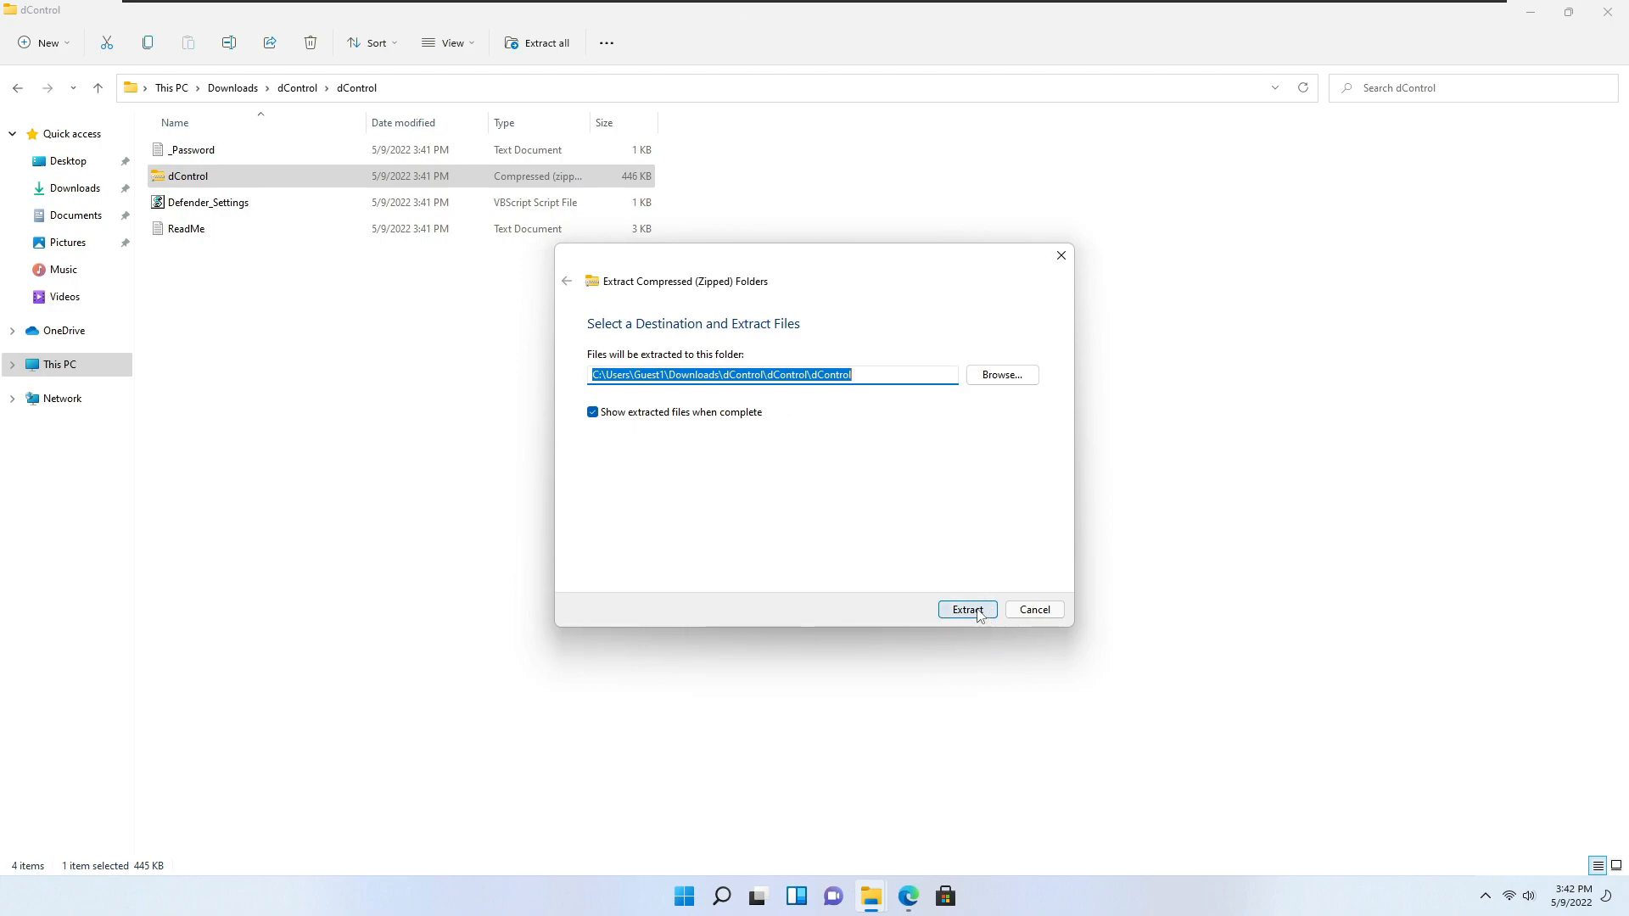
left_click(967, 609)
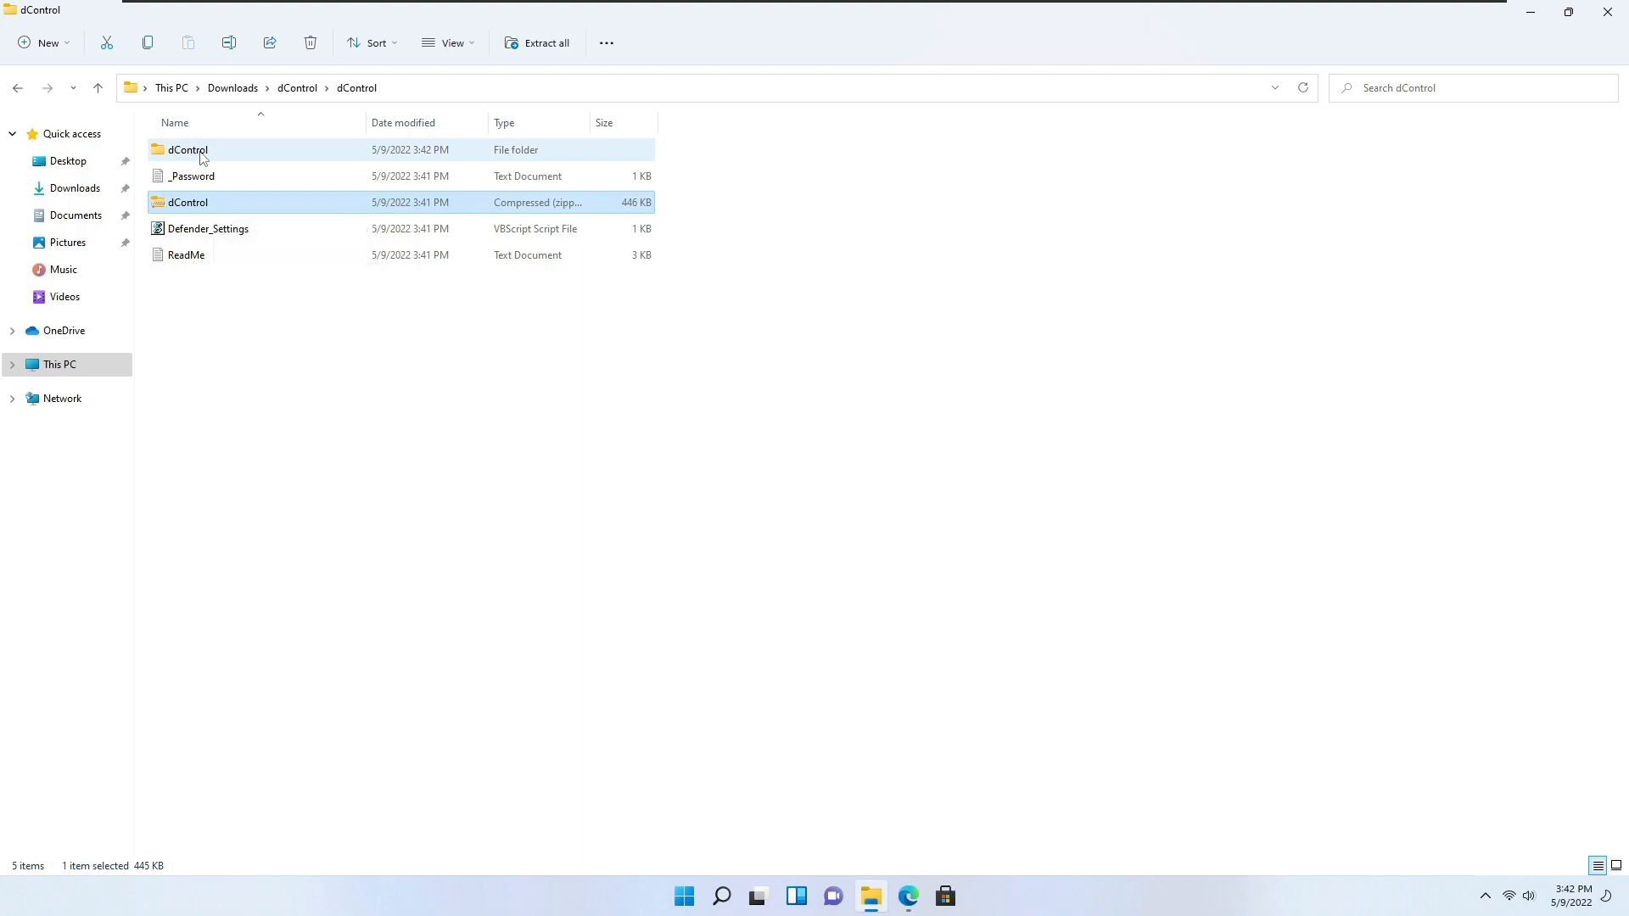
mouse_move(222, 159)
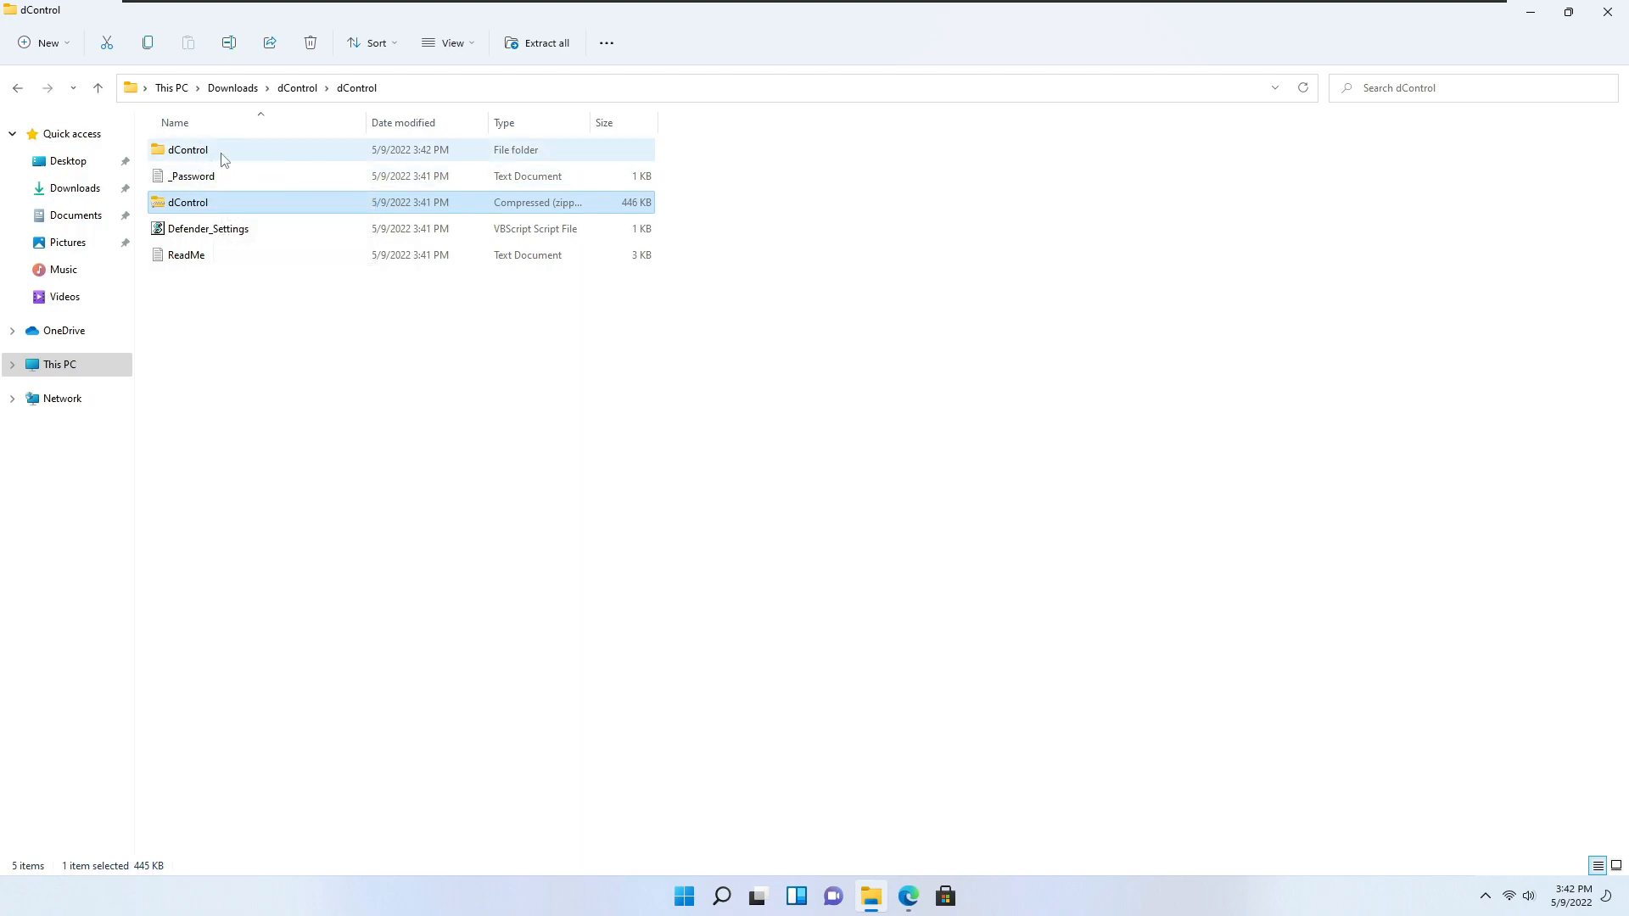
- Go into the folder with dControl.exe, select it, and restore the Explorer window down
double_click(187, 149)
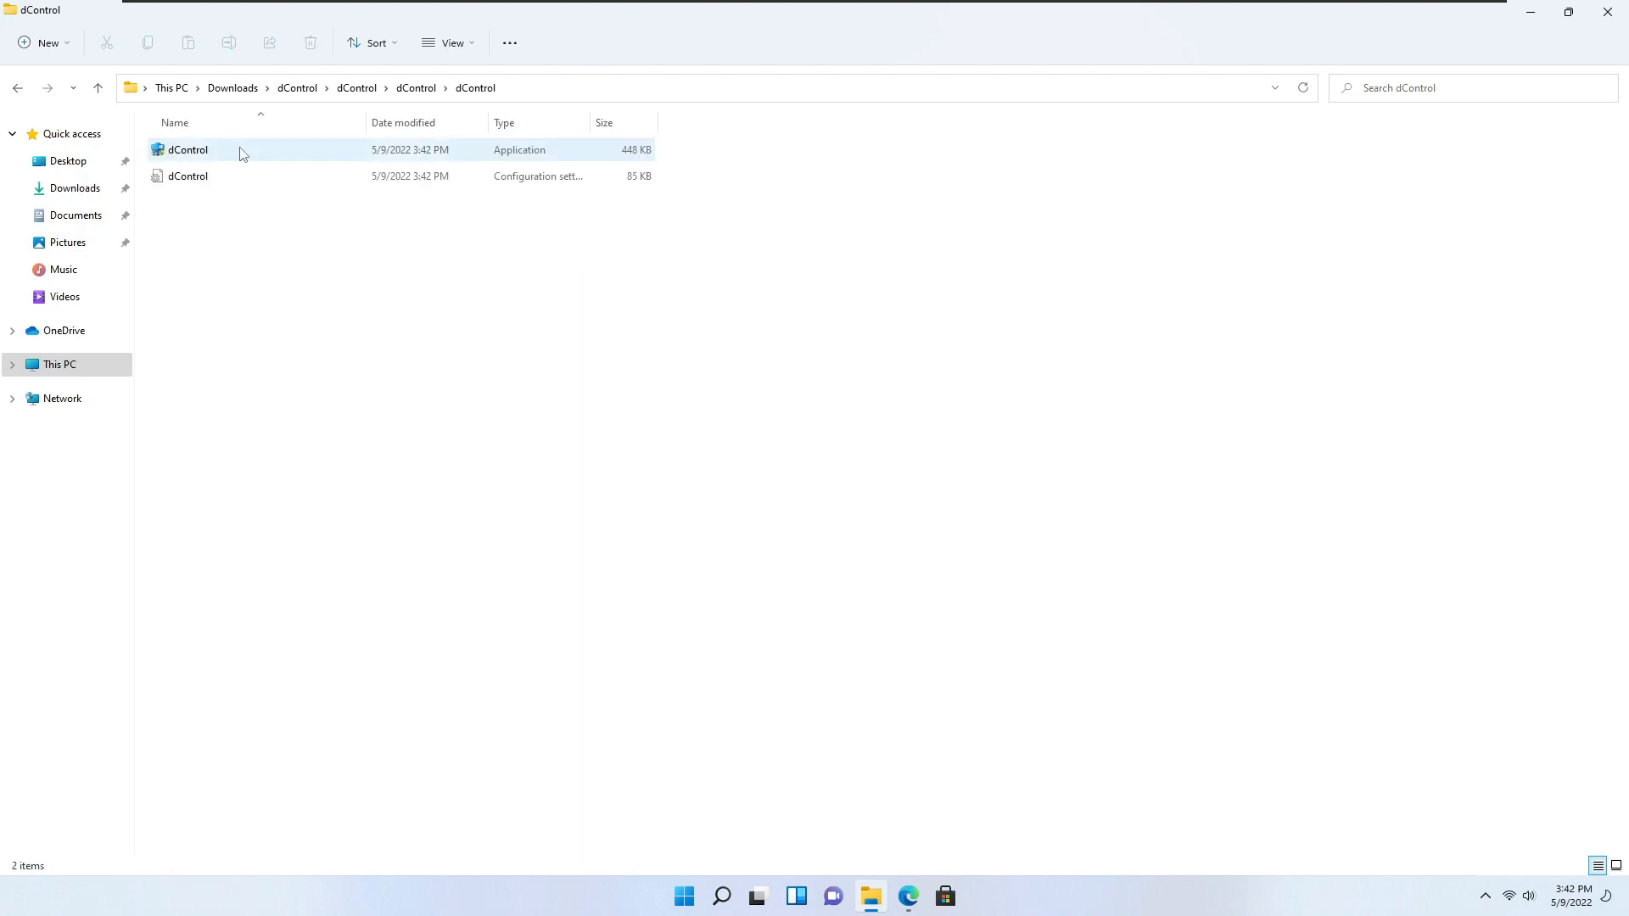
left_click(186, 149)
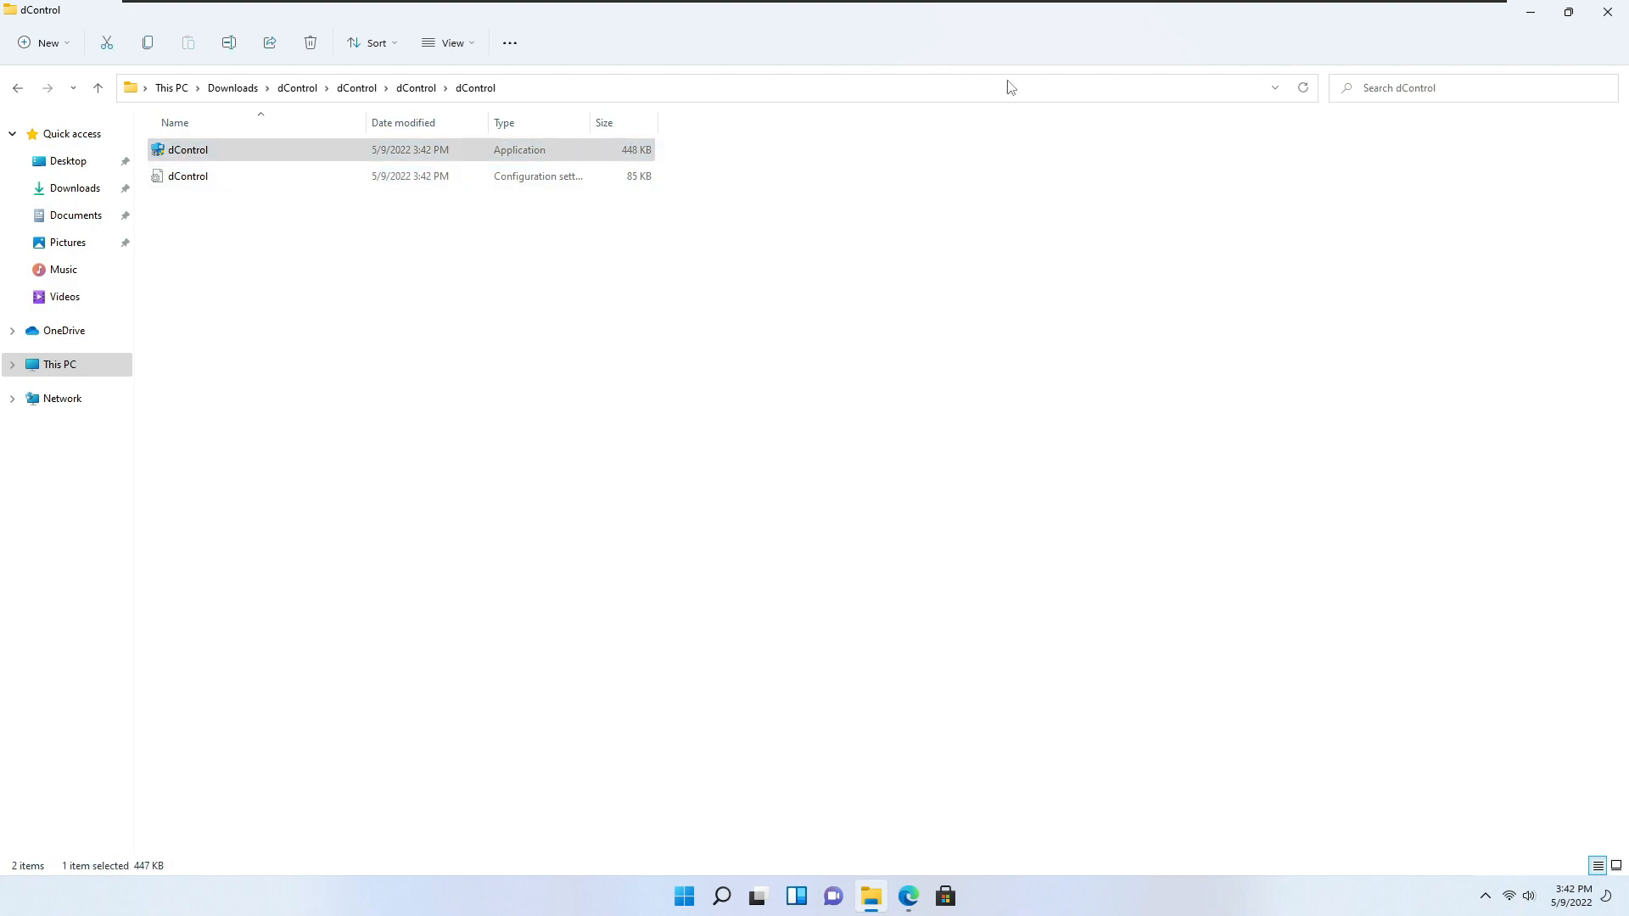
left_click(1568, 11)
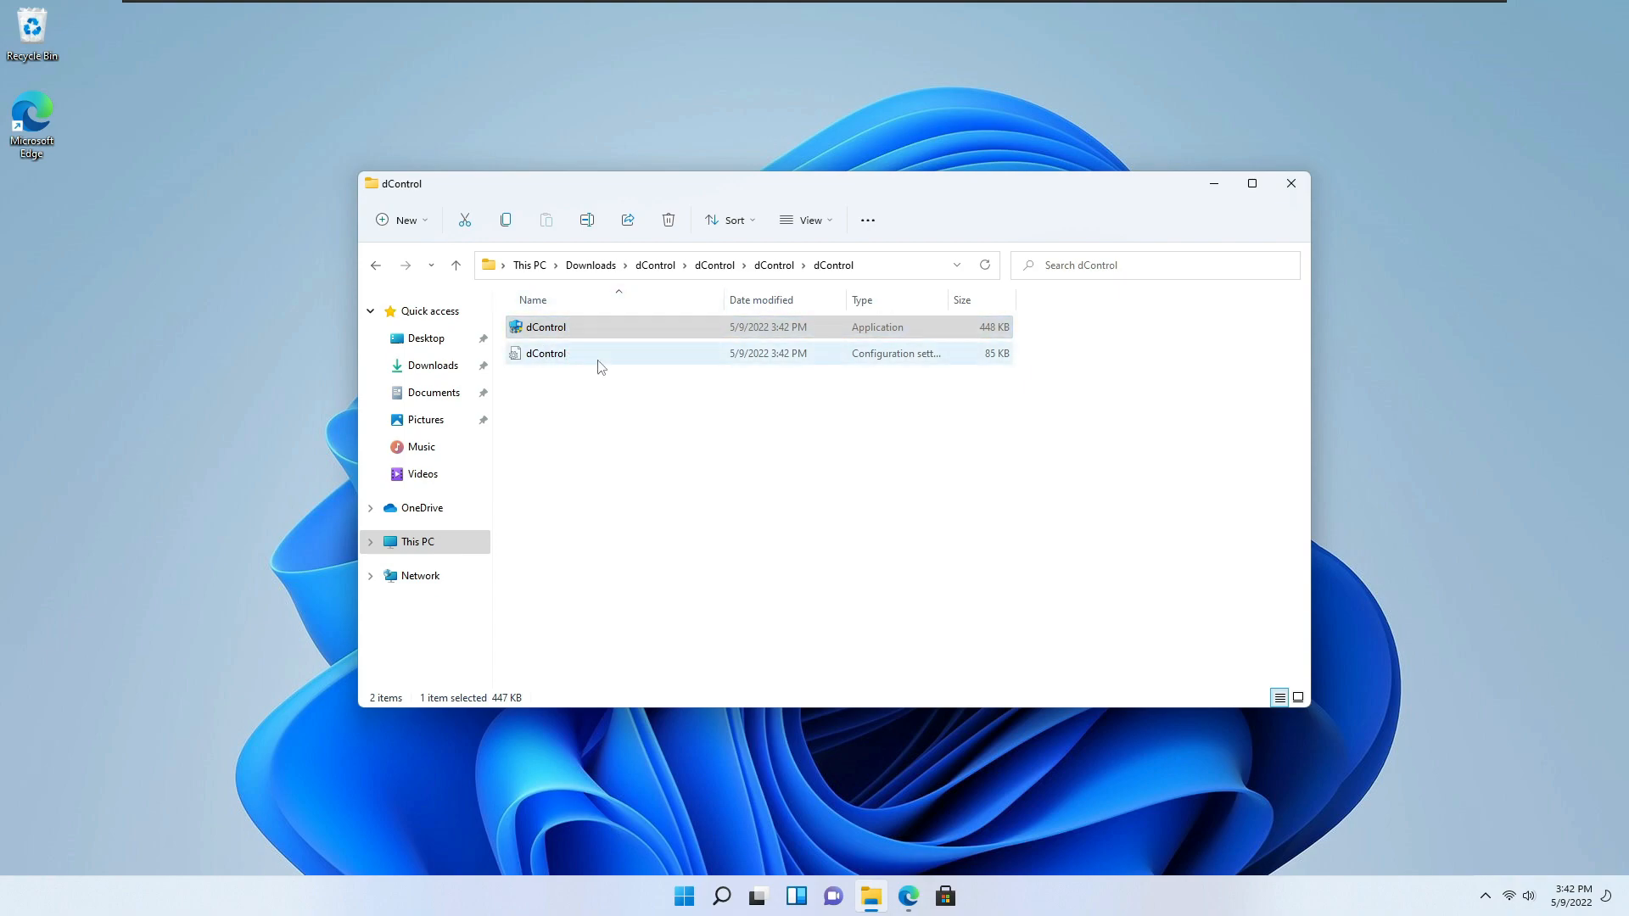
mouse_move(560, 329)
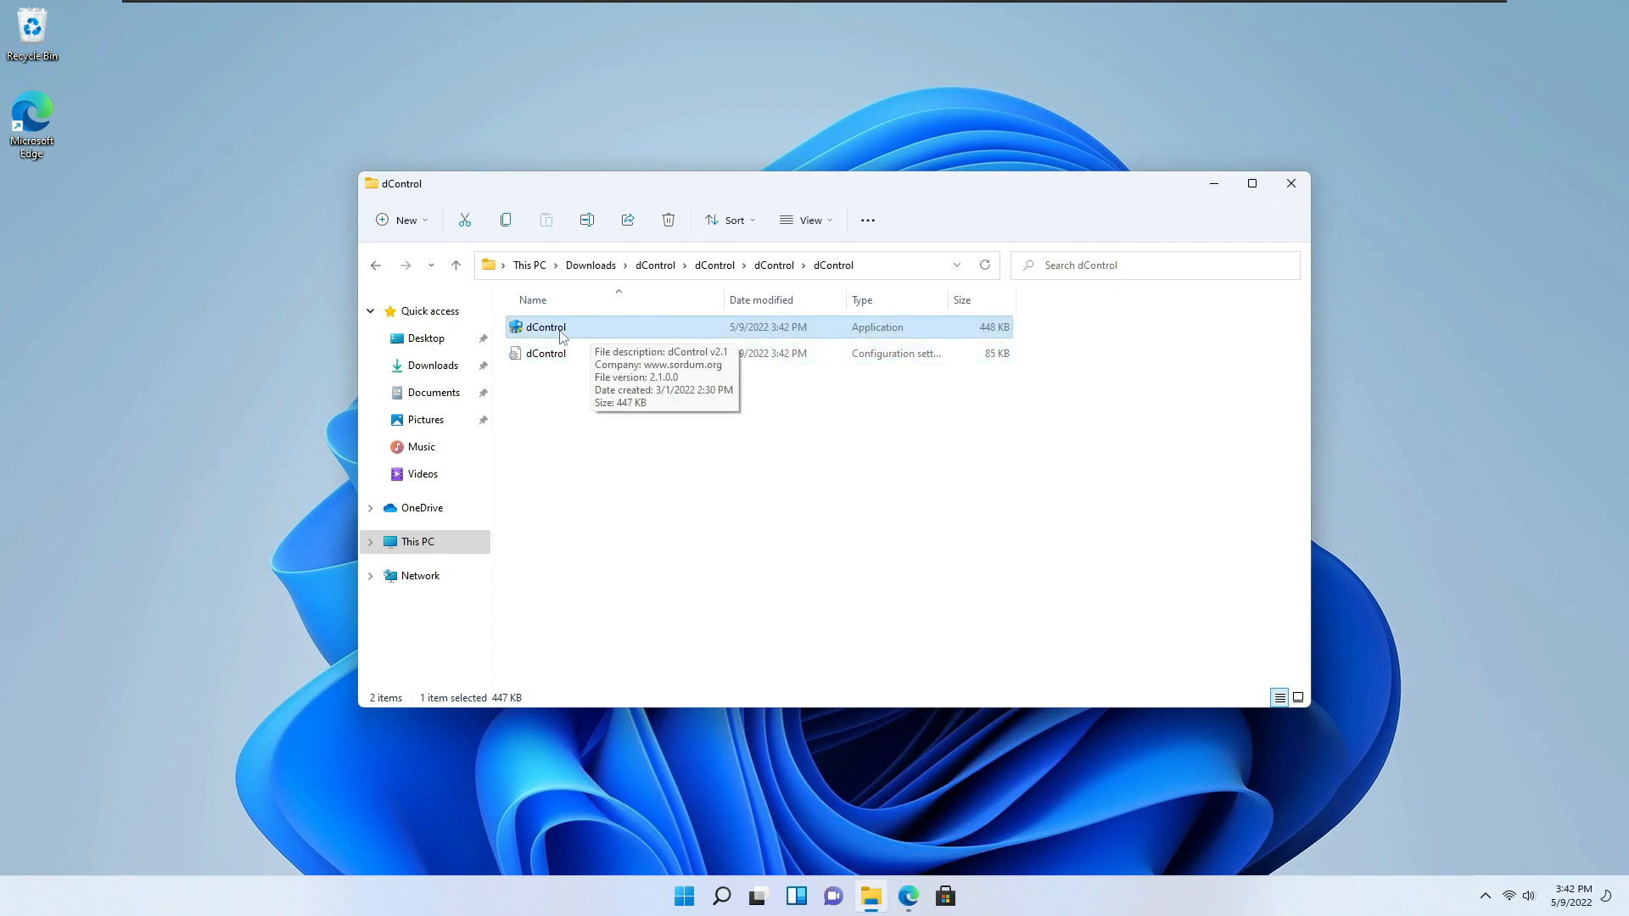
mouse_move(577, 327)
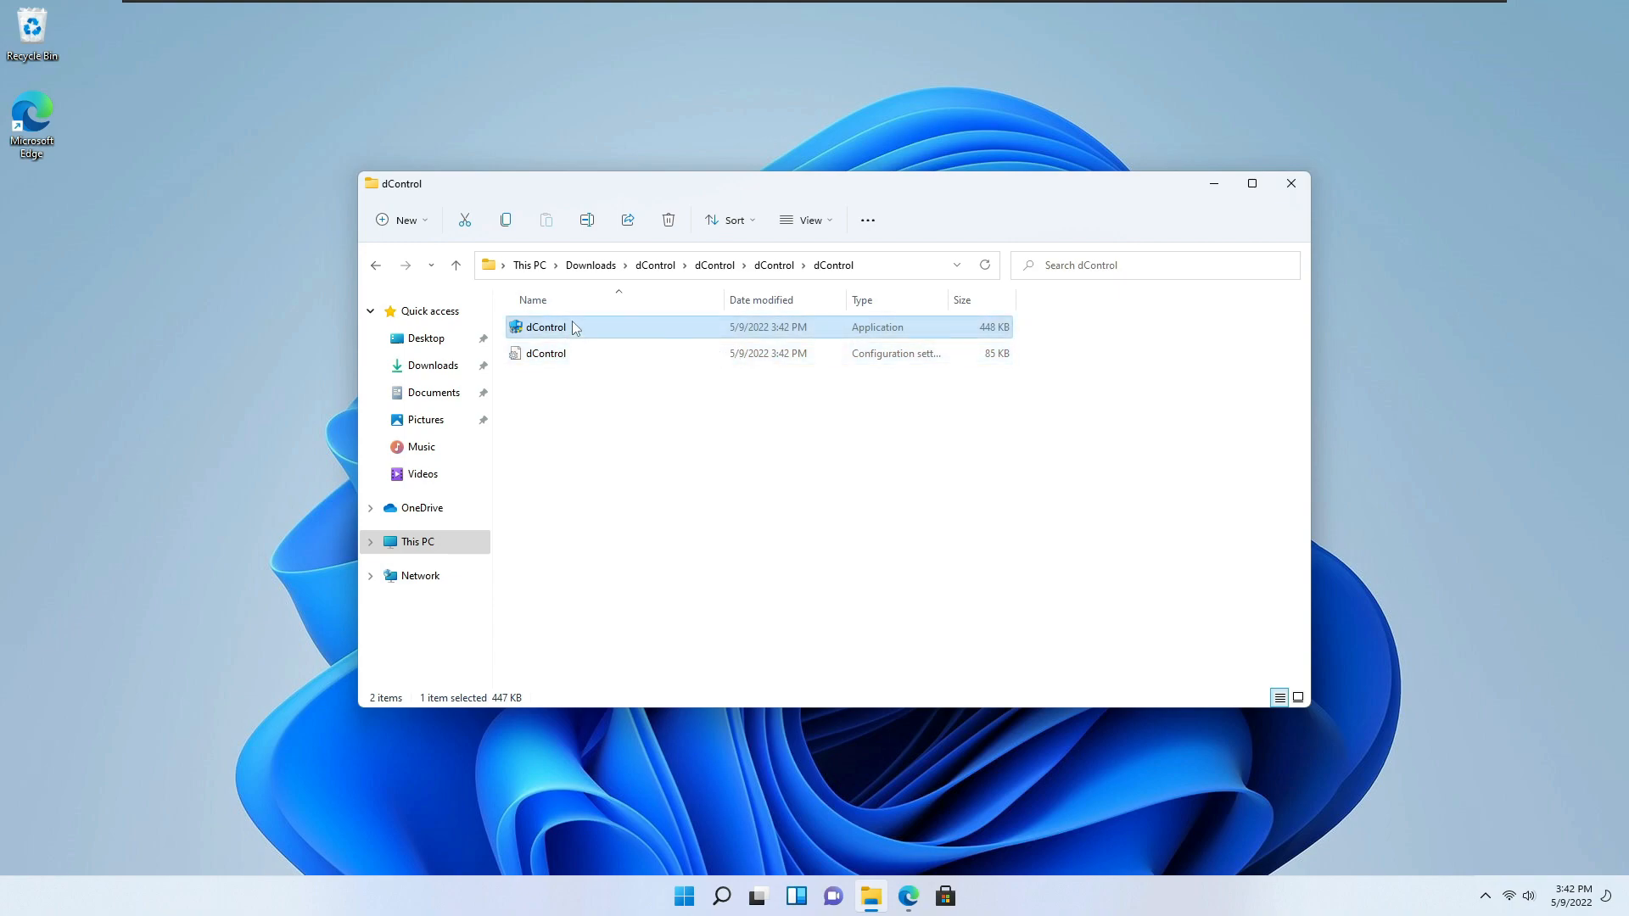
mouse_move(574, 327)
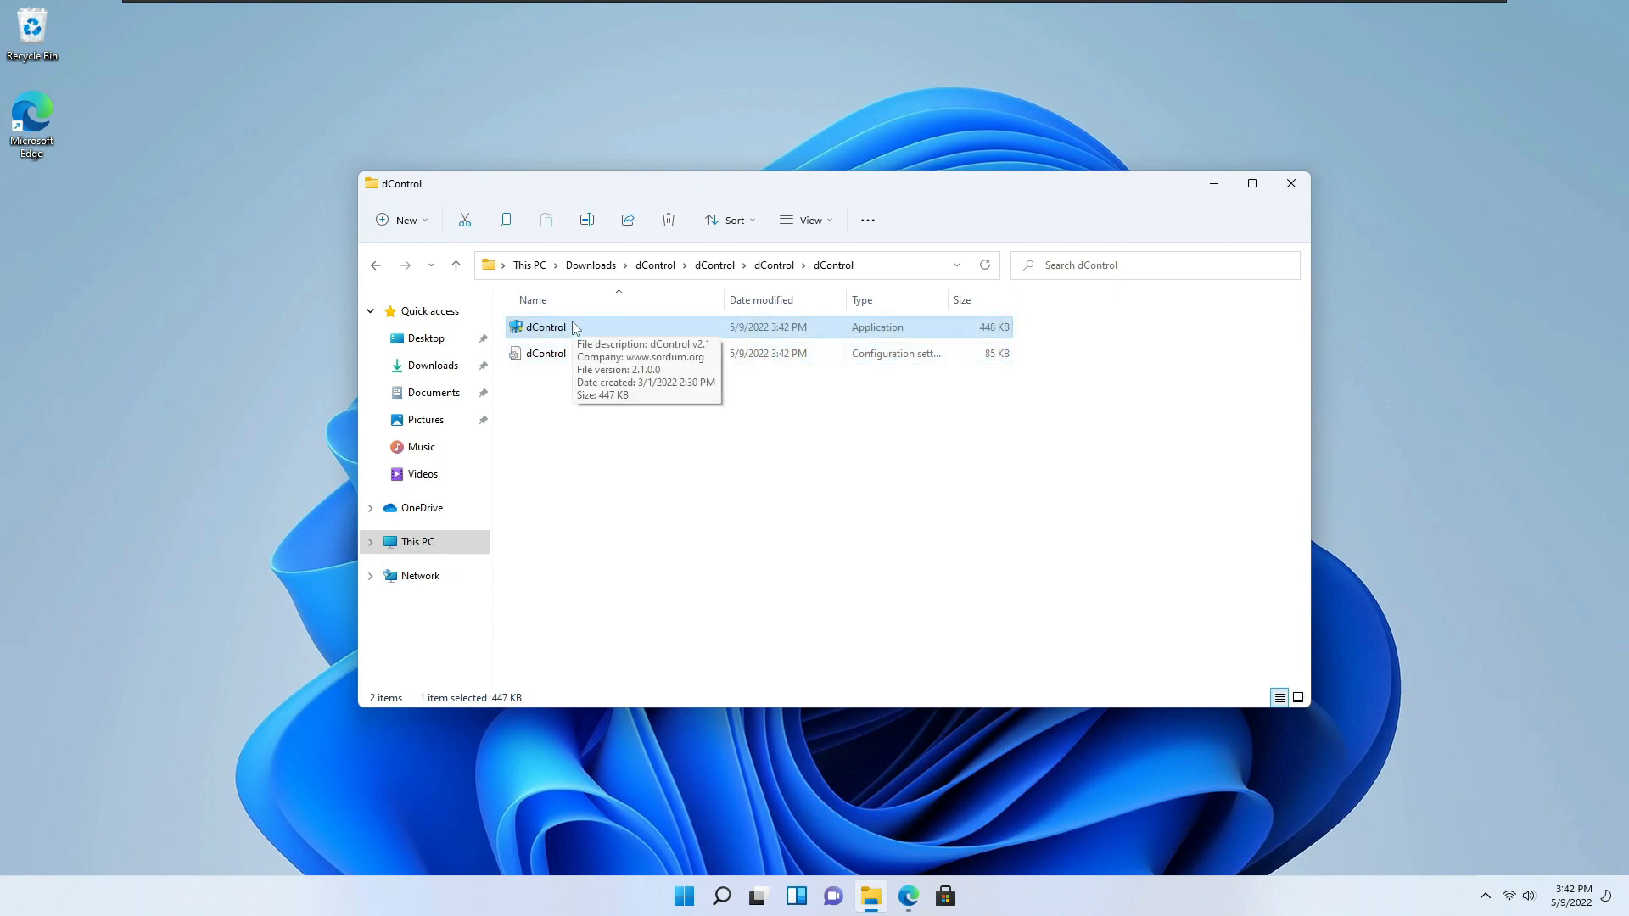
mouse_move(676, 350)
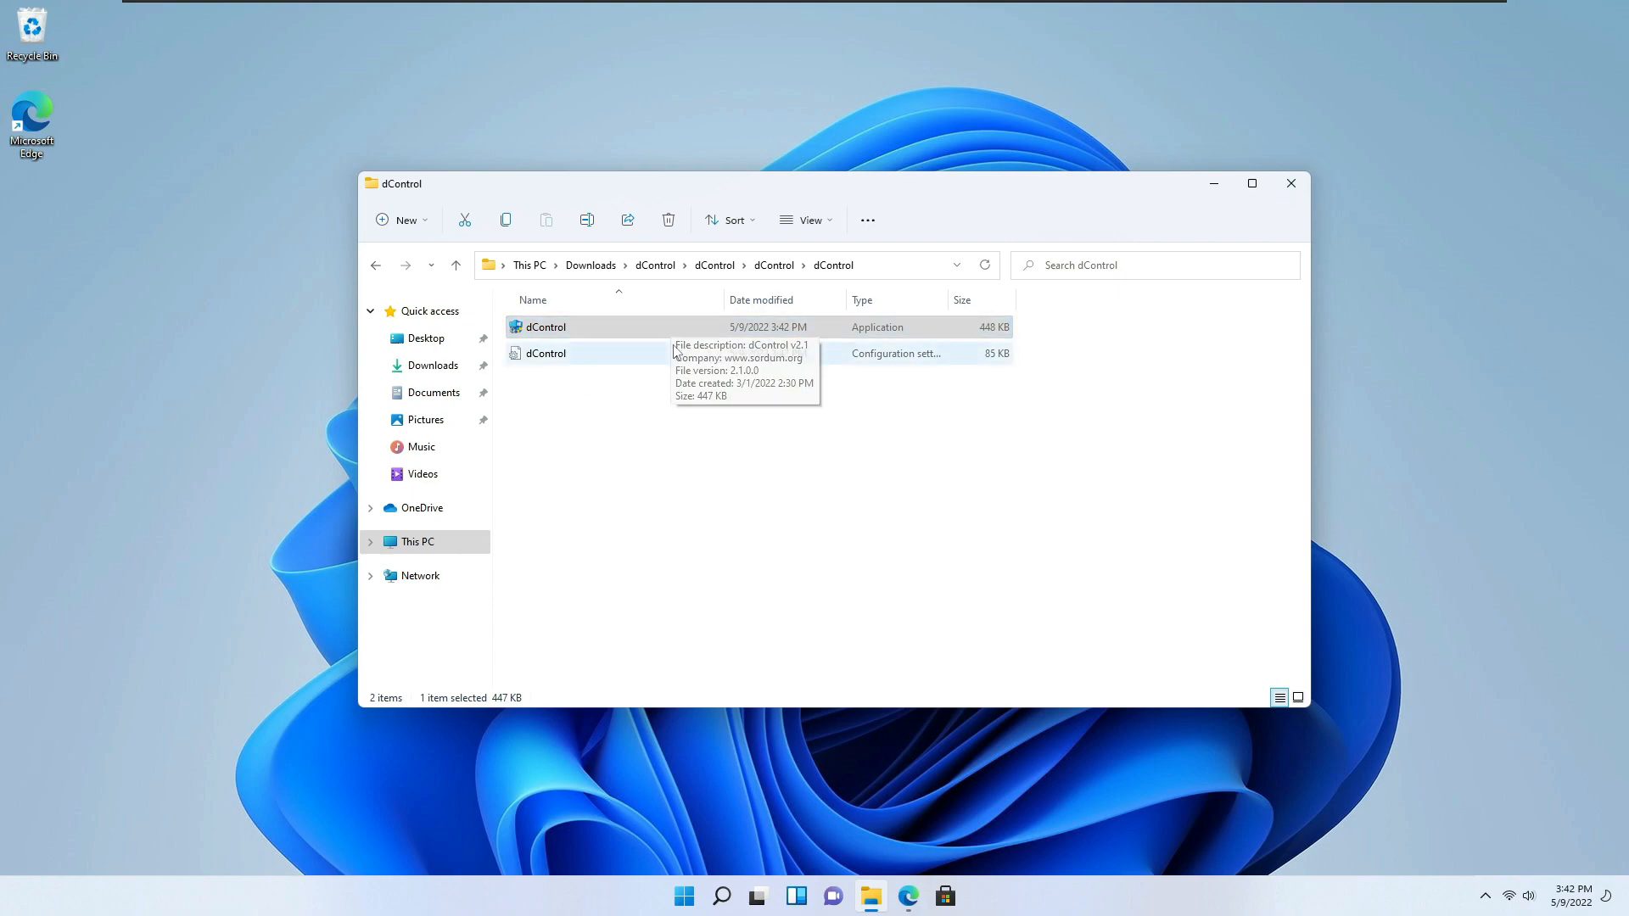
mouse_move(589, 342)
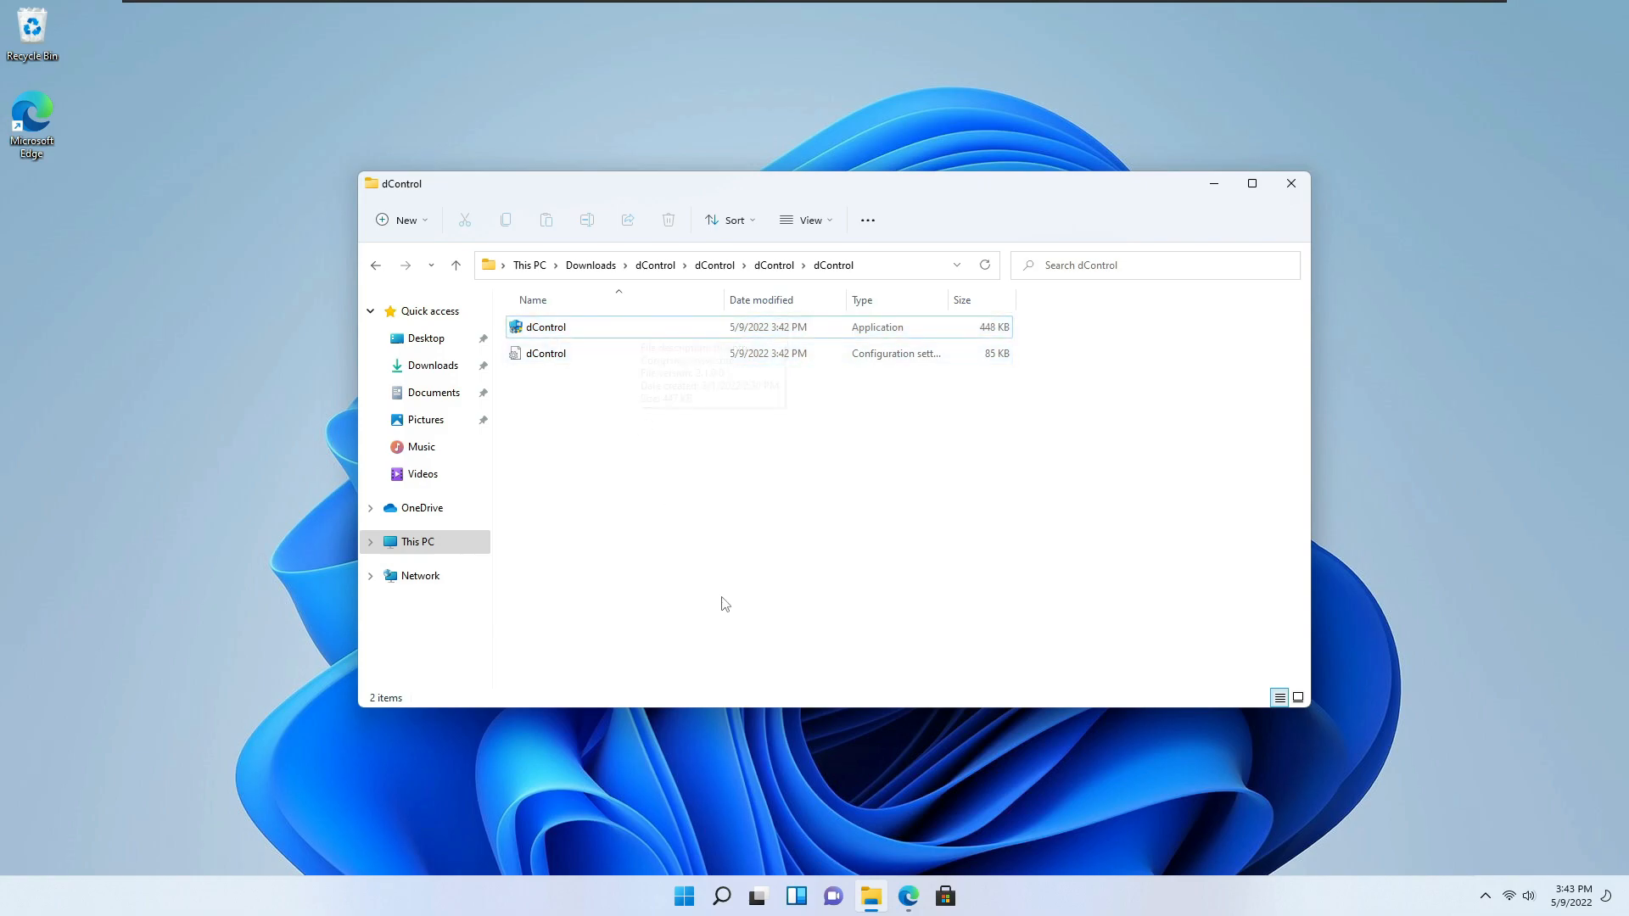
- Show Windows Security's virus and threat protection settings down to Tamper Protection and Exclusions
left_click(682, 896)
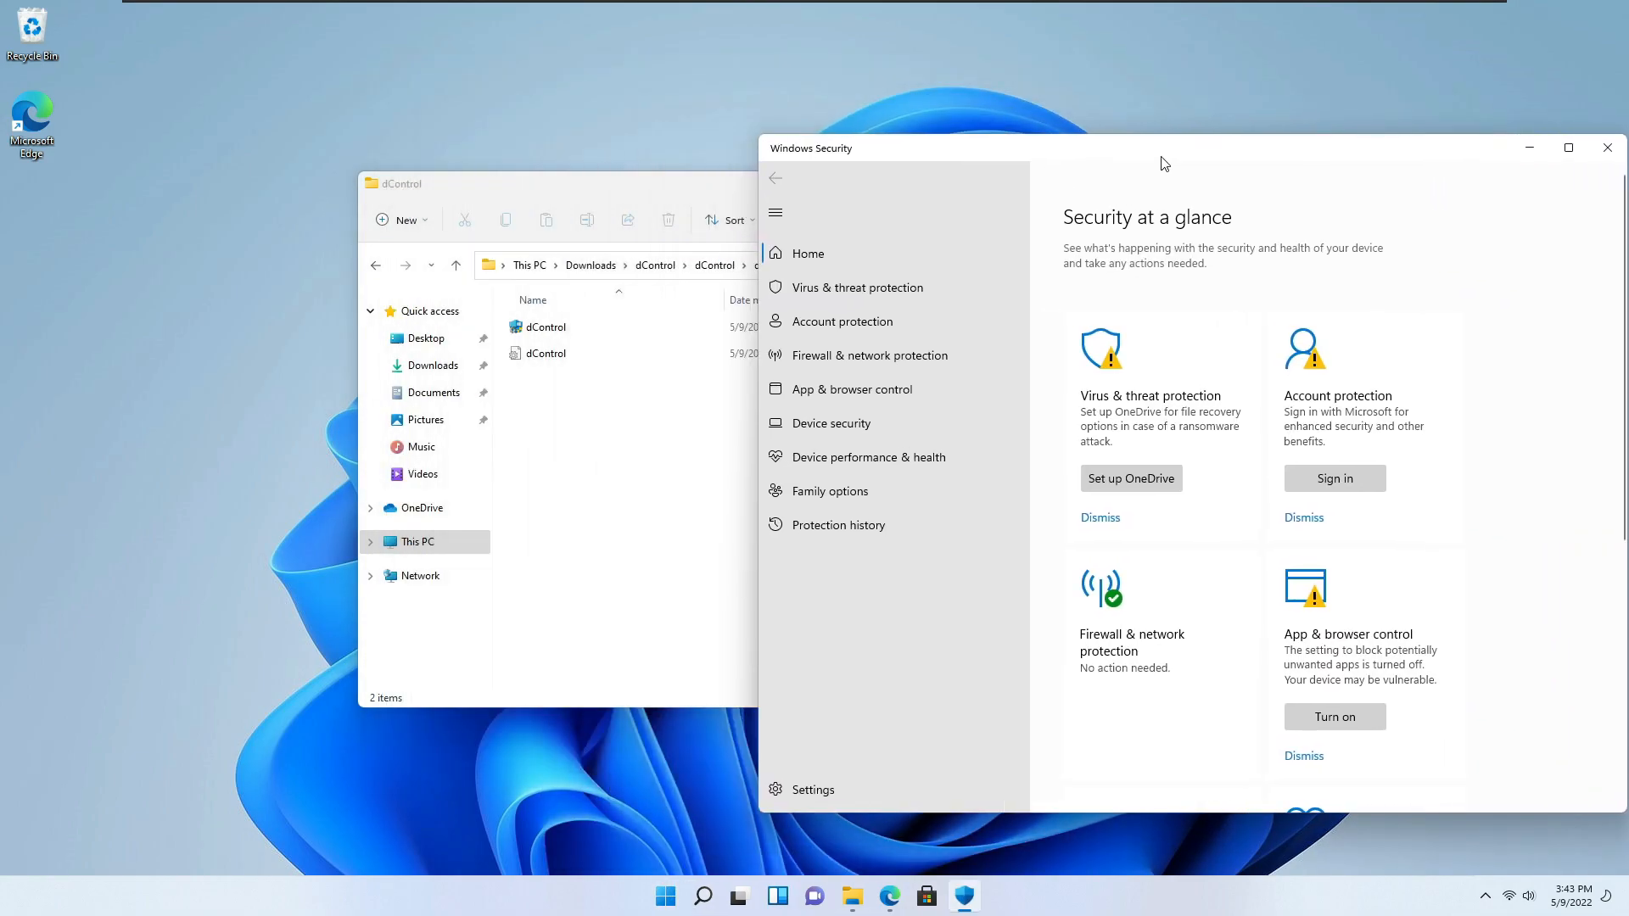
left_click(857, 287)
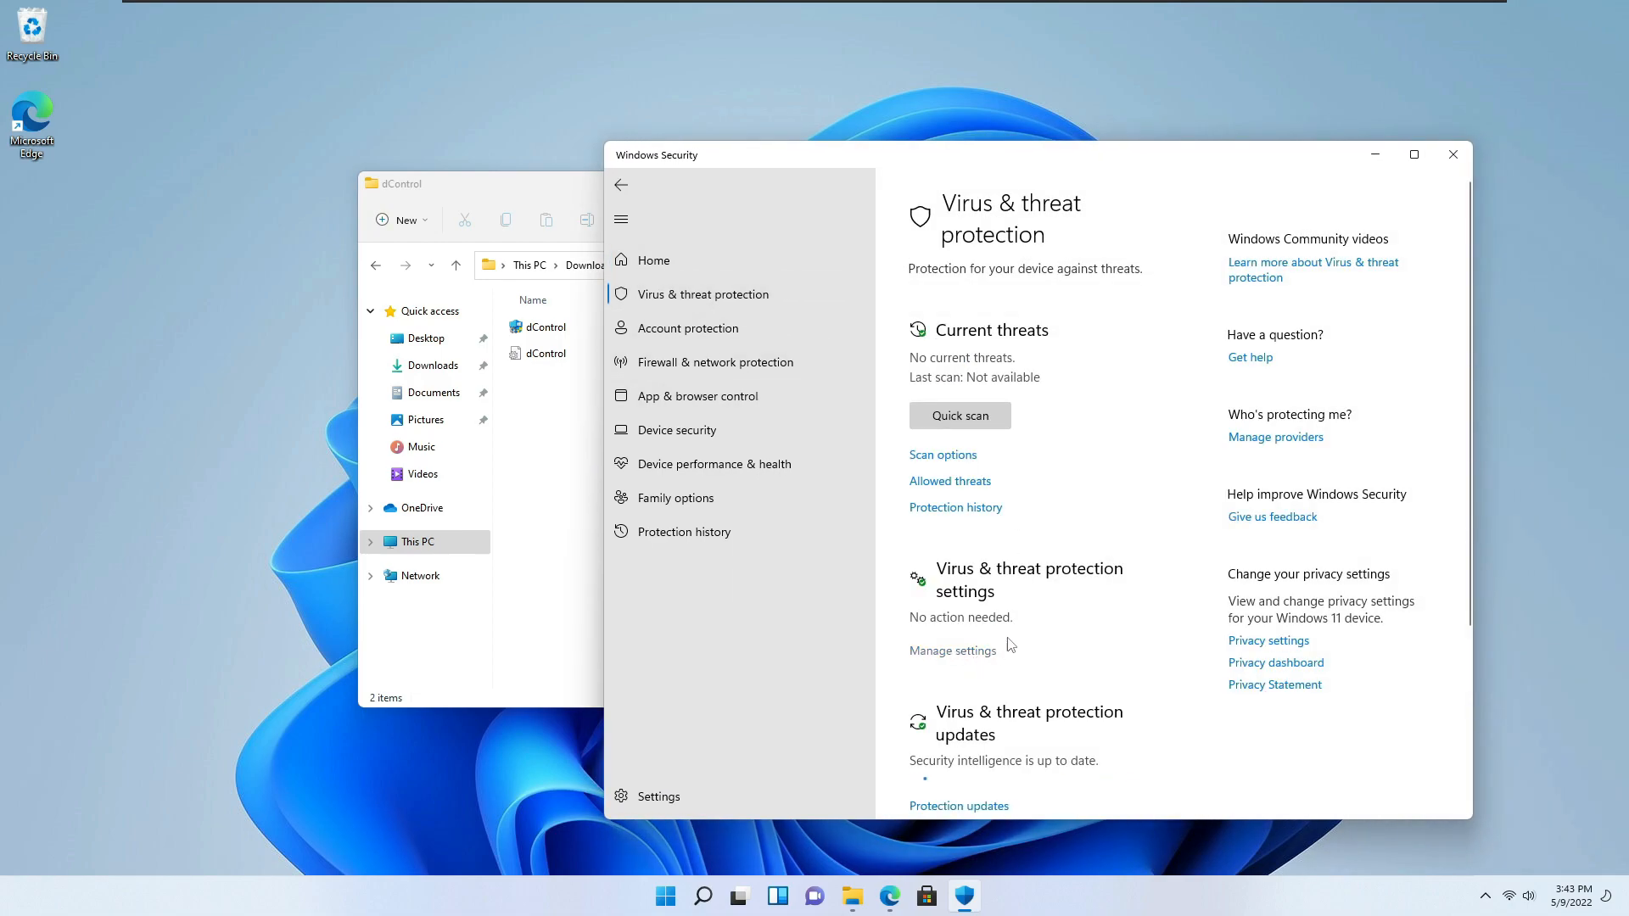
scroll("down", 3)
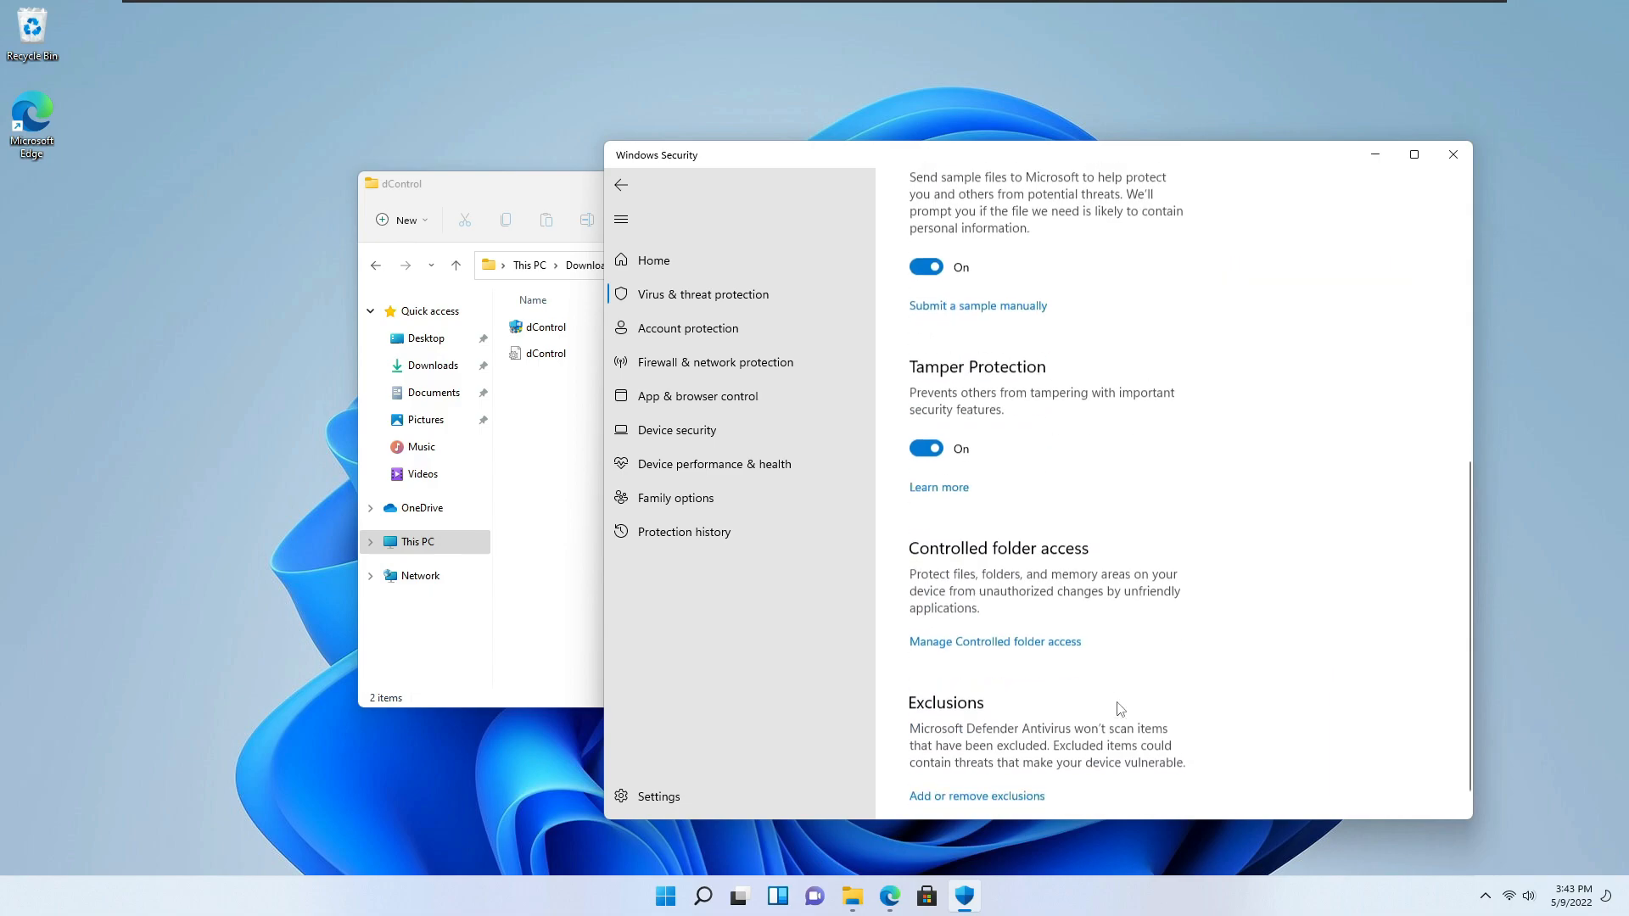
scroll("down", 3)
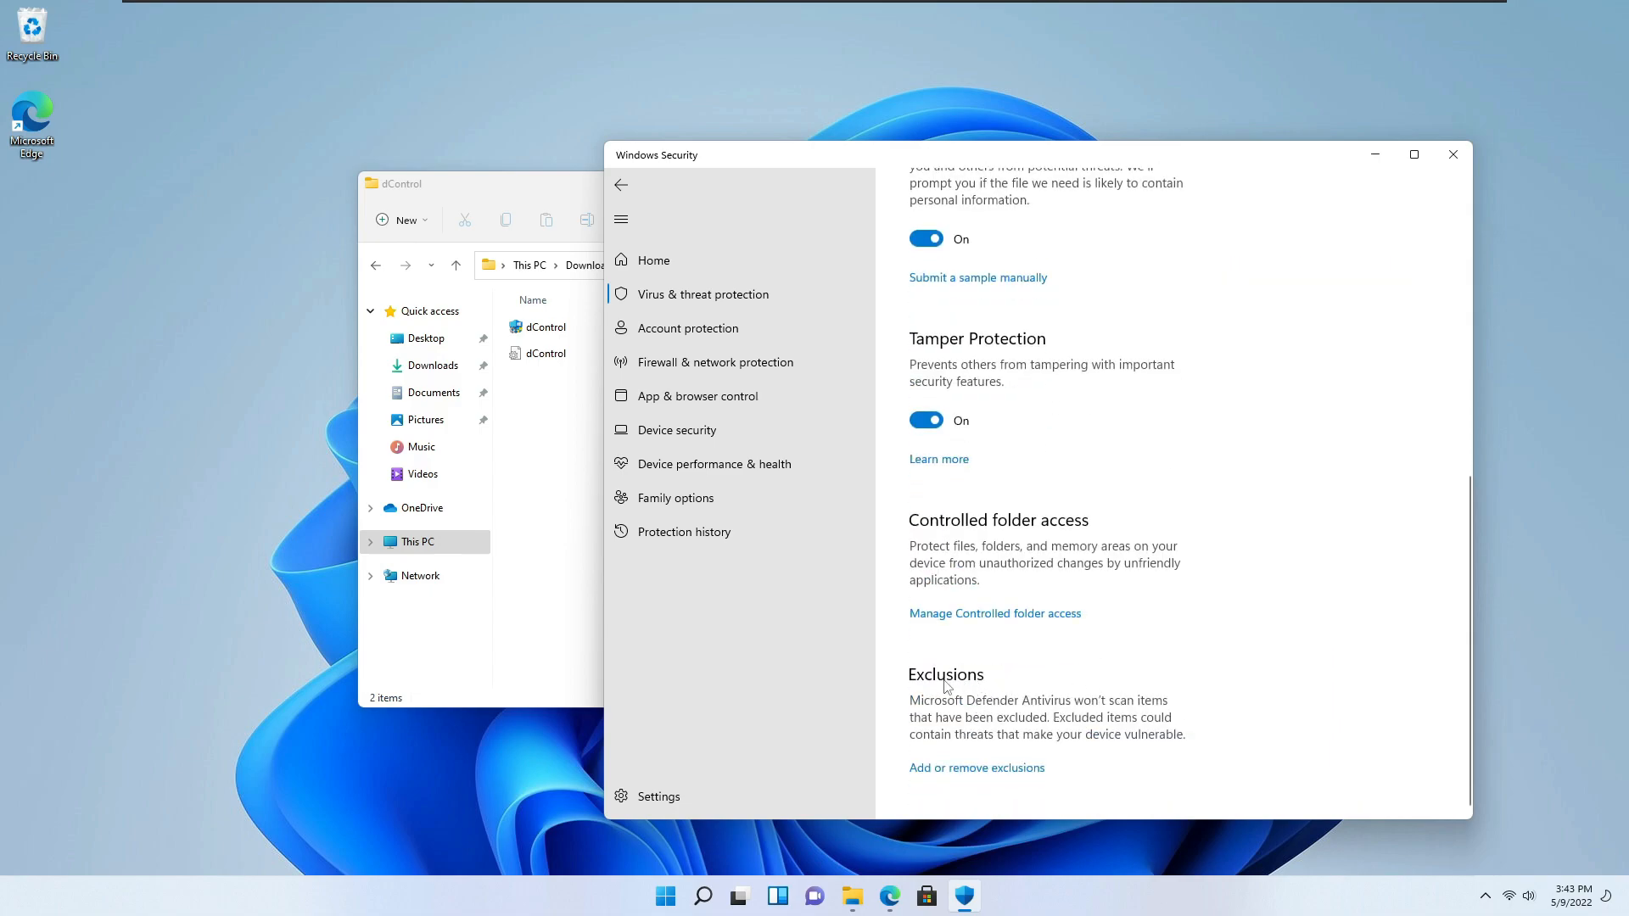
scroll("up", 3)
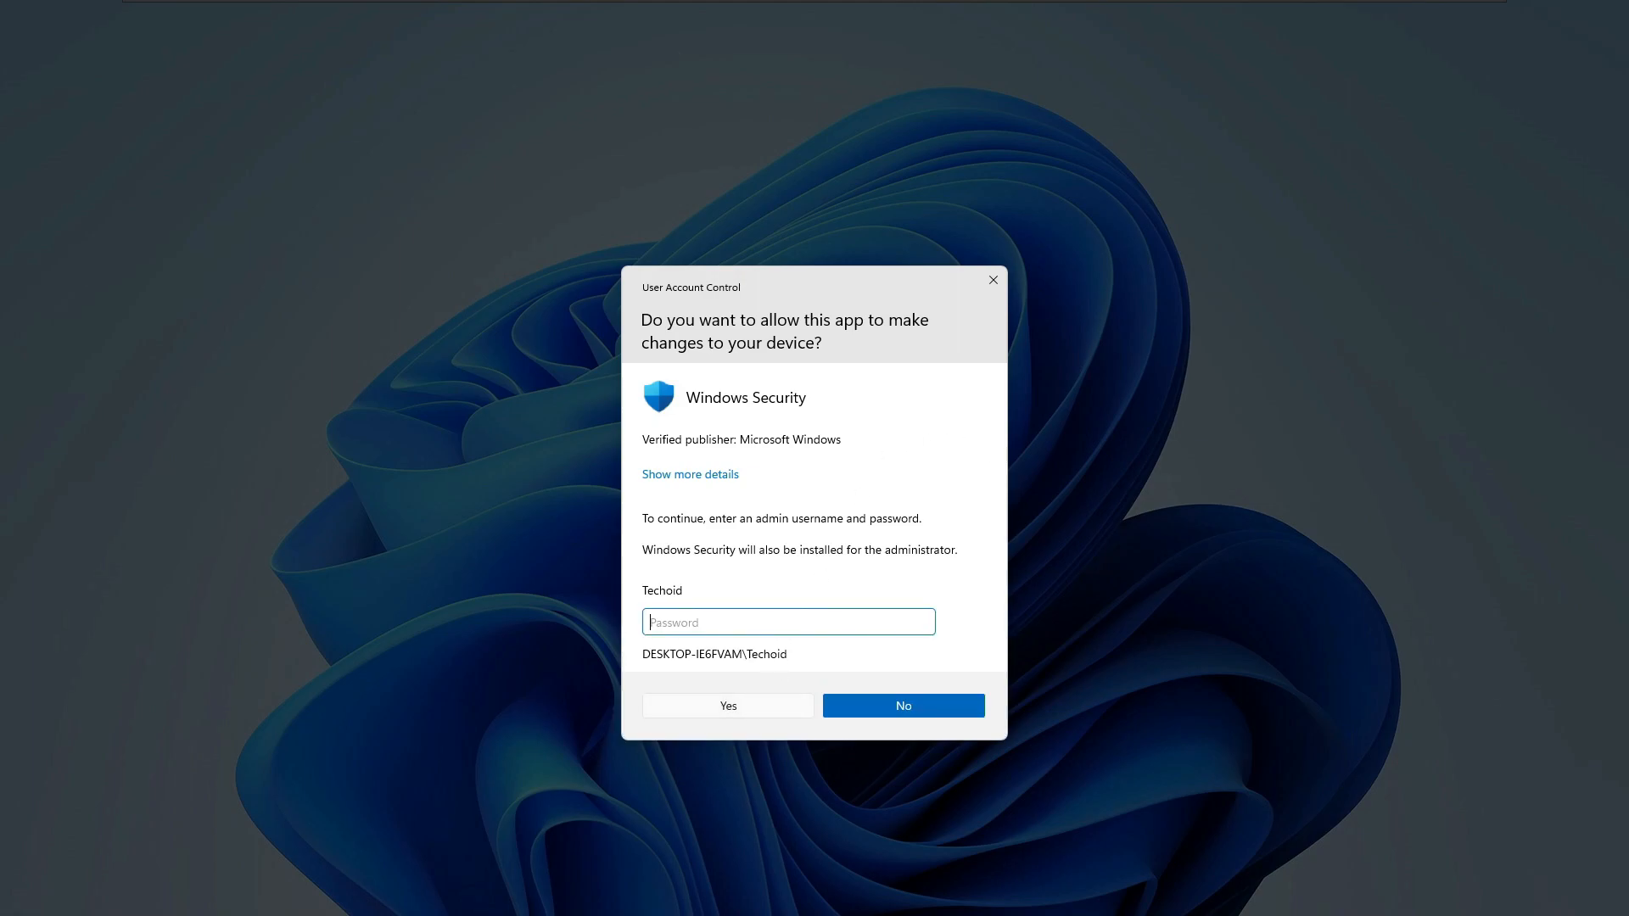
- Approve UAC and pick dControl.exe from its folder as a file exclusion
left_click(726, 706)
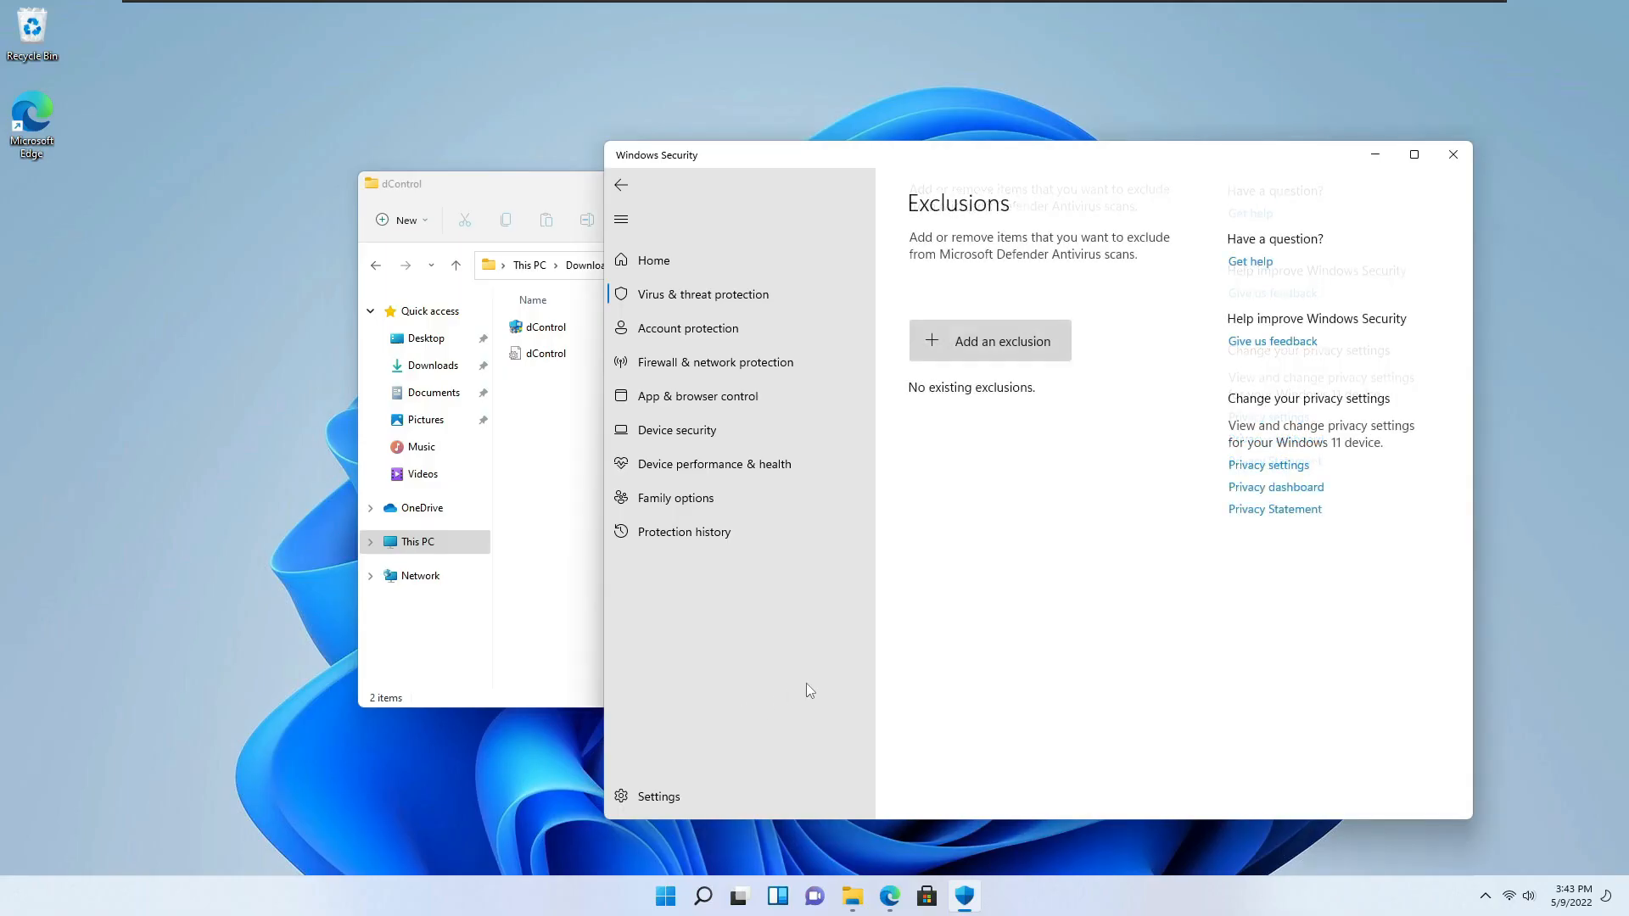
left_click(991, 339)
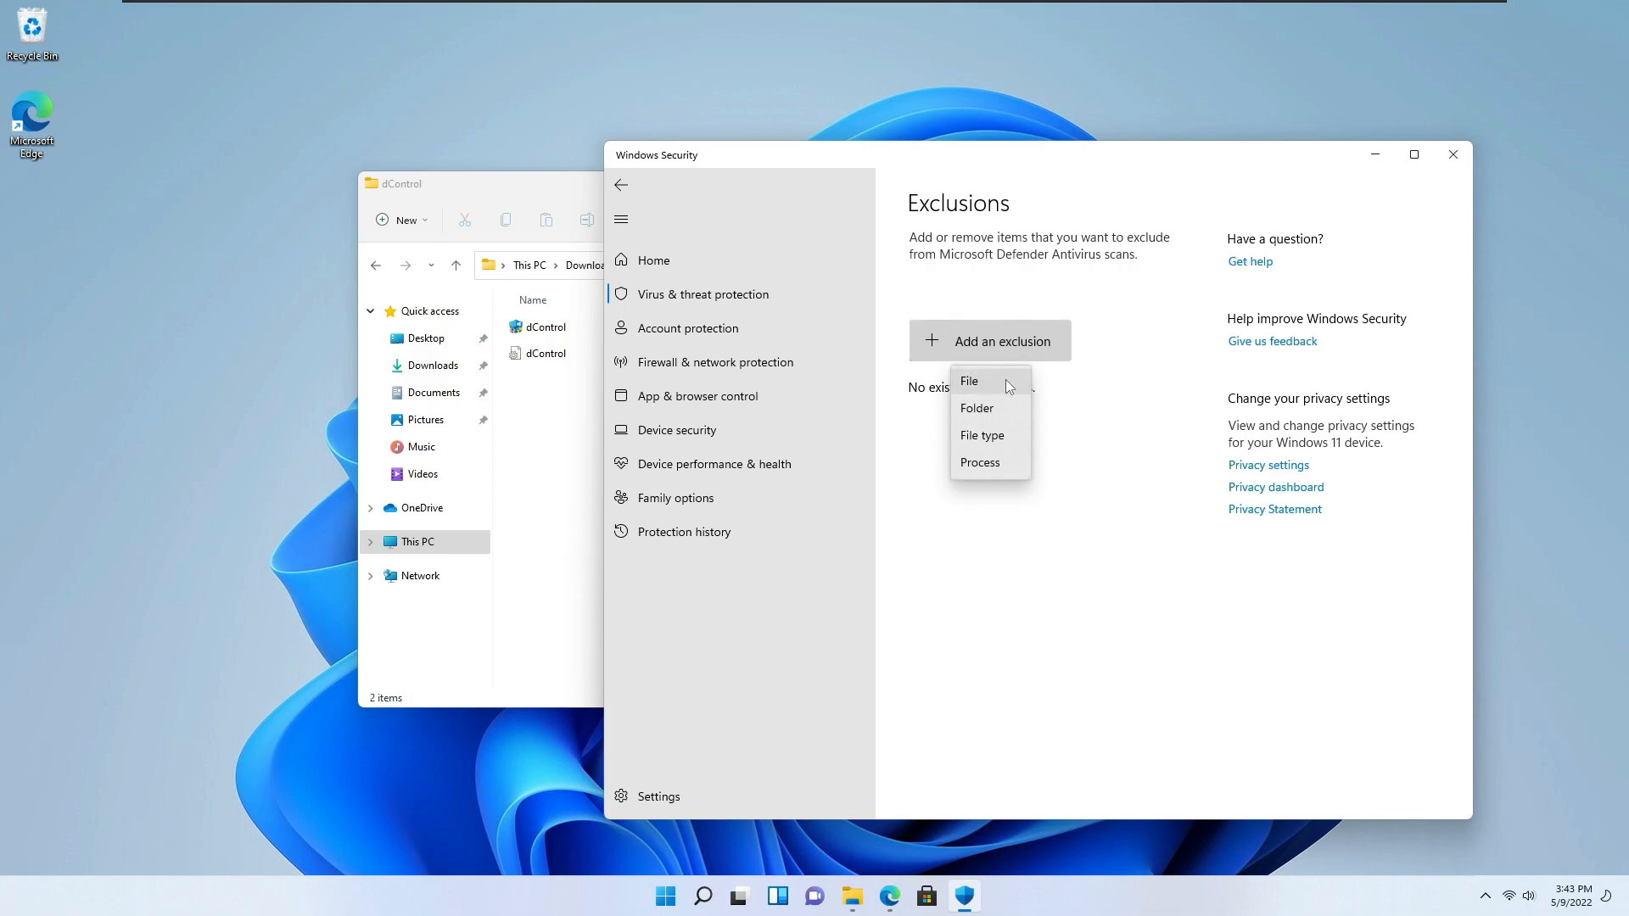
left_click(969, 380)
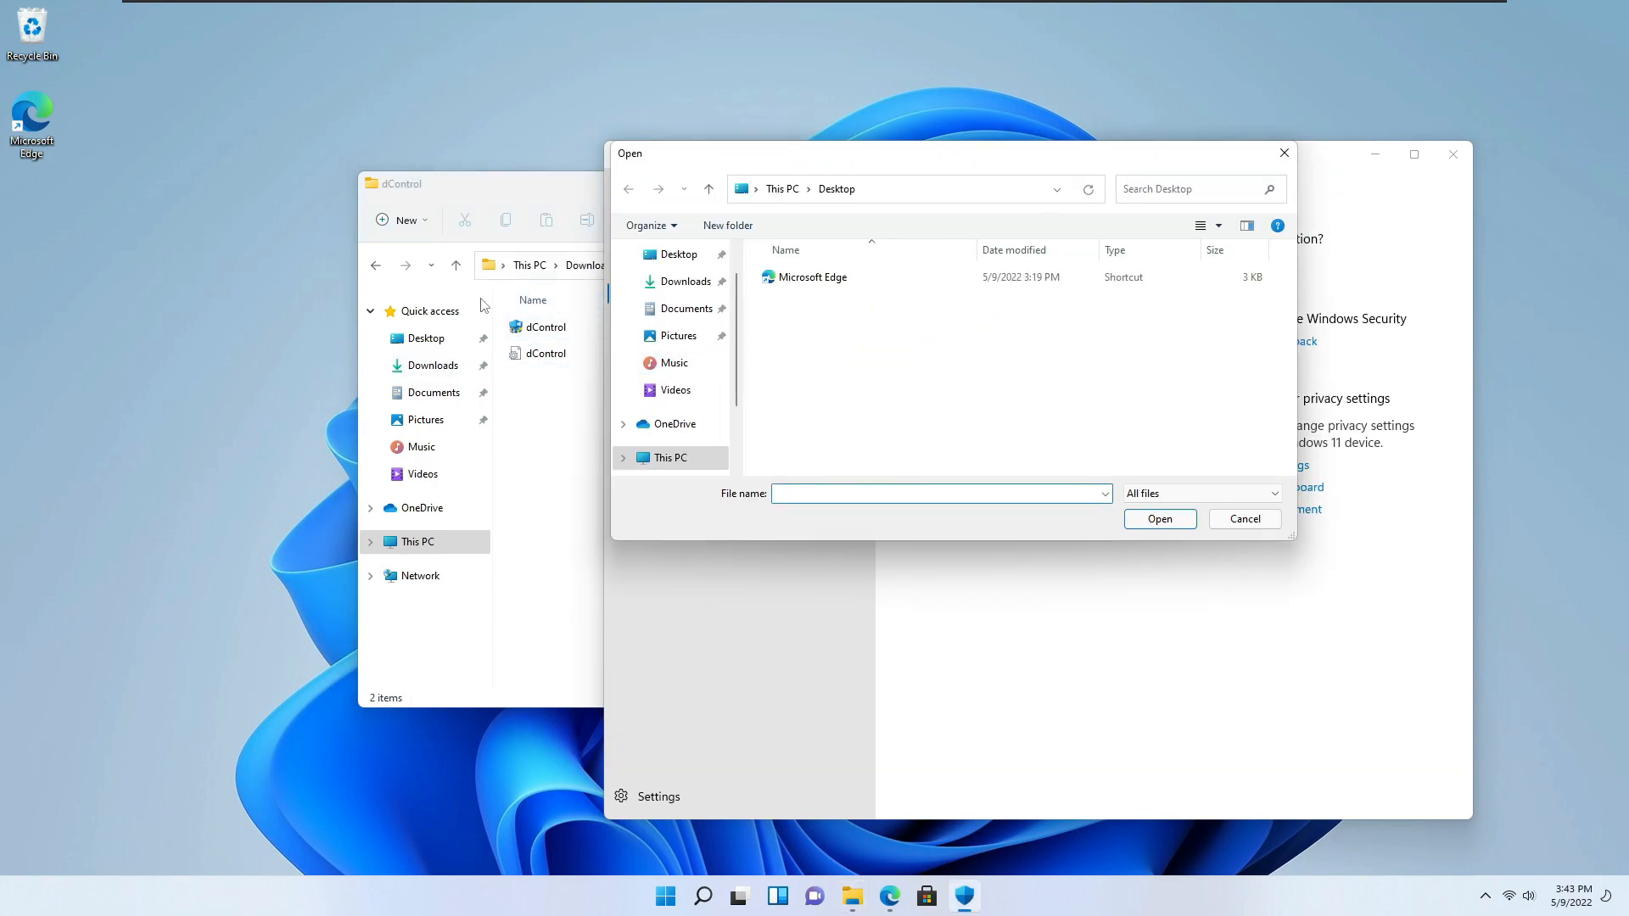
right_click(864, 190)
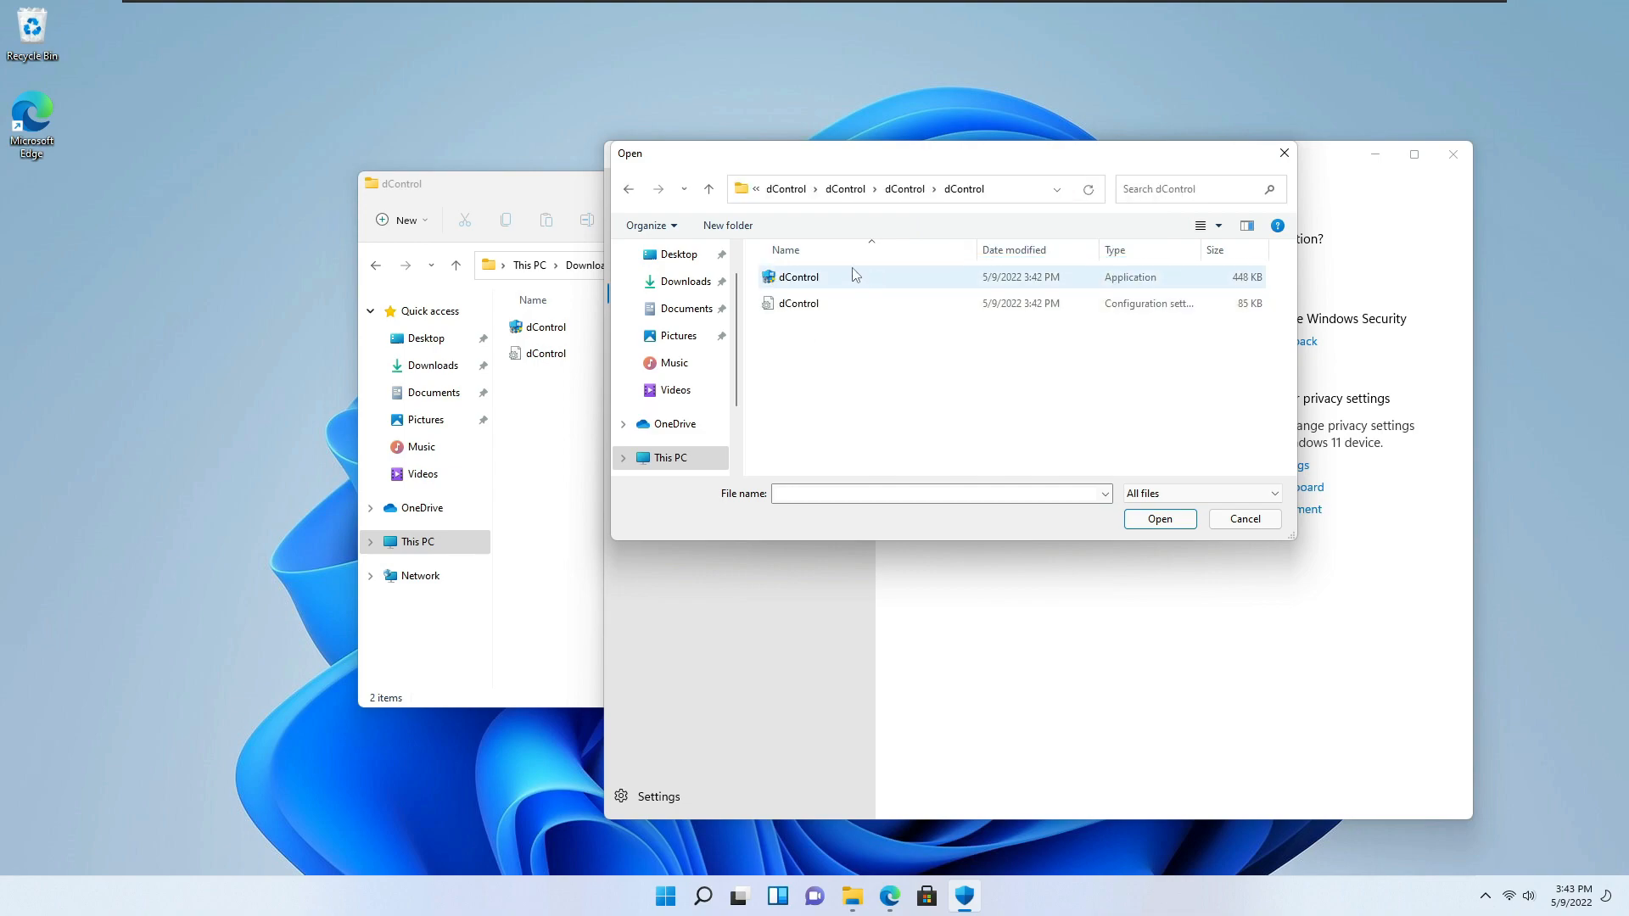
left_click(797, 277)
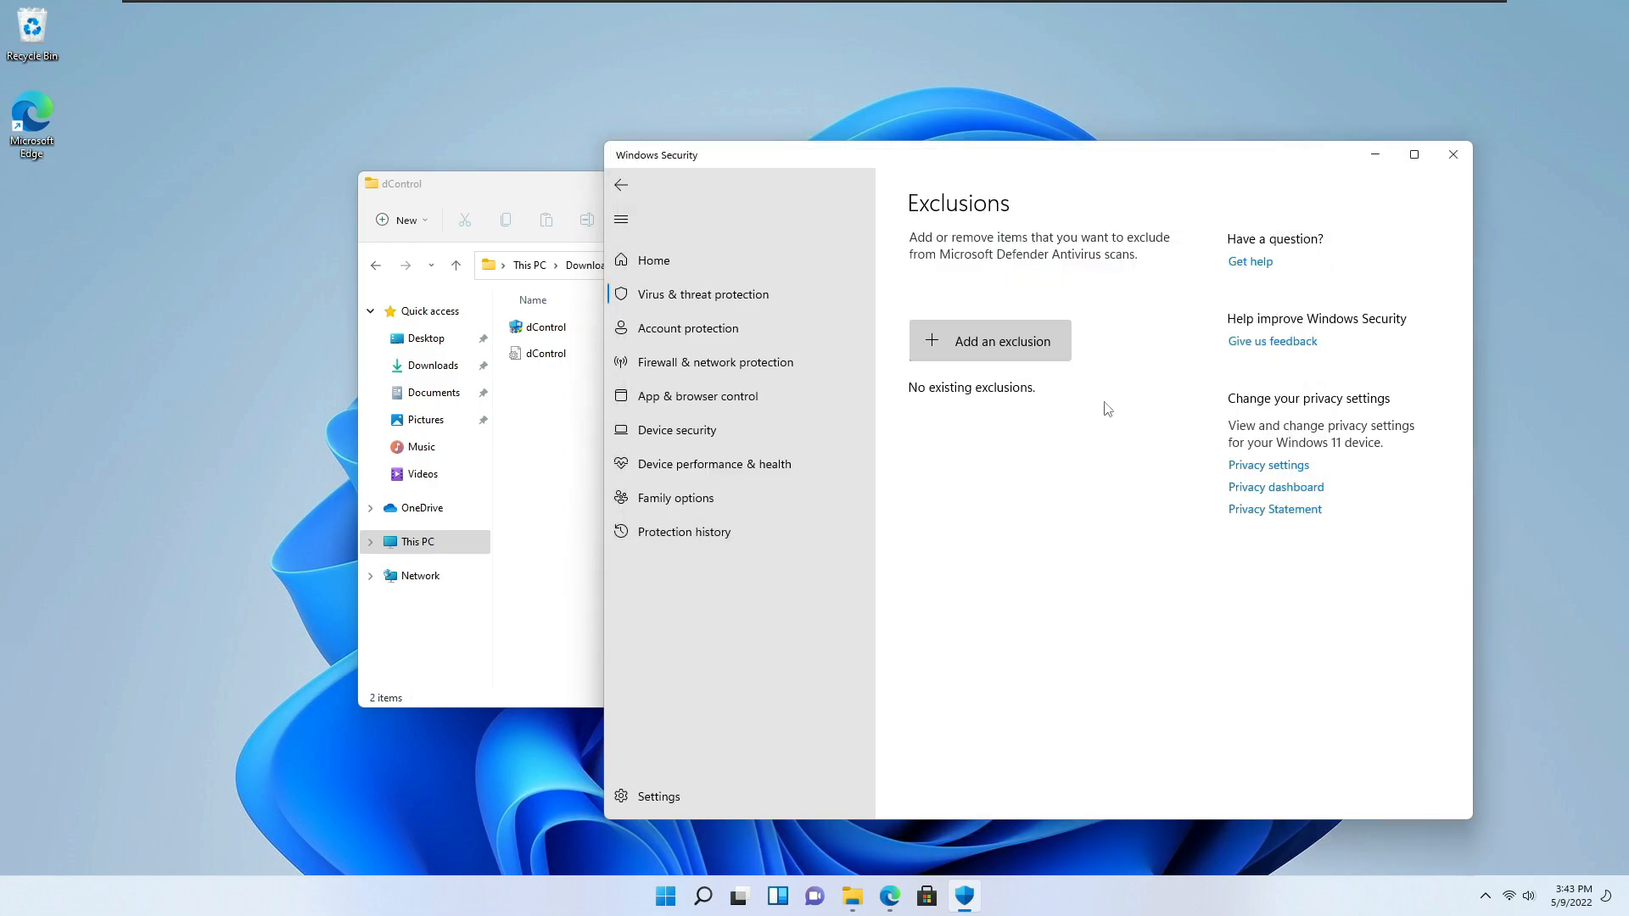
- Confirm the dControl.exe exclusion and launch dControl as administrator from File Explorer
left_click(989, 340)
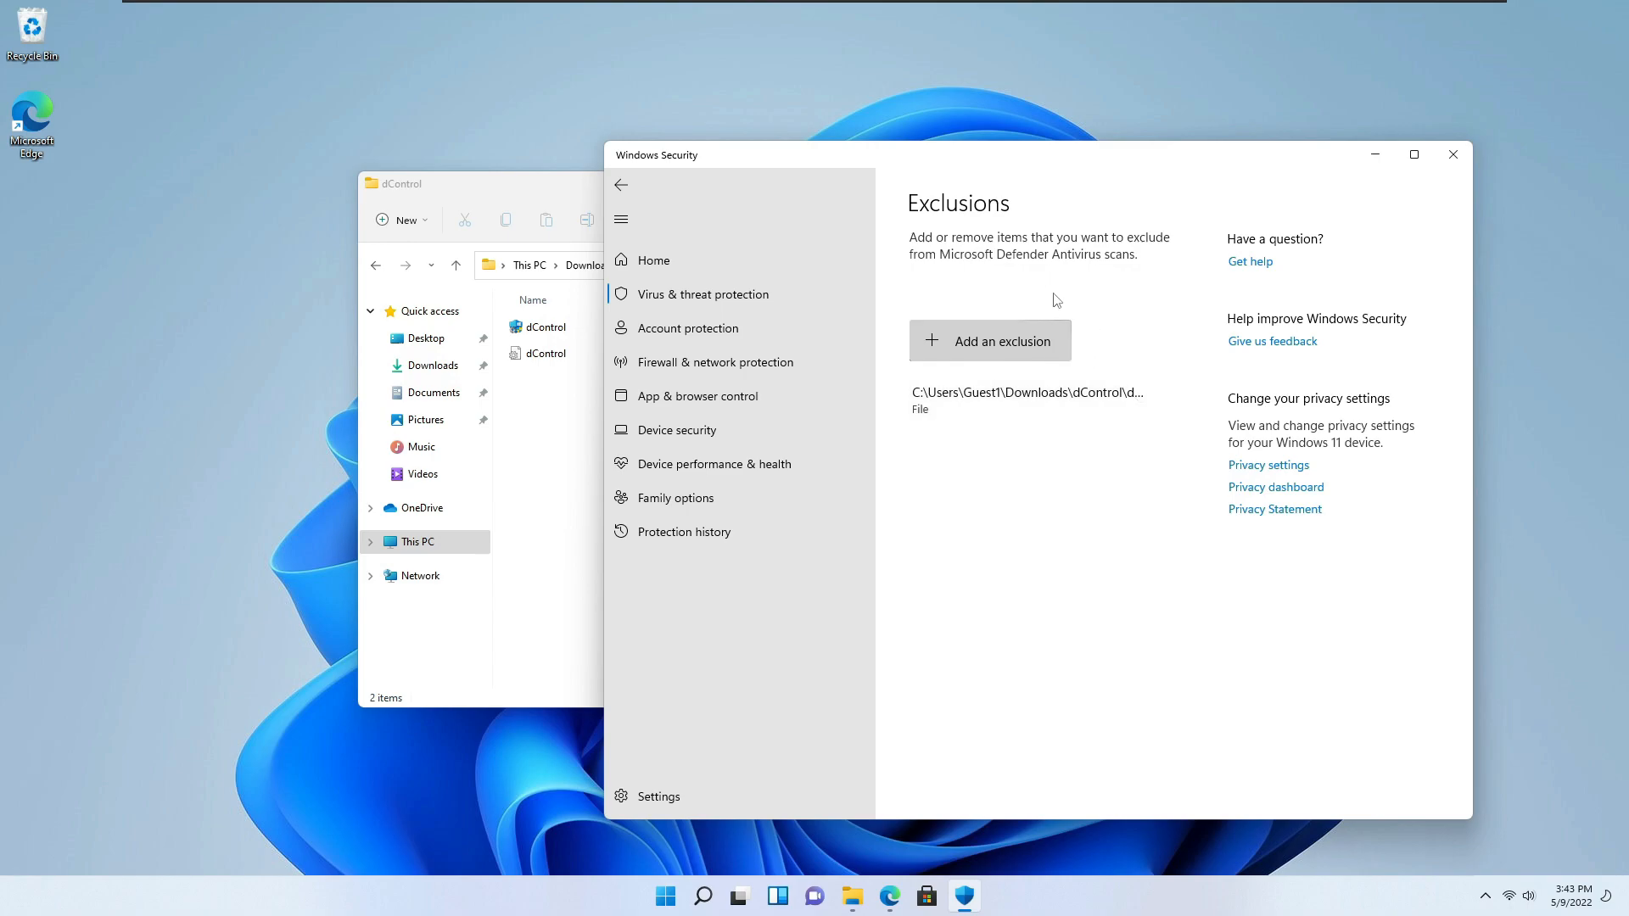
mouse_move(1385, 174)
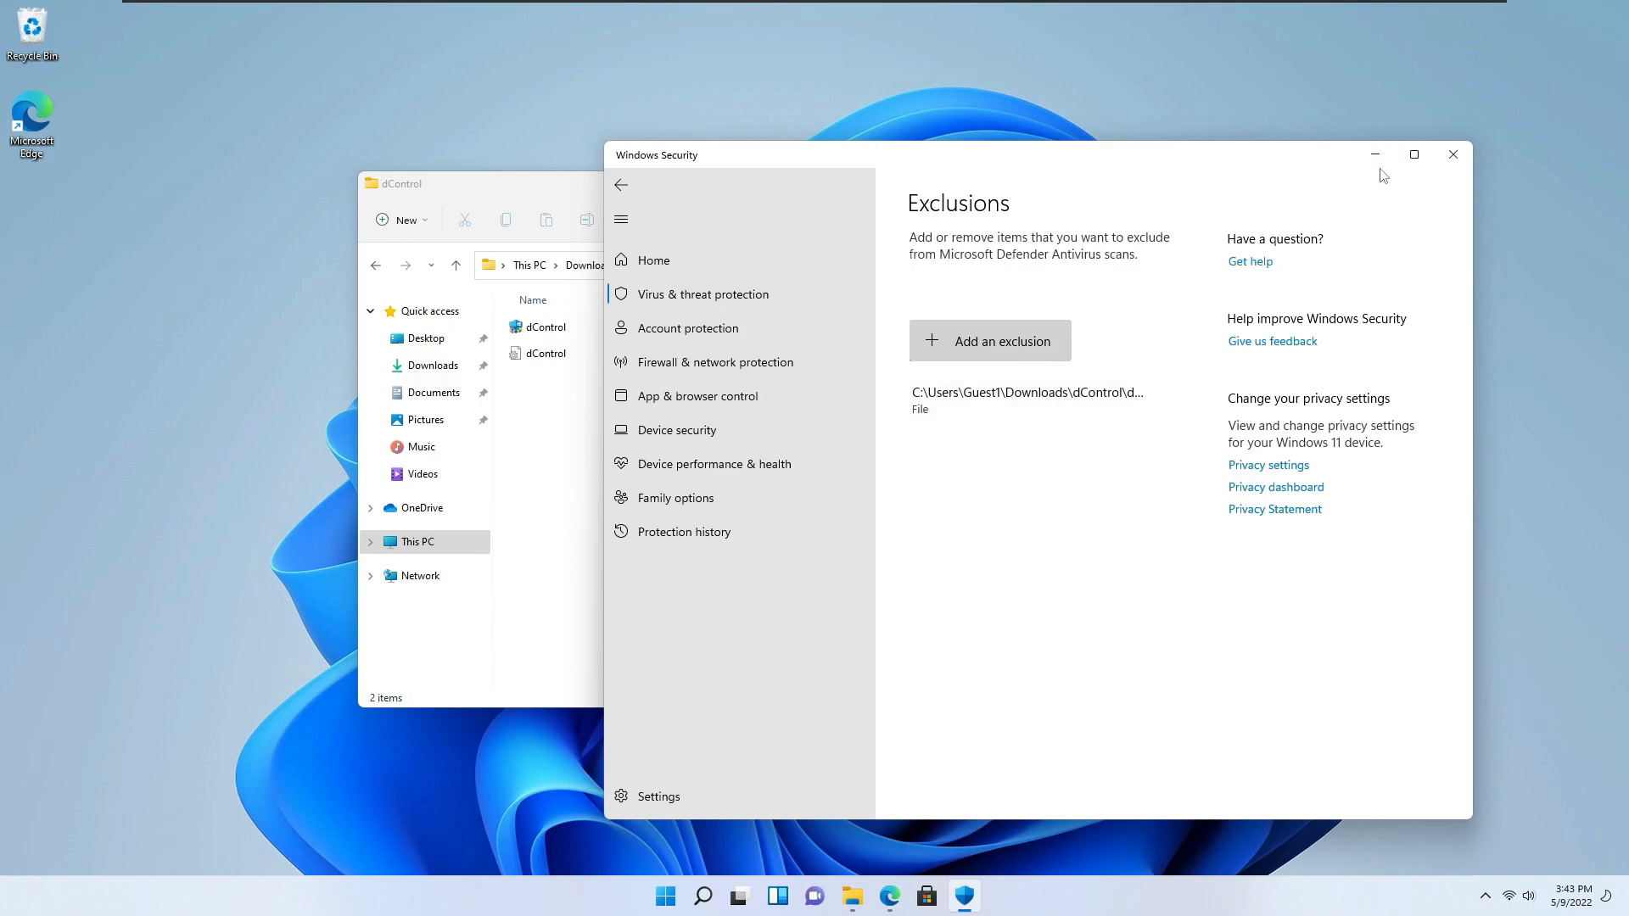
mouse_move(1376, 154)
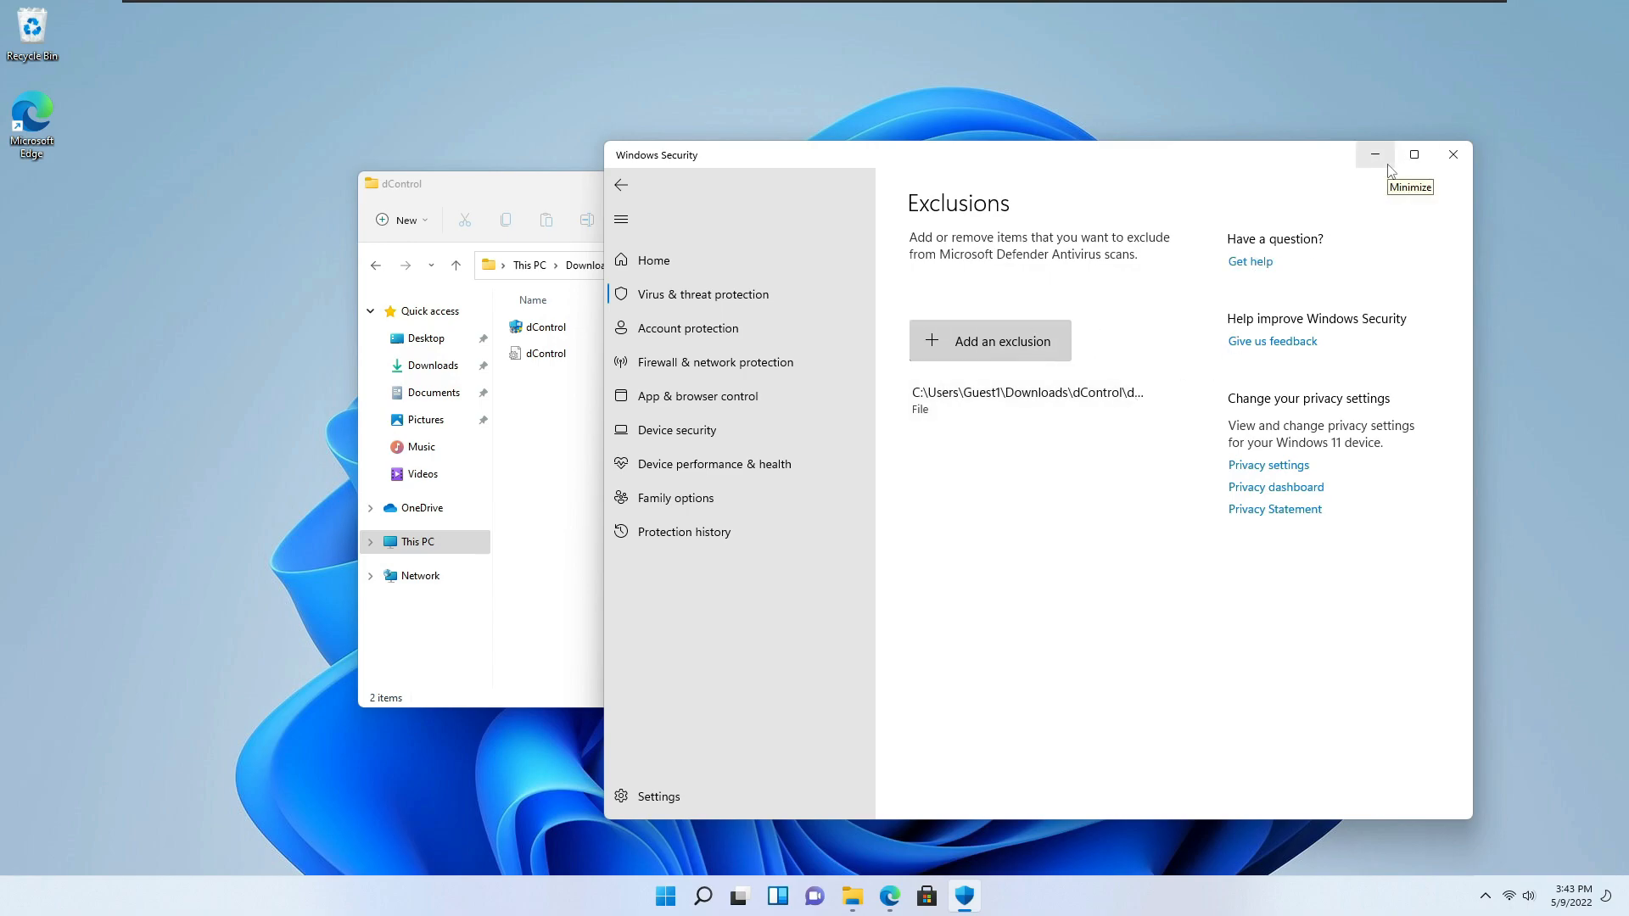
left_click(1375, 152)
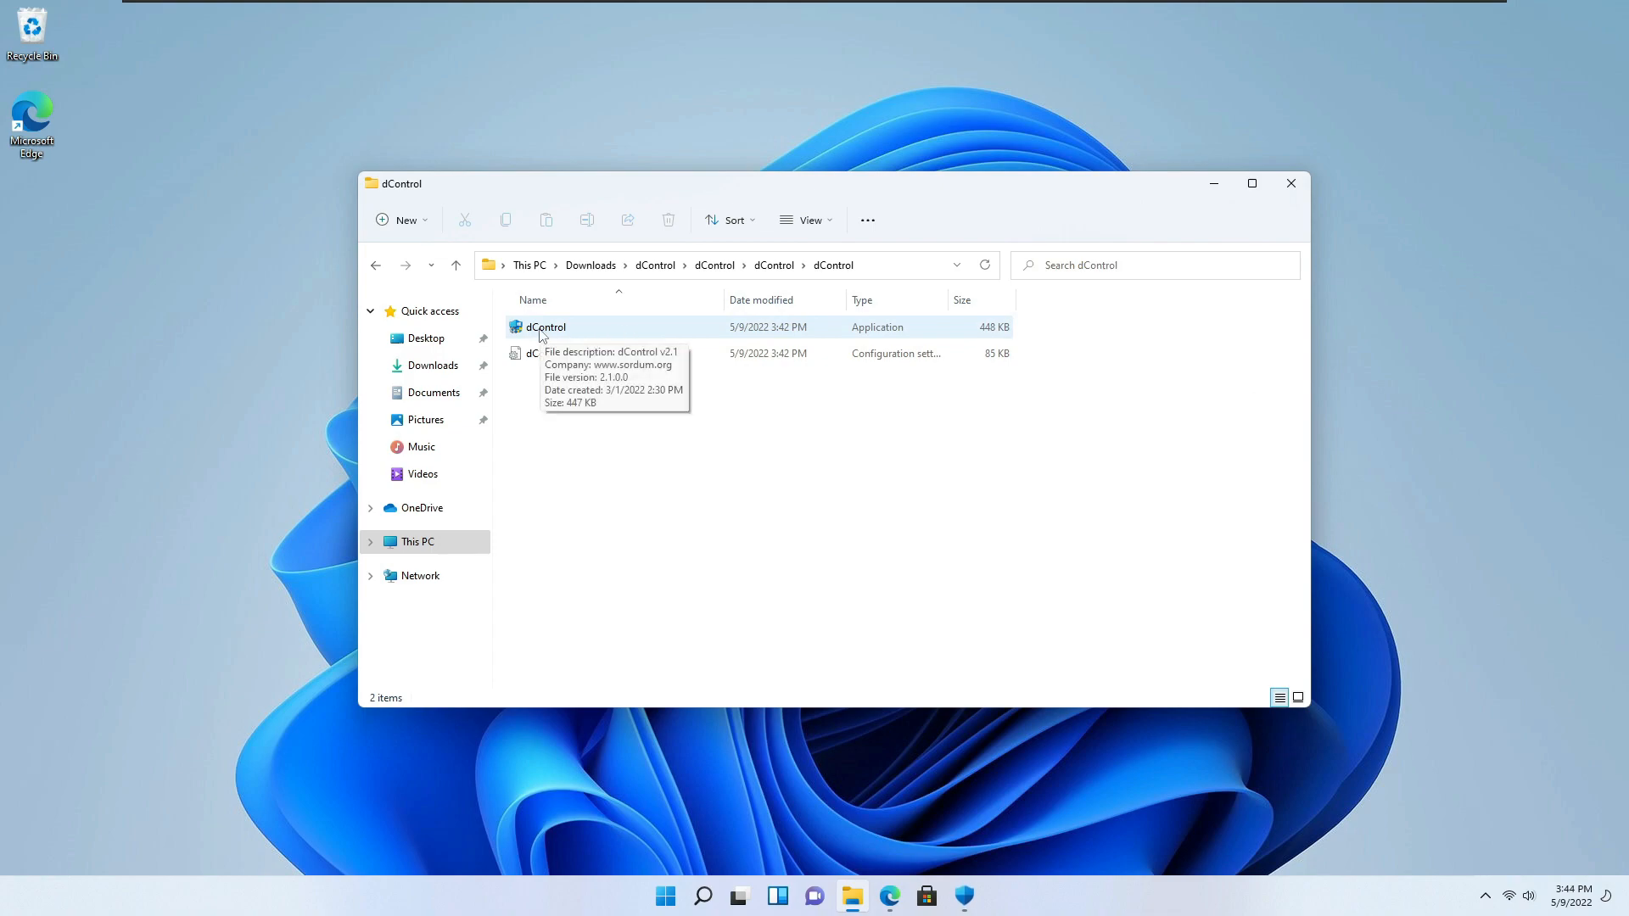
right_click(546, 328)
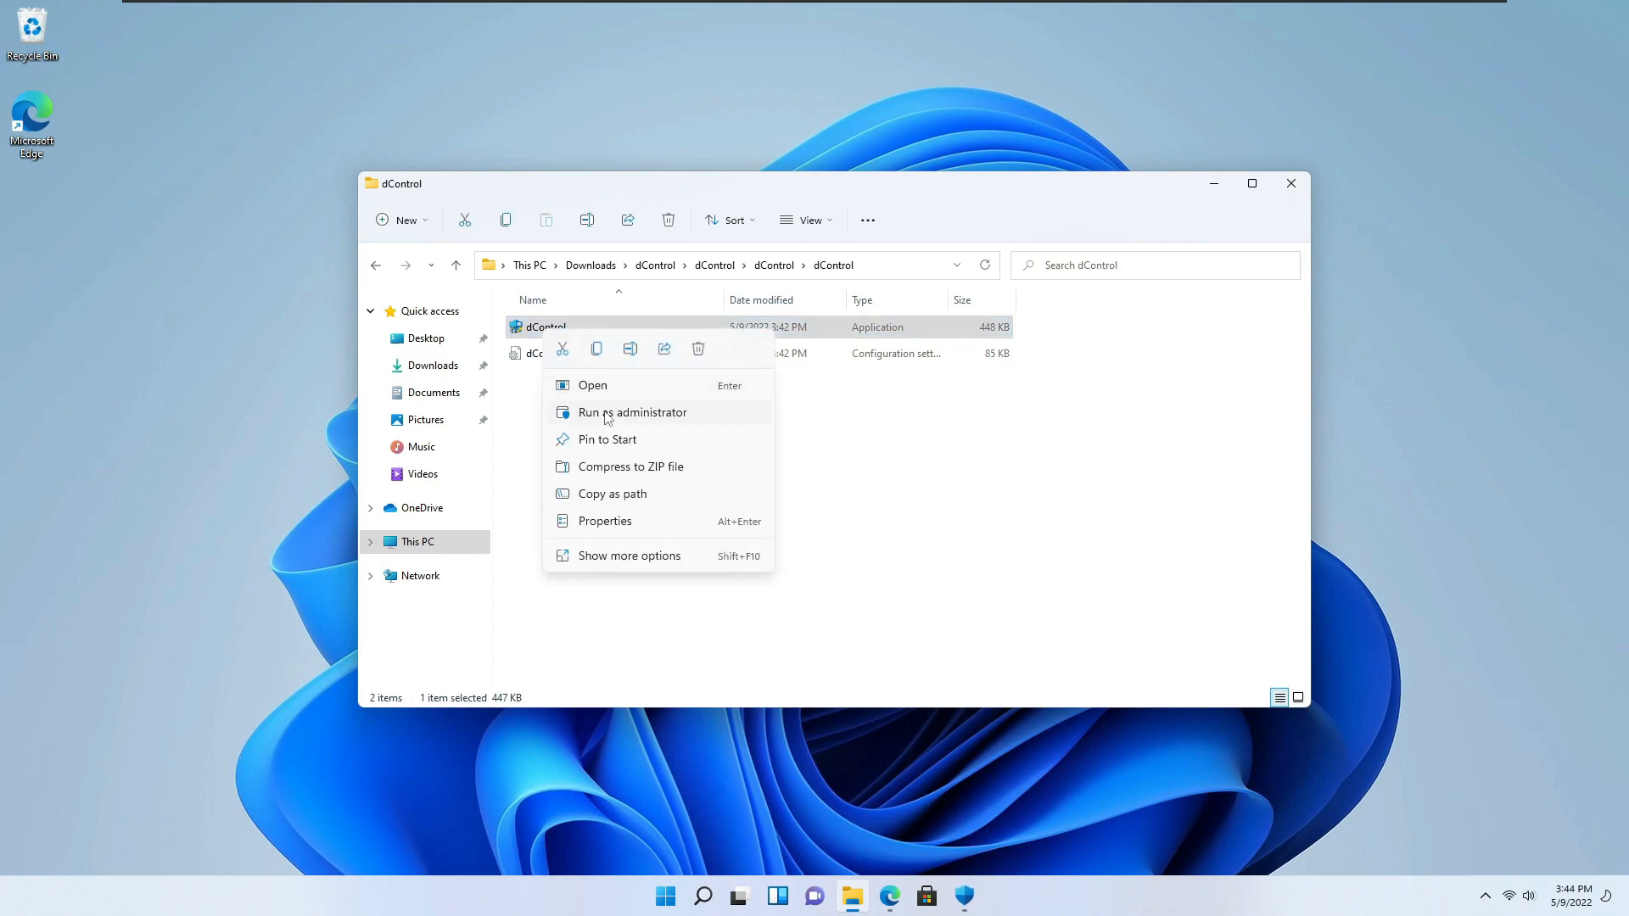
left_click(632, 413)
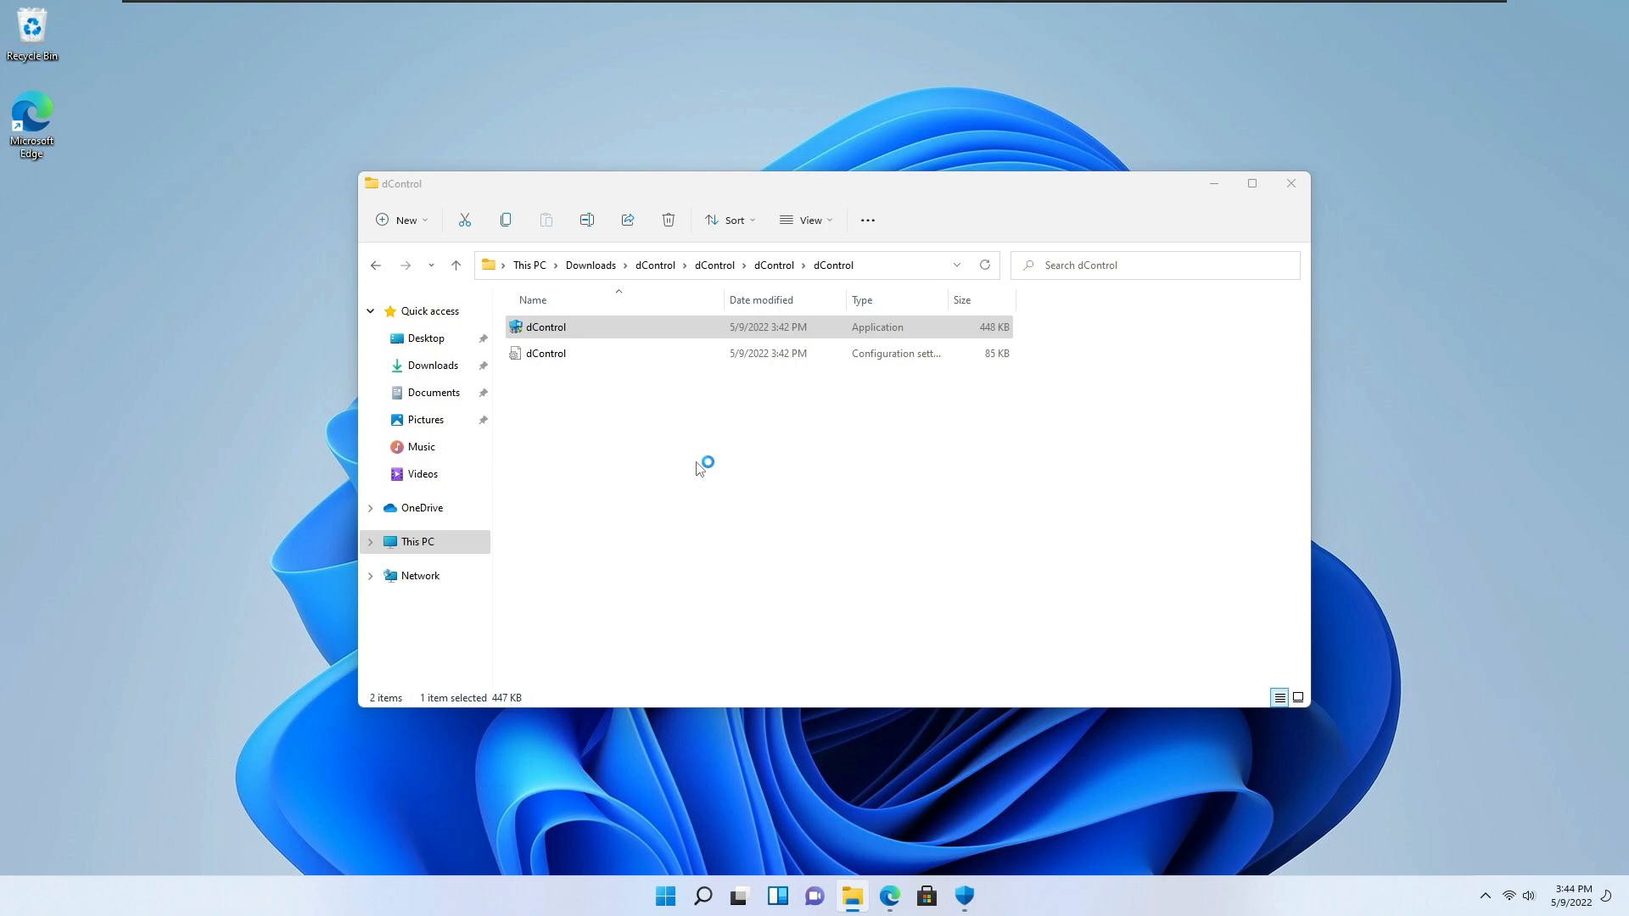
double_click(545, 327)
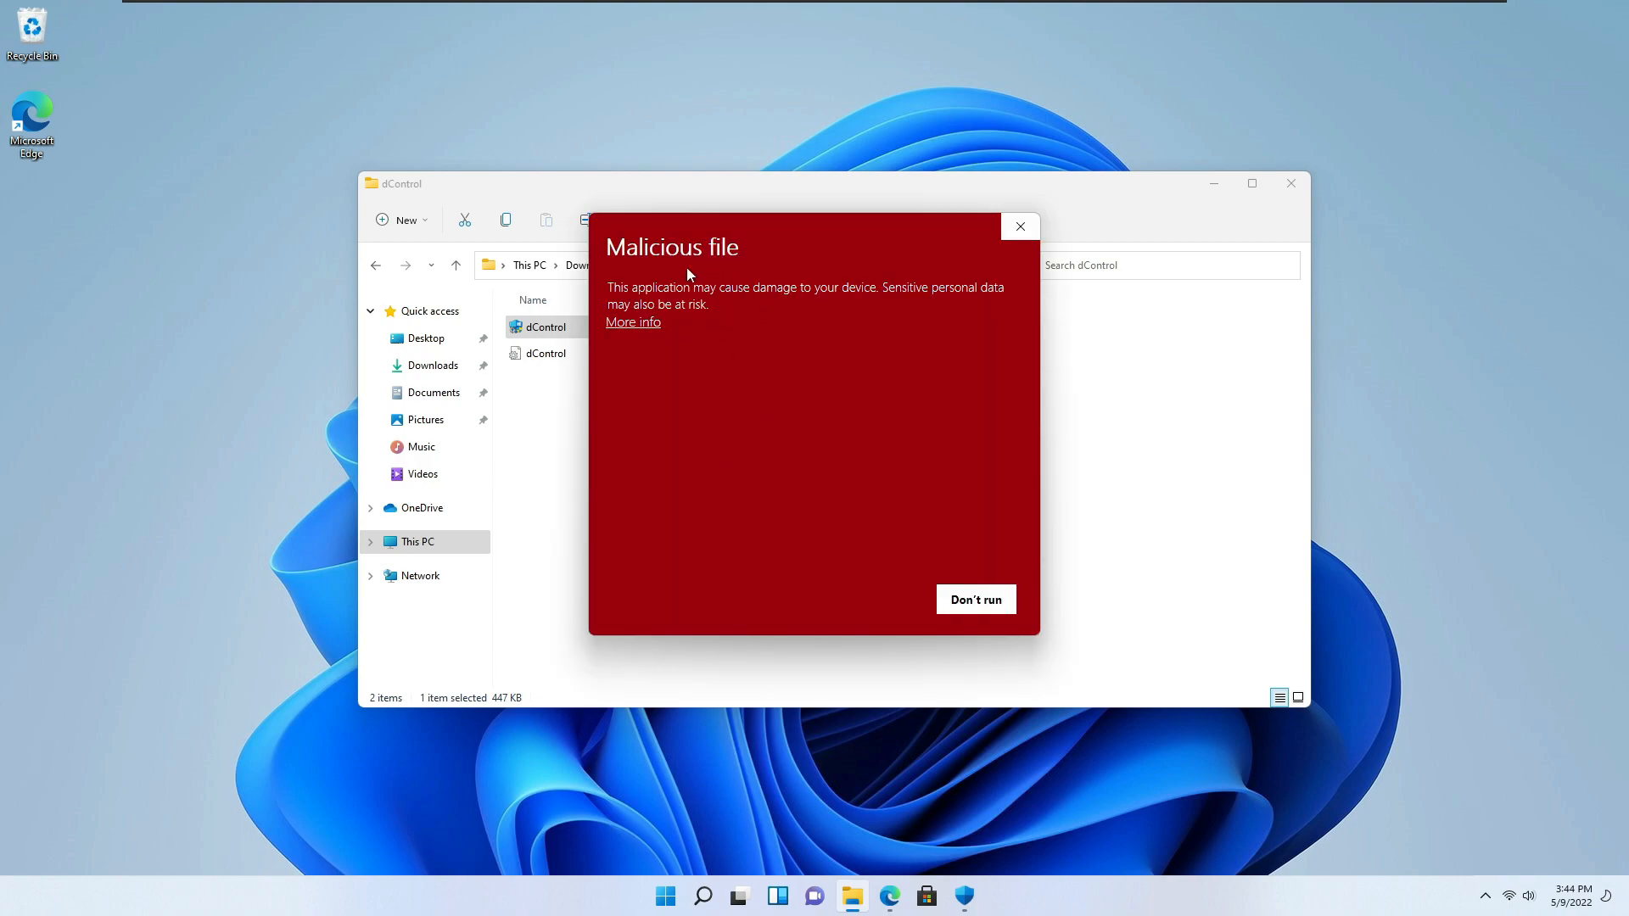
double_click(672, 247)
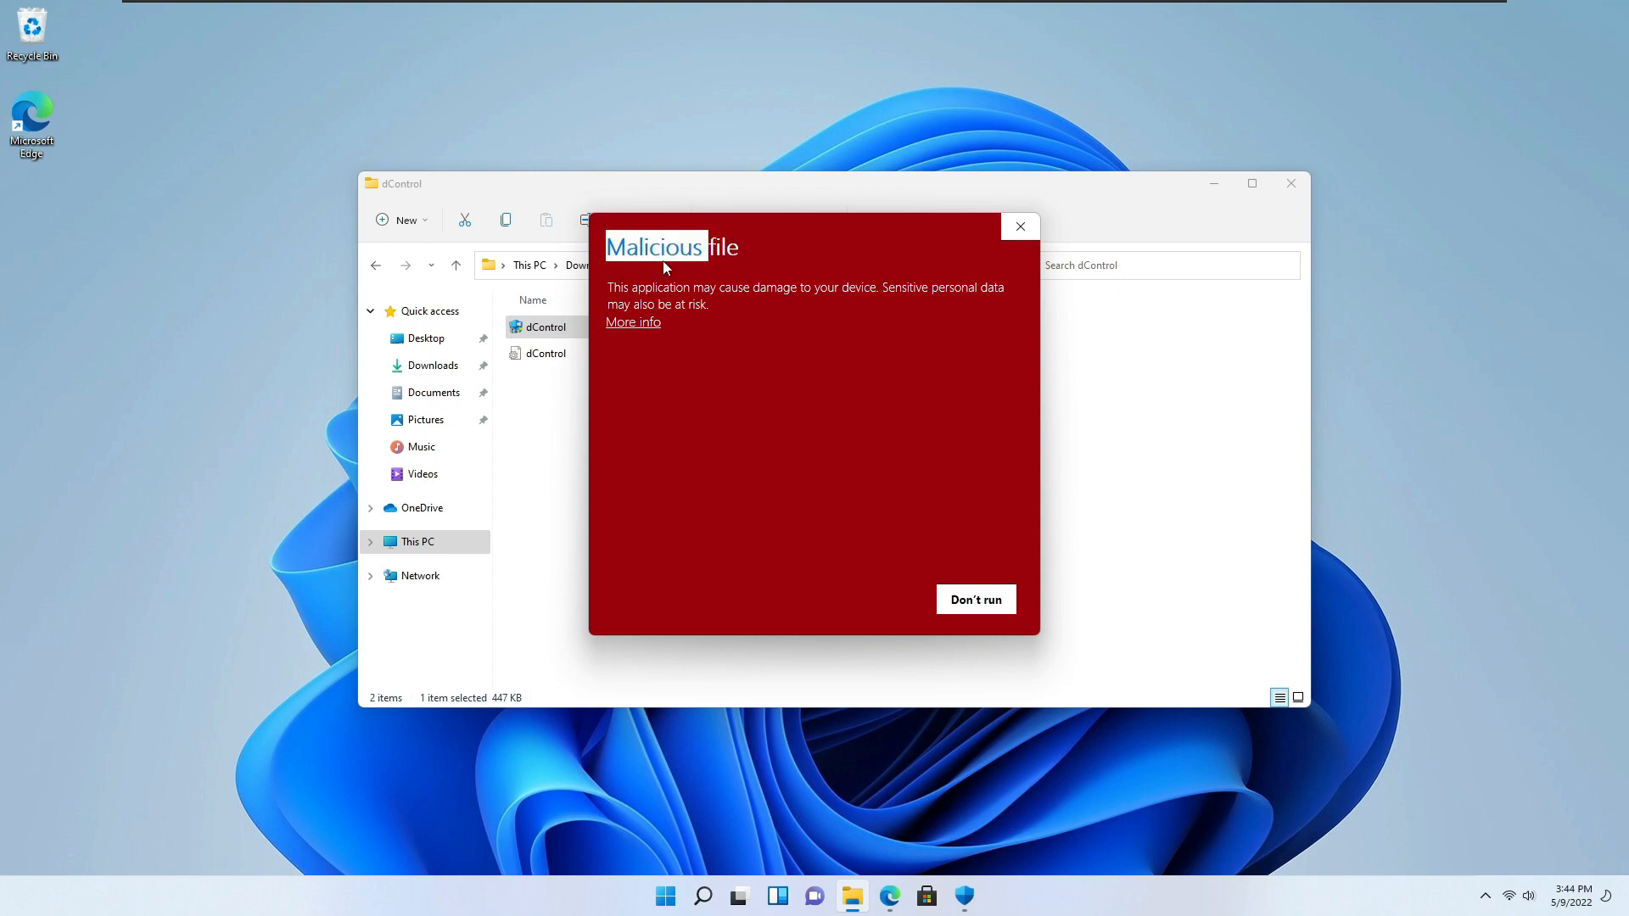
mouse_move(638, 330)
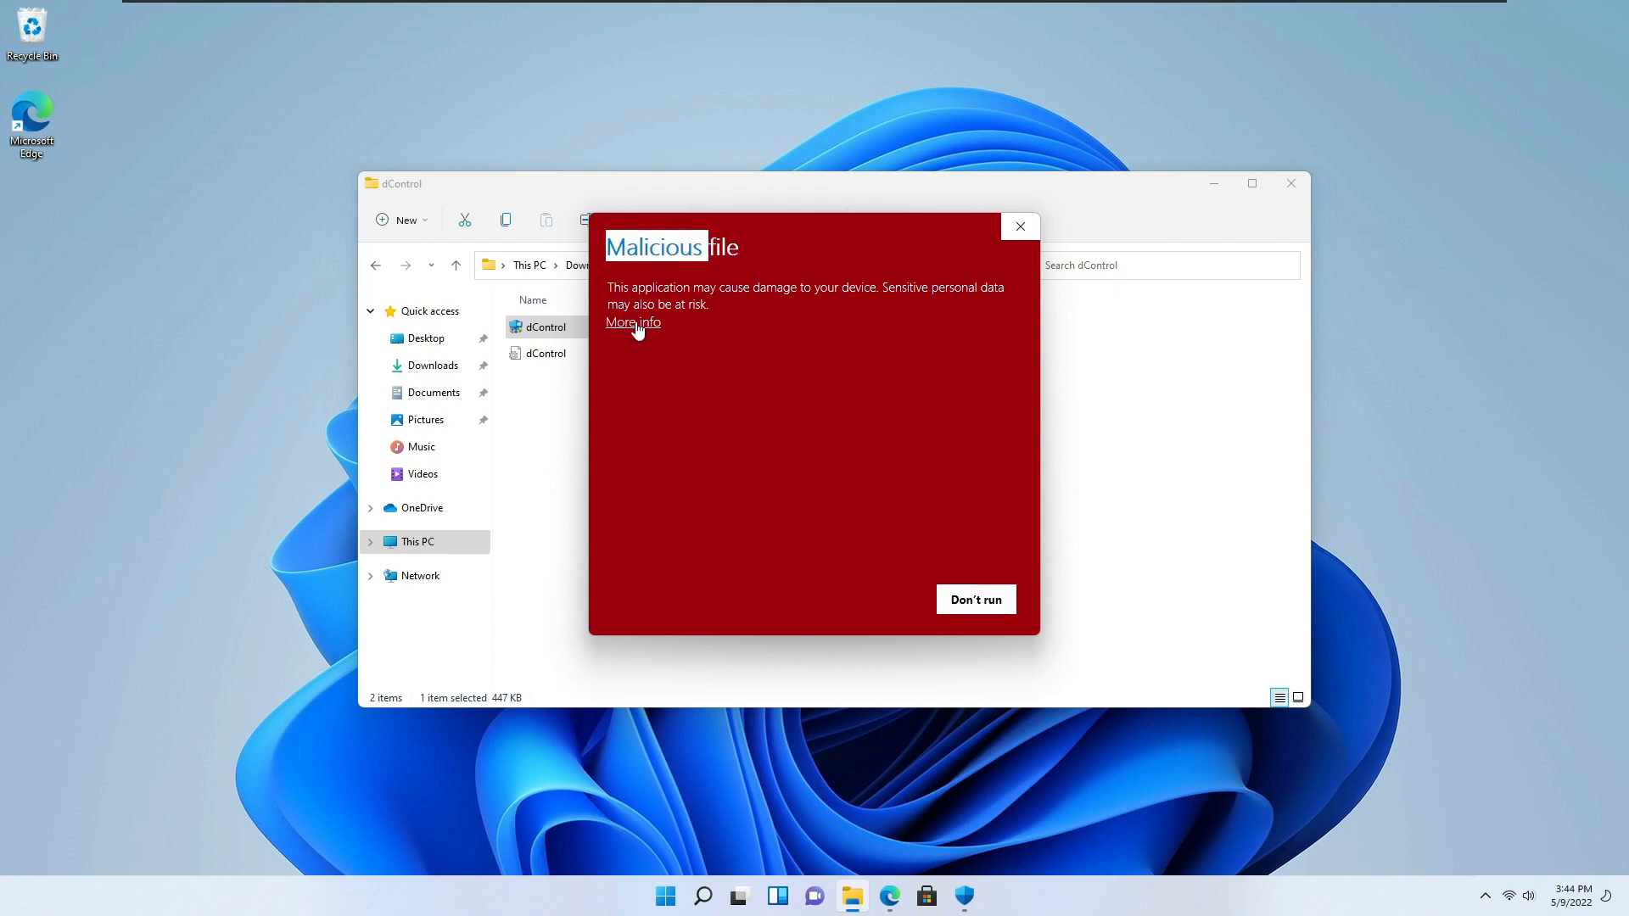
- Run dControl anyway past the malicious-file warning and approve the UAC prompt
left_click(631, 323)
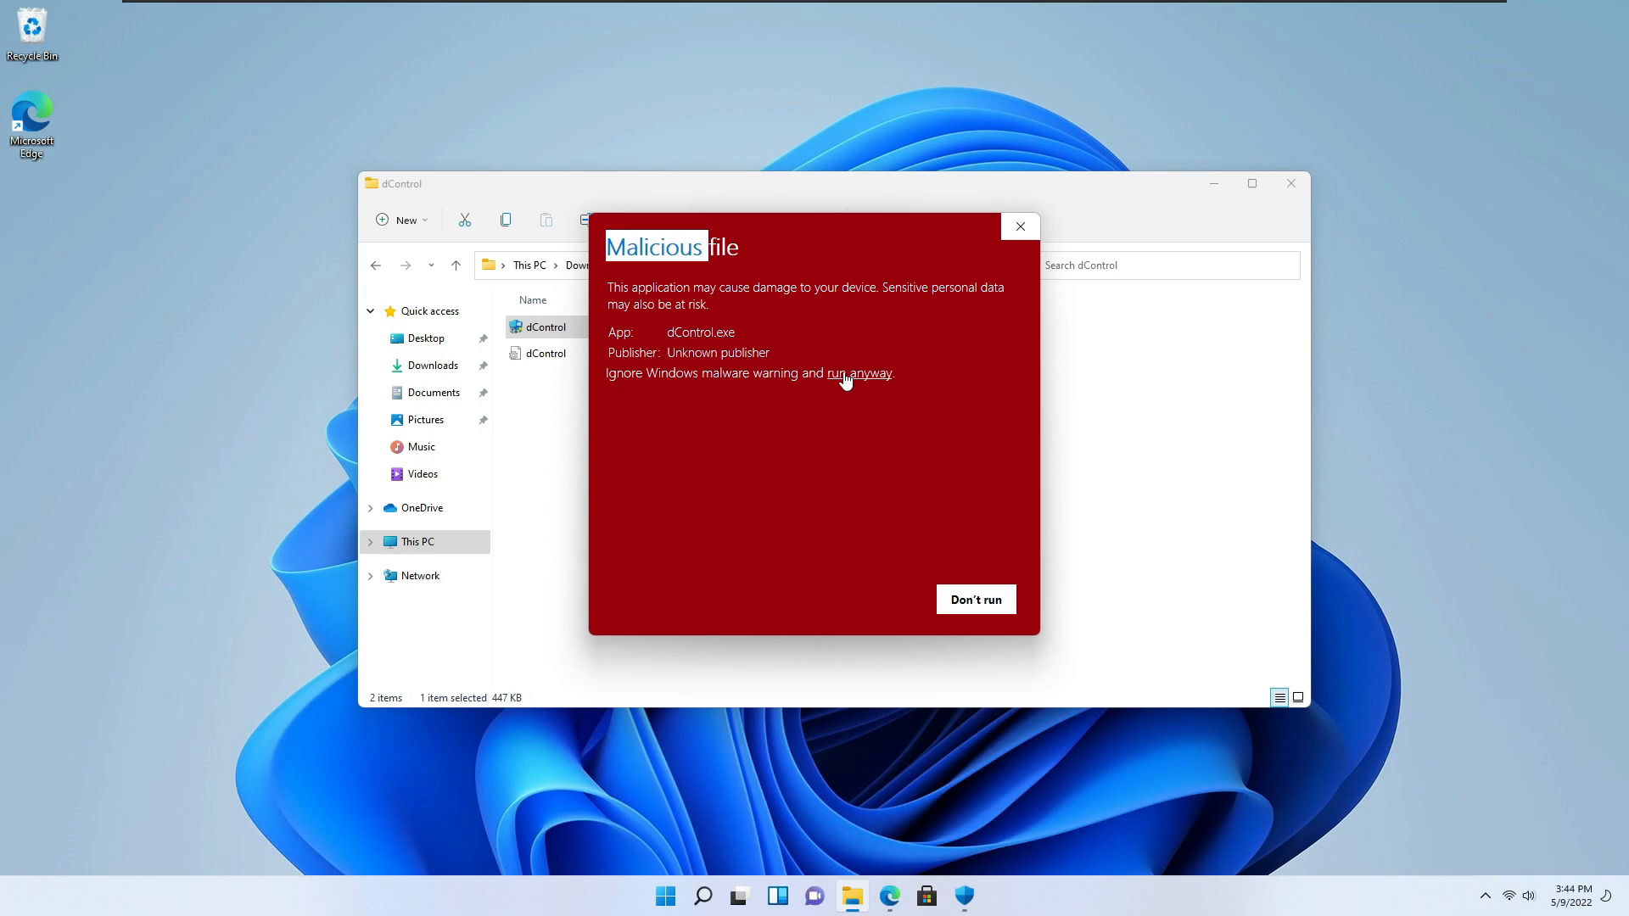
left_click(859, 373)
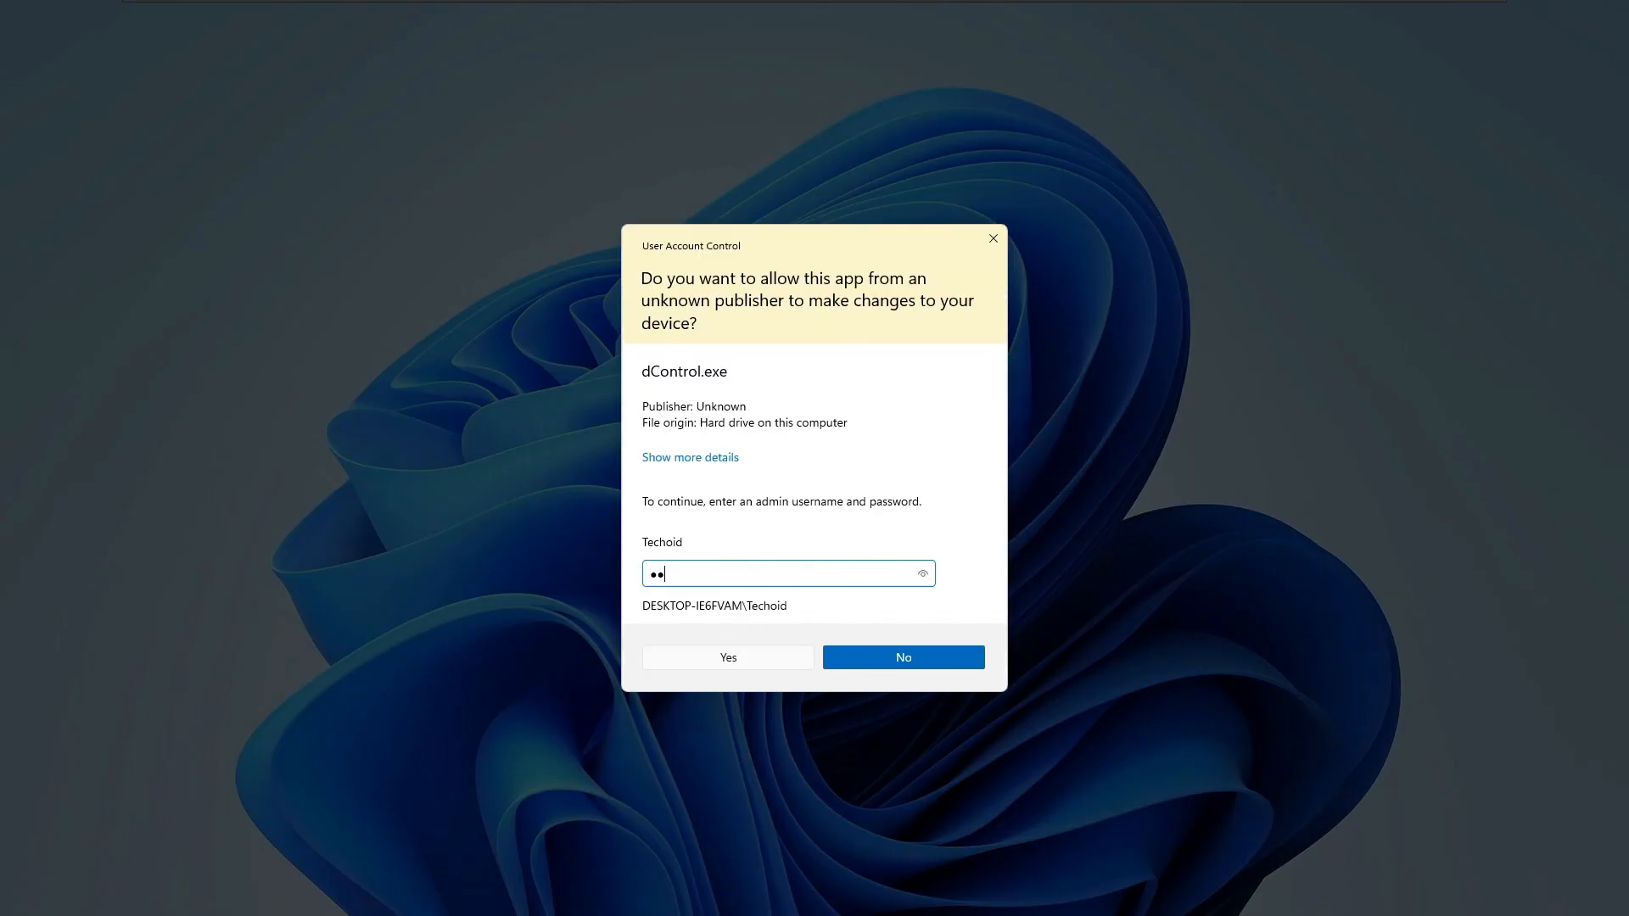
left_click(728, 658)
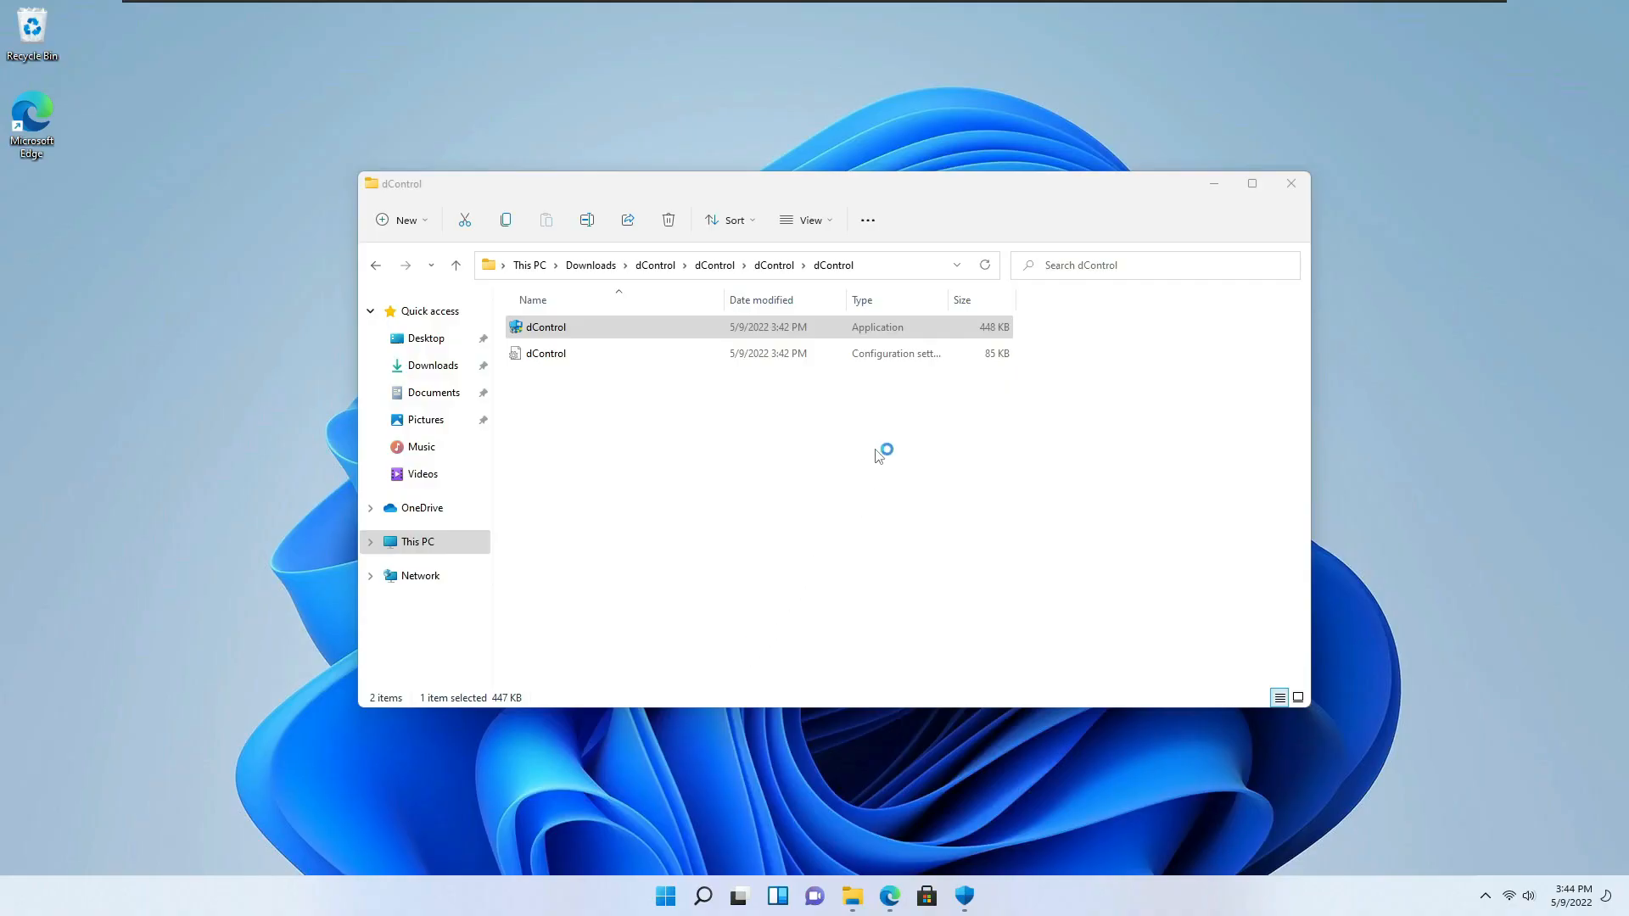
- Bring Defender Control forward and choose Disable Windows Defender
double_click(547, 328)
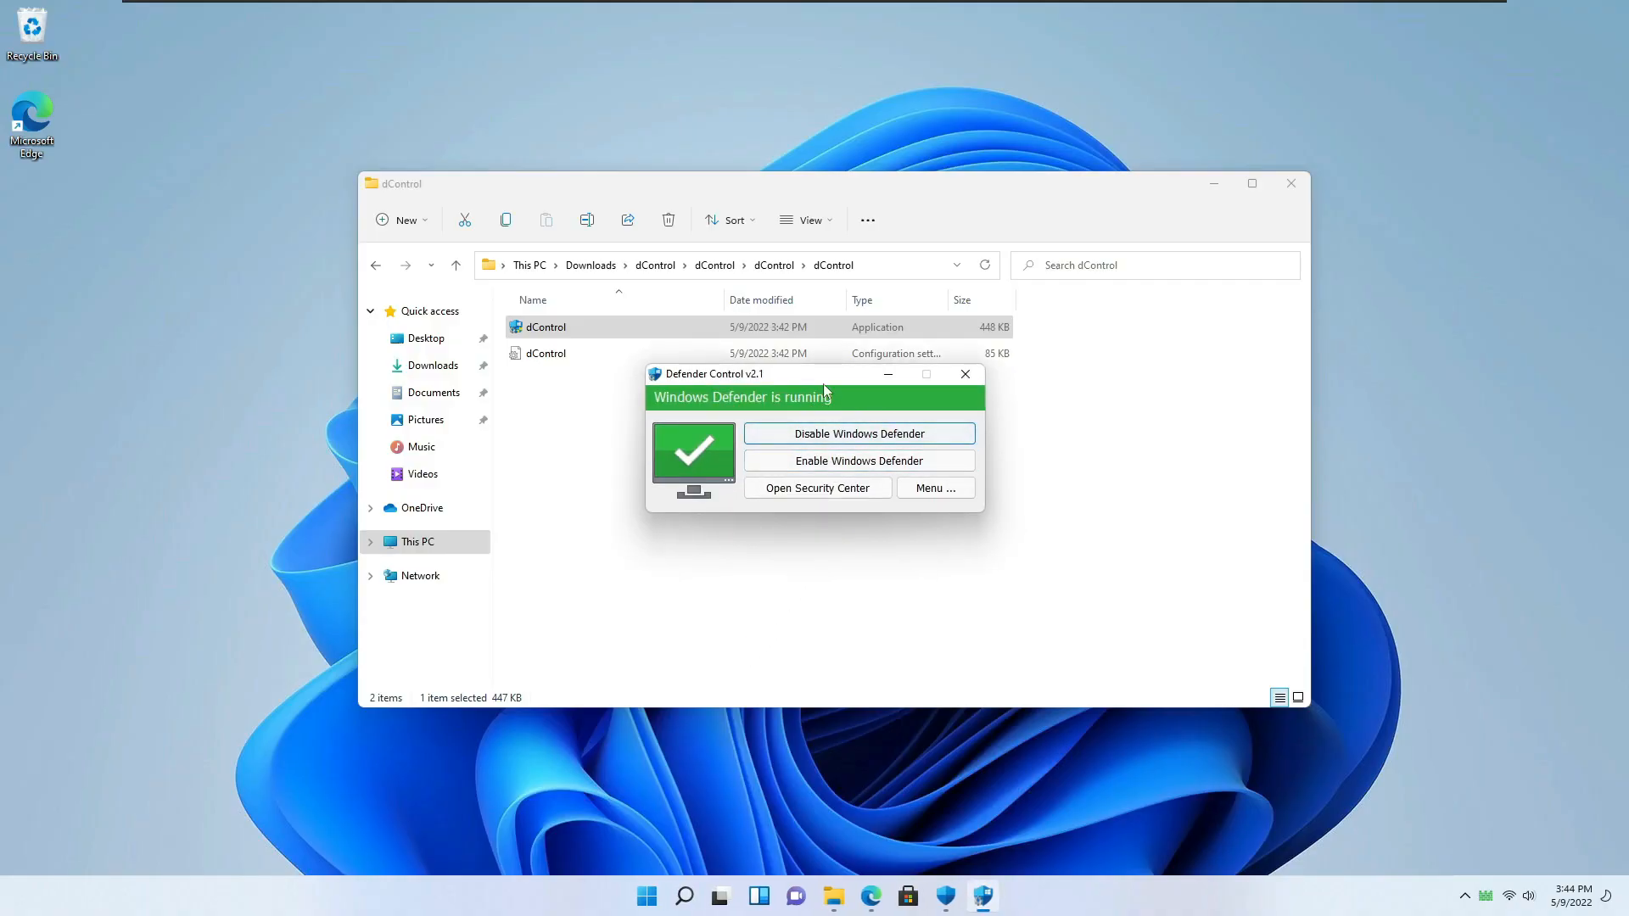
left_click_drag(816, 373, 724, 367)
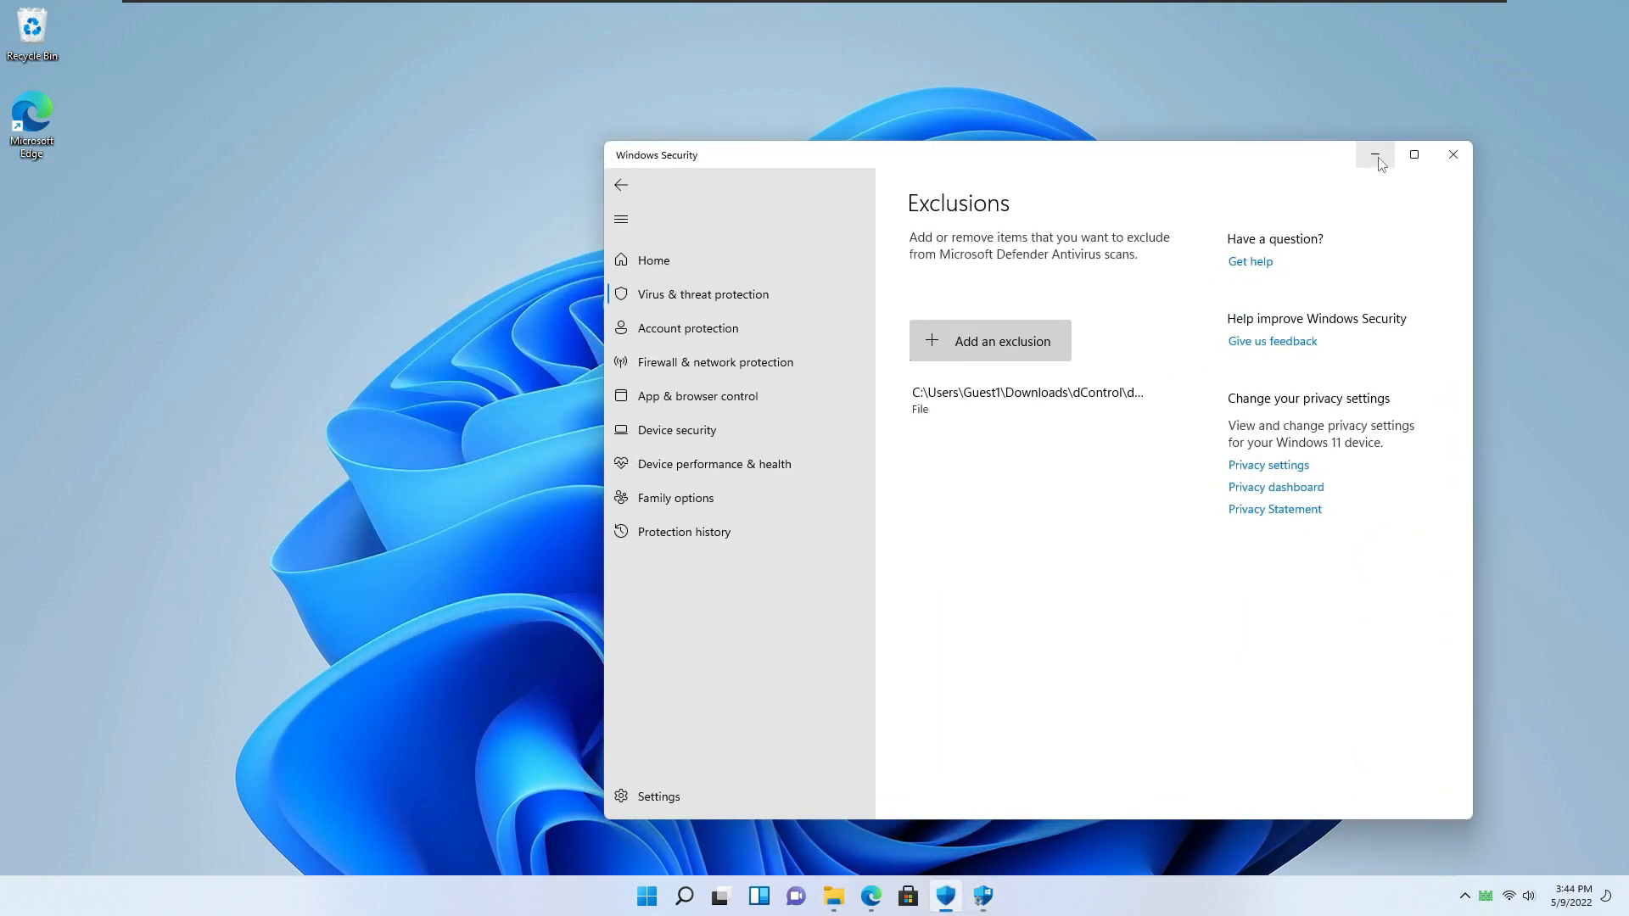
left_click(1375, 154)
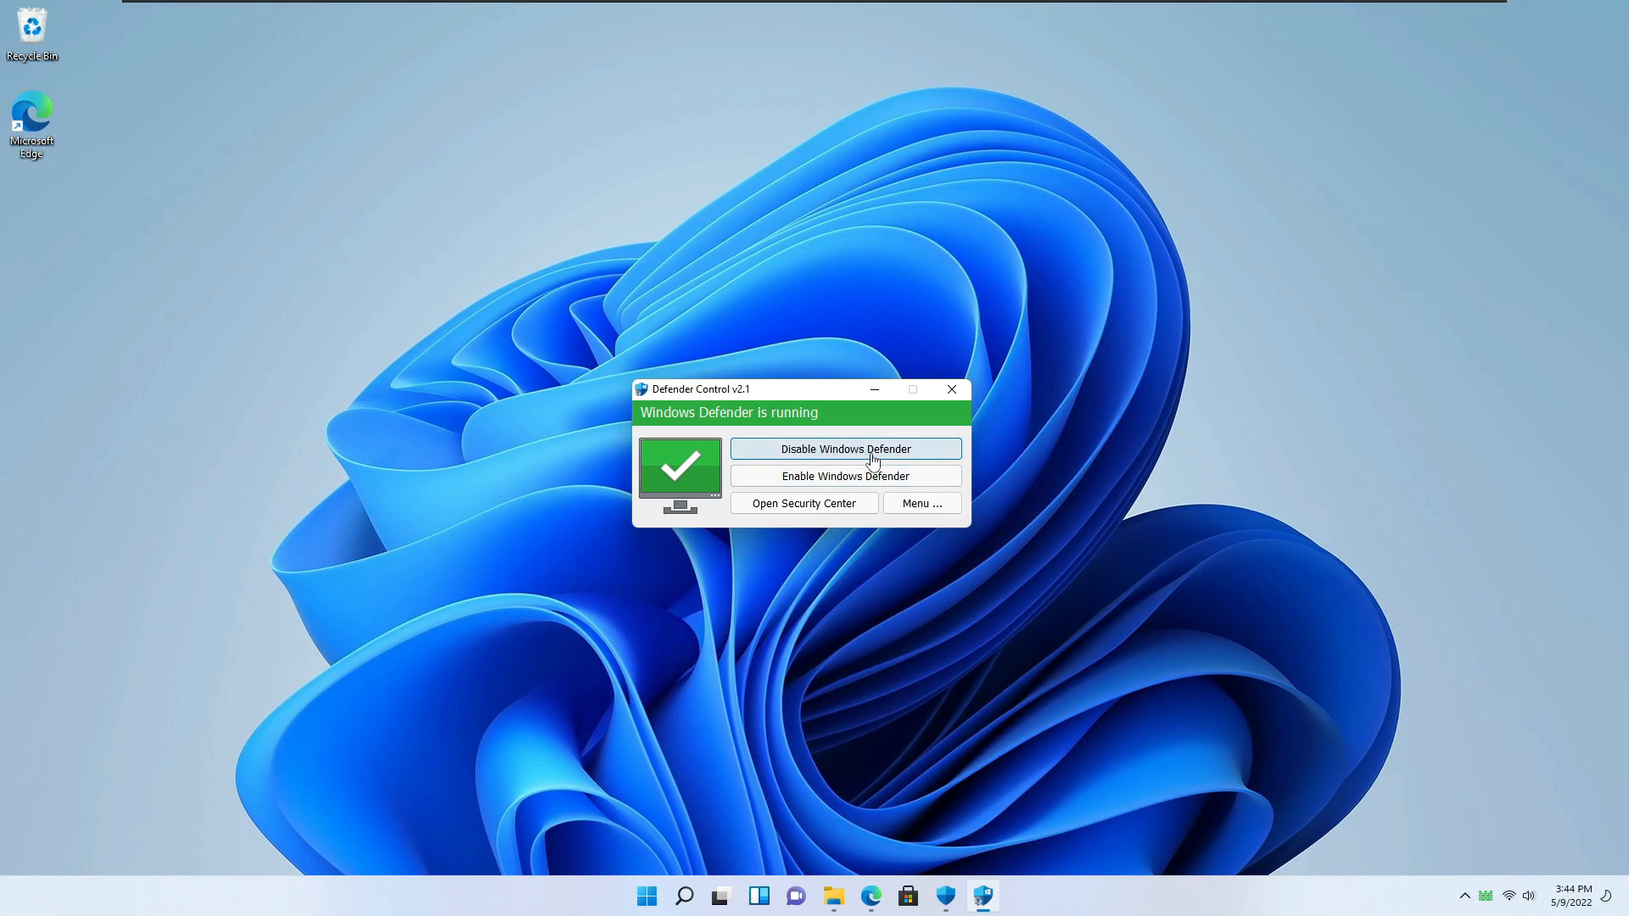
left_click(845, 448)
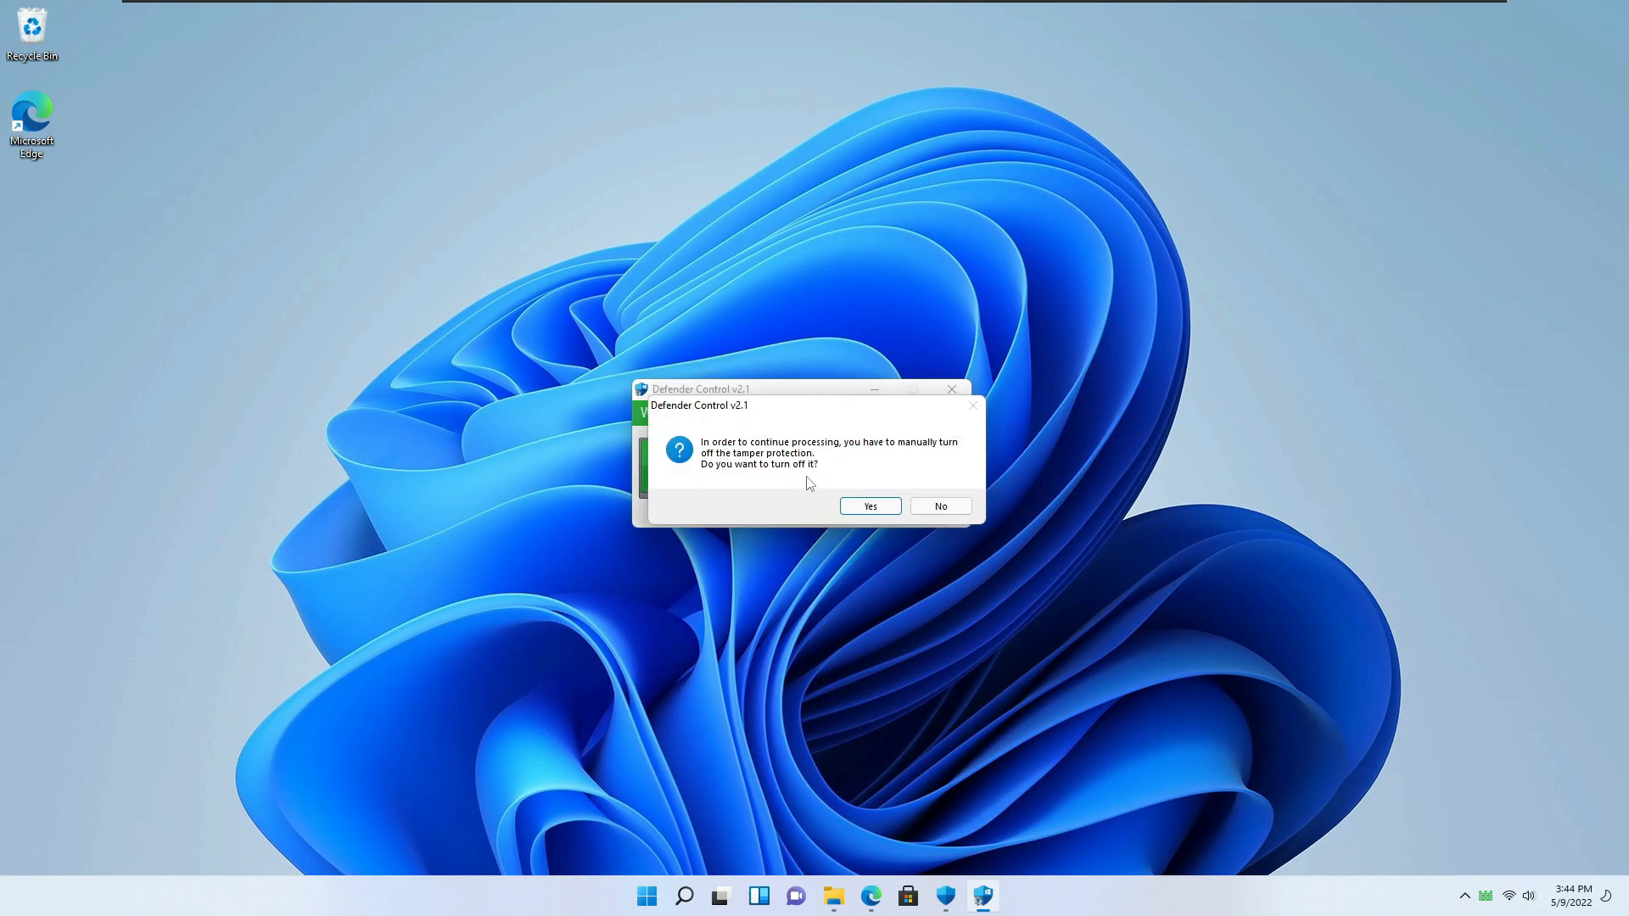
mouse_move(787, 495)
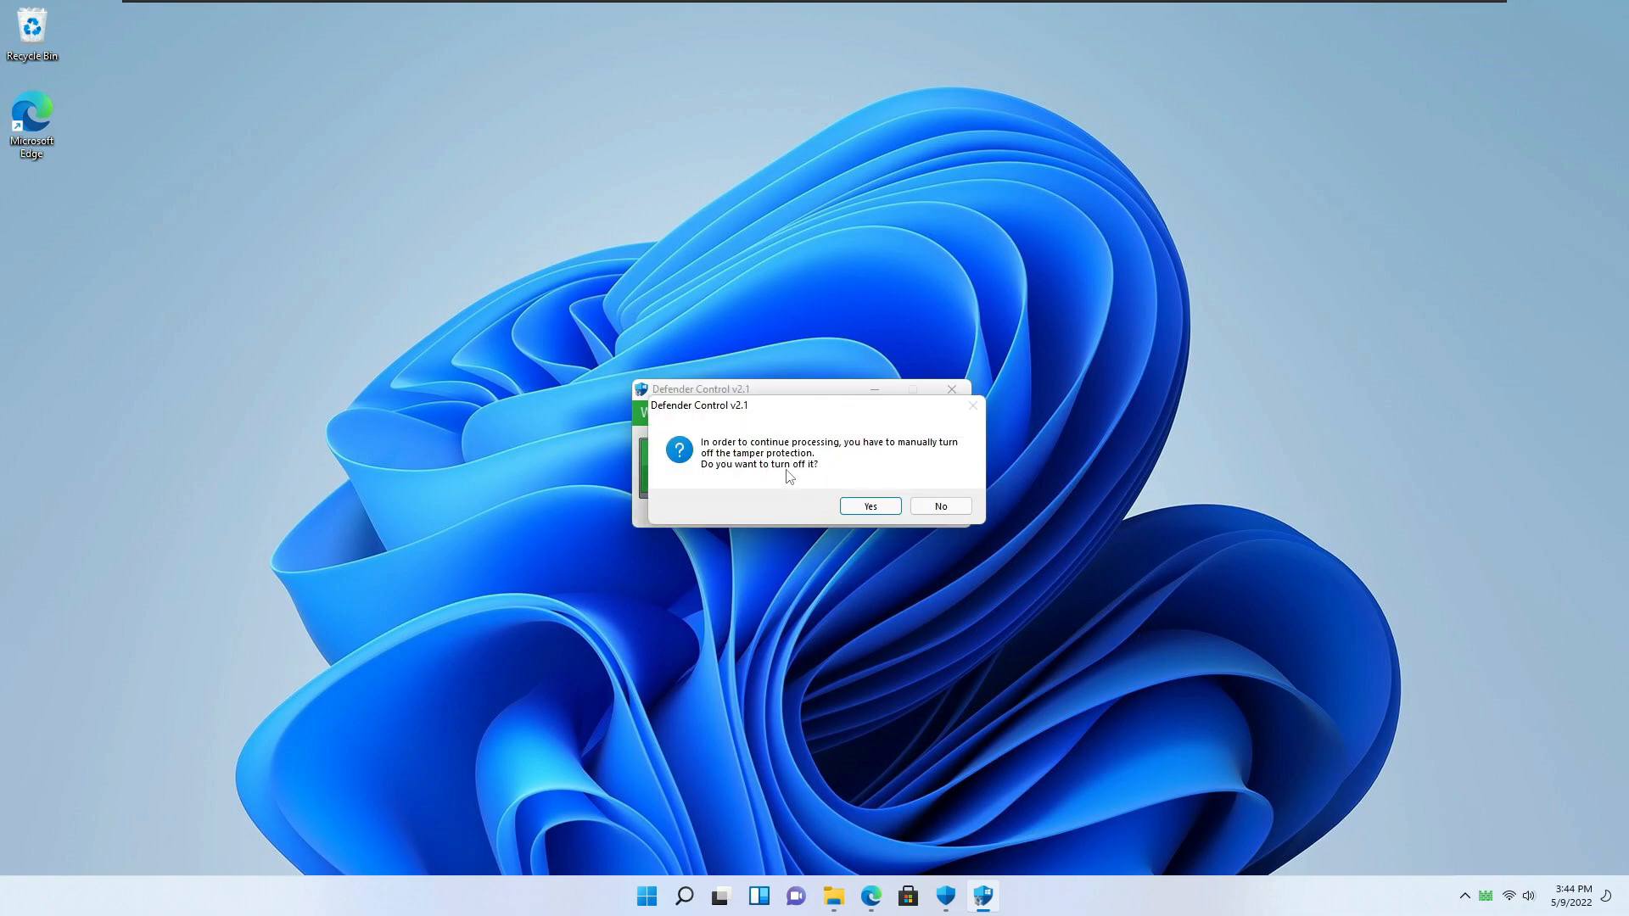
- Agree to the tamper prompt, switch Tamper Protection off and approve the UAC prompt
left_click(870, 505)
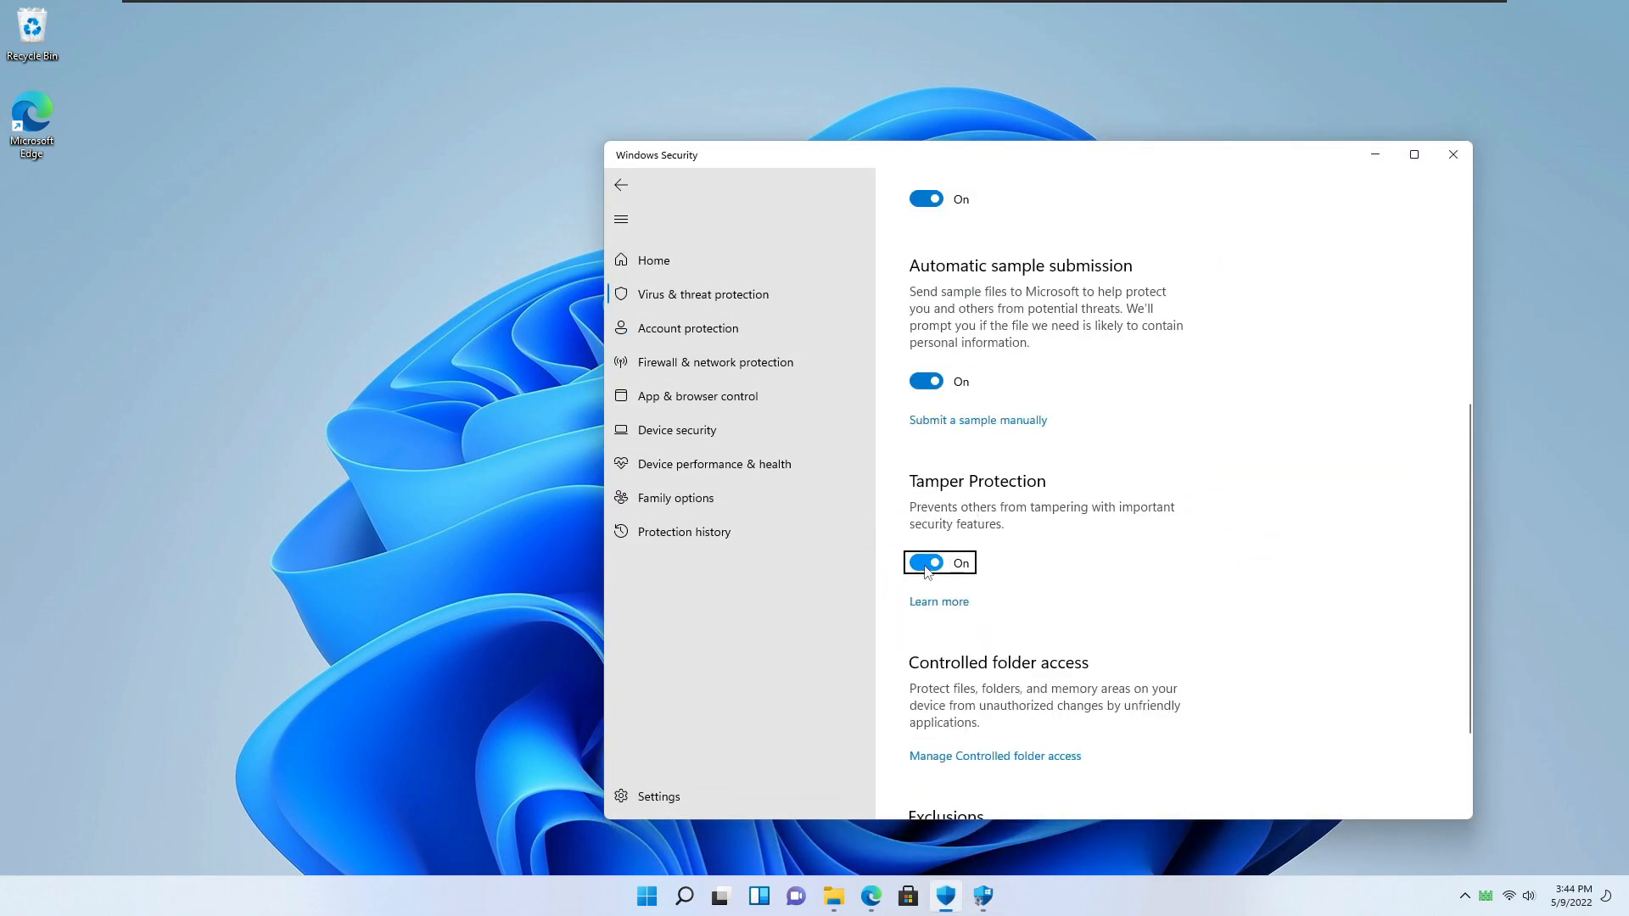
left_click(926, 562)
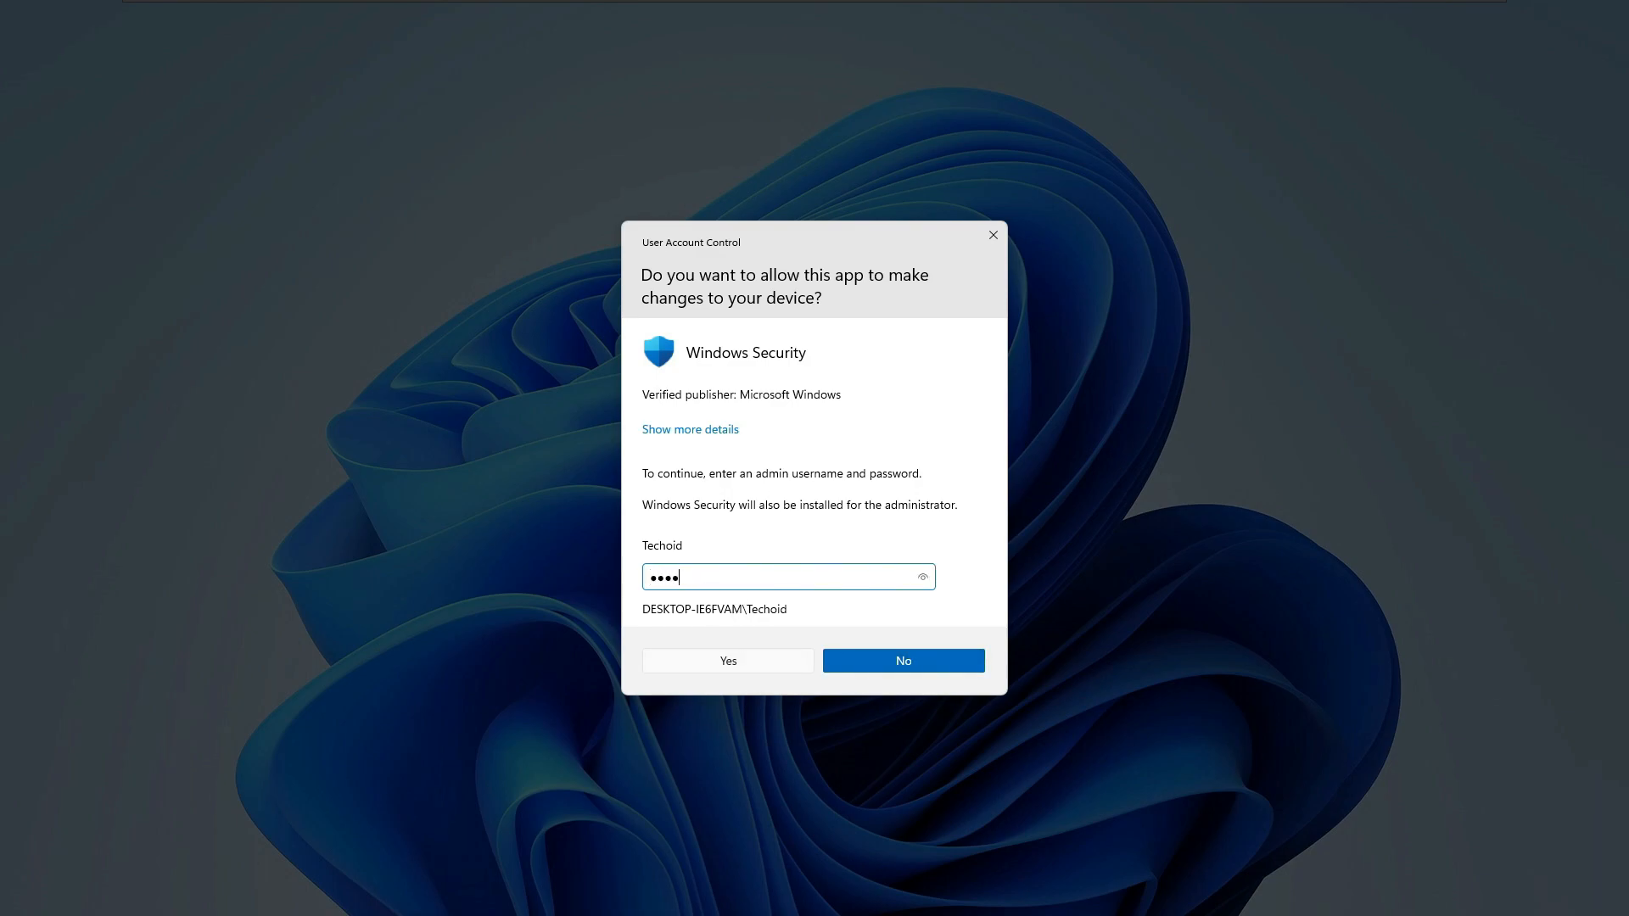
left_click(728, 660)
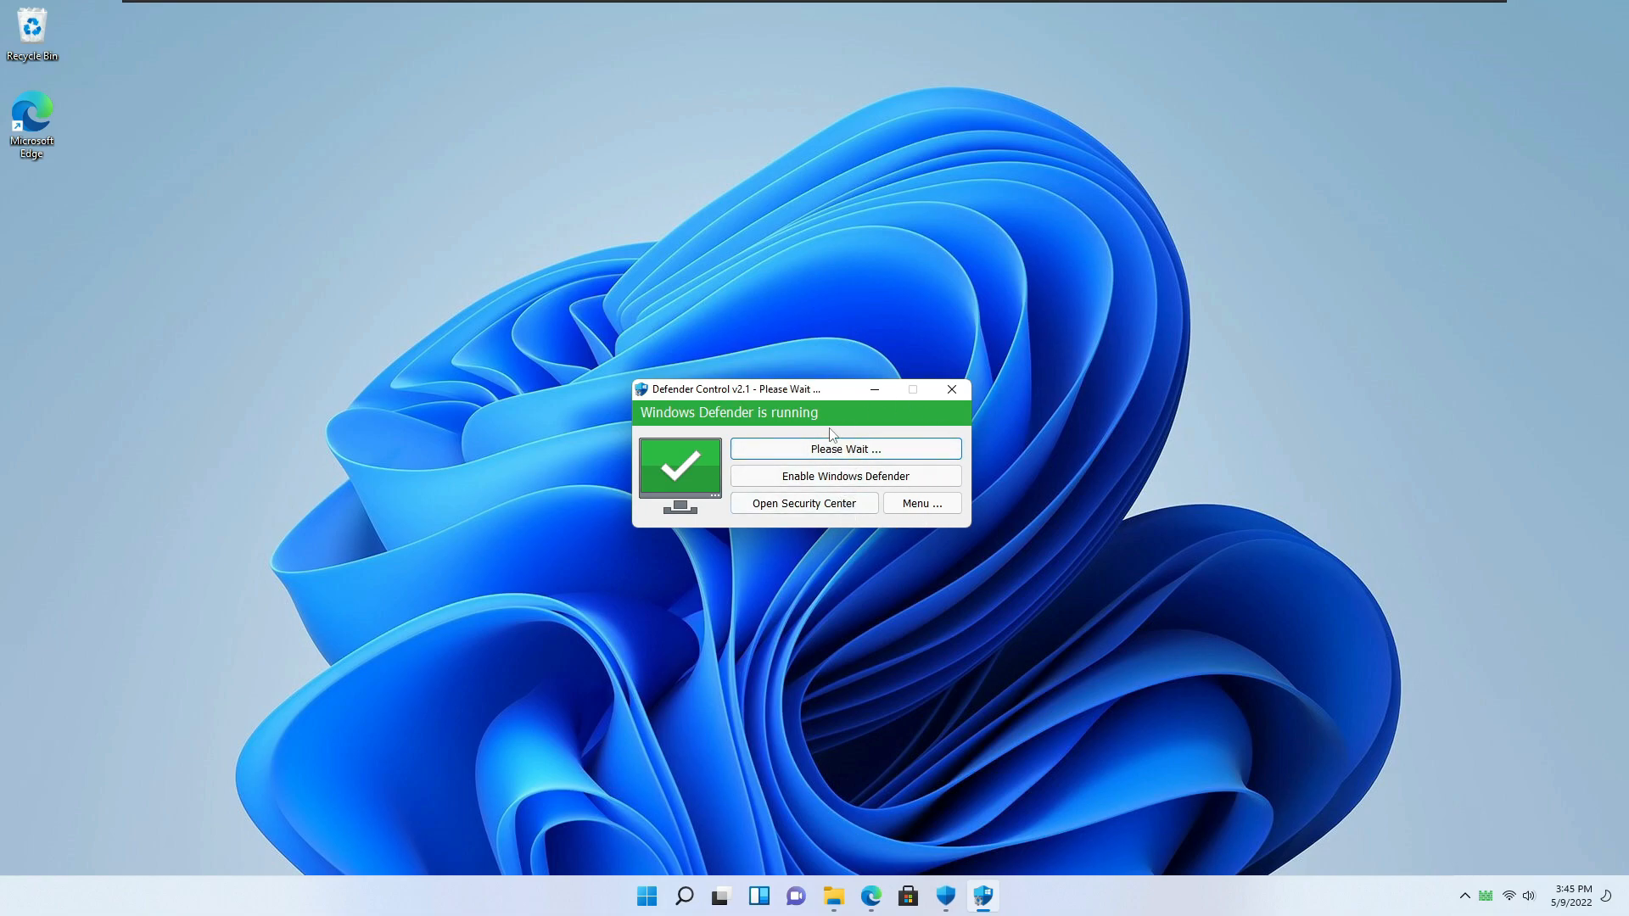
mouse_move(939, 652)
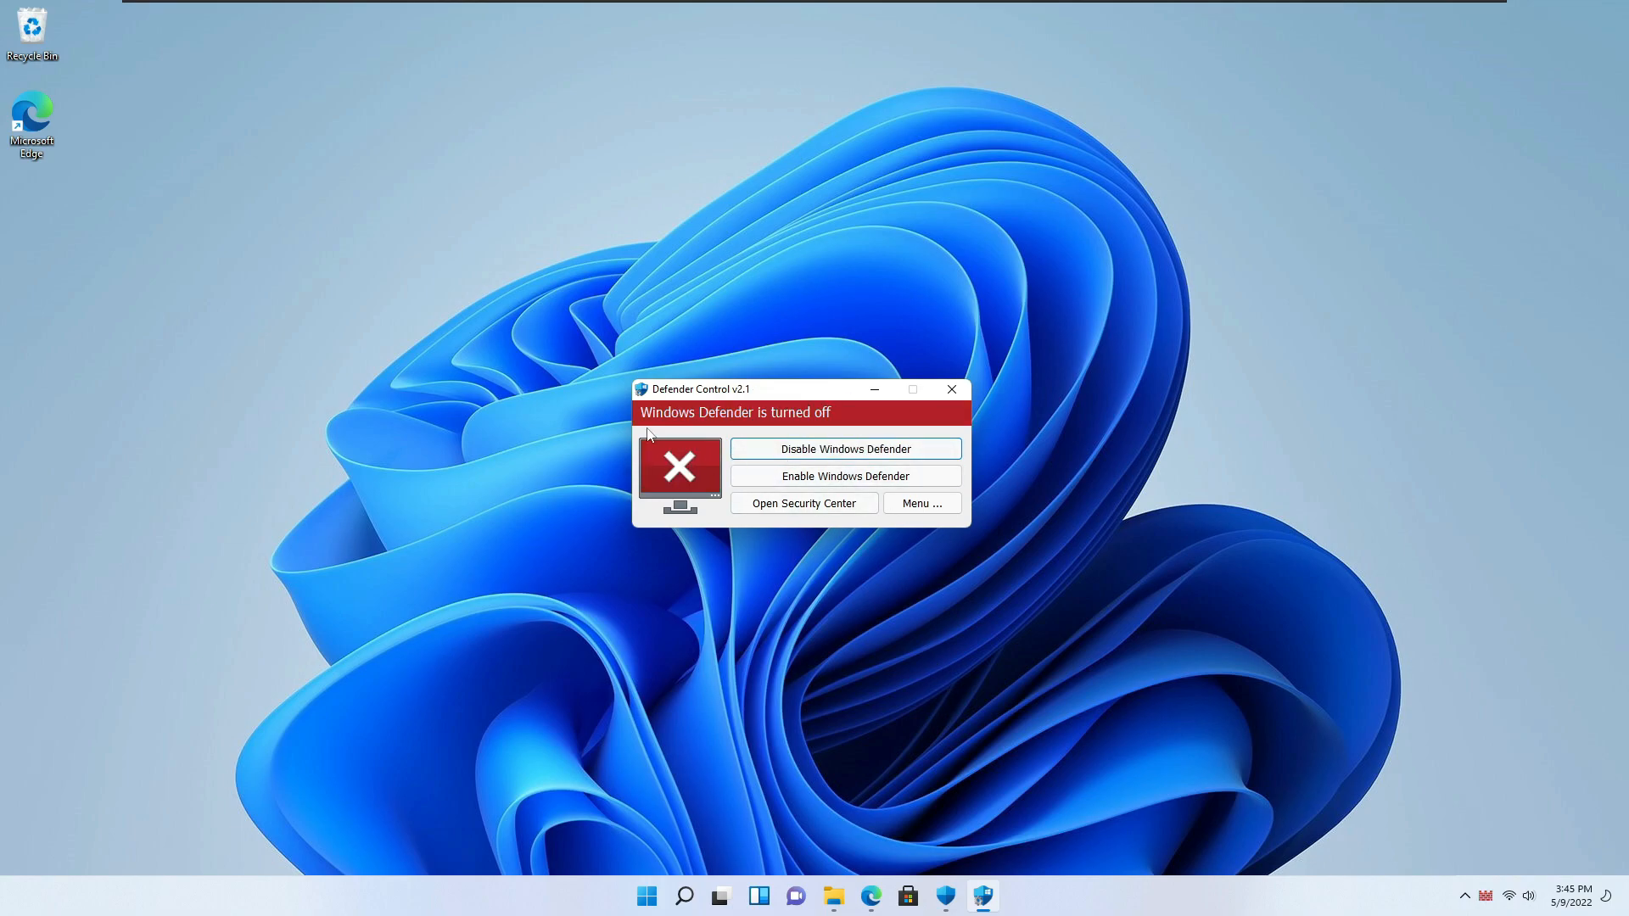
mouse_move(854, 444)
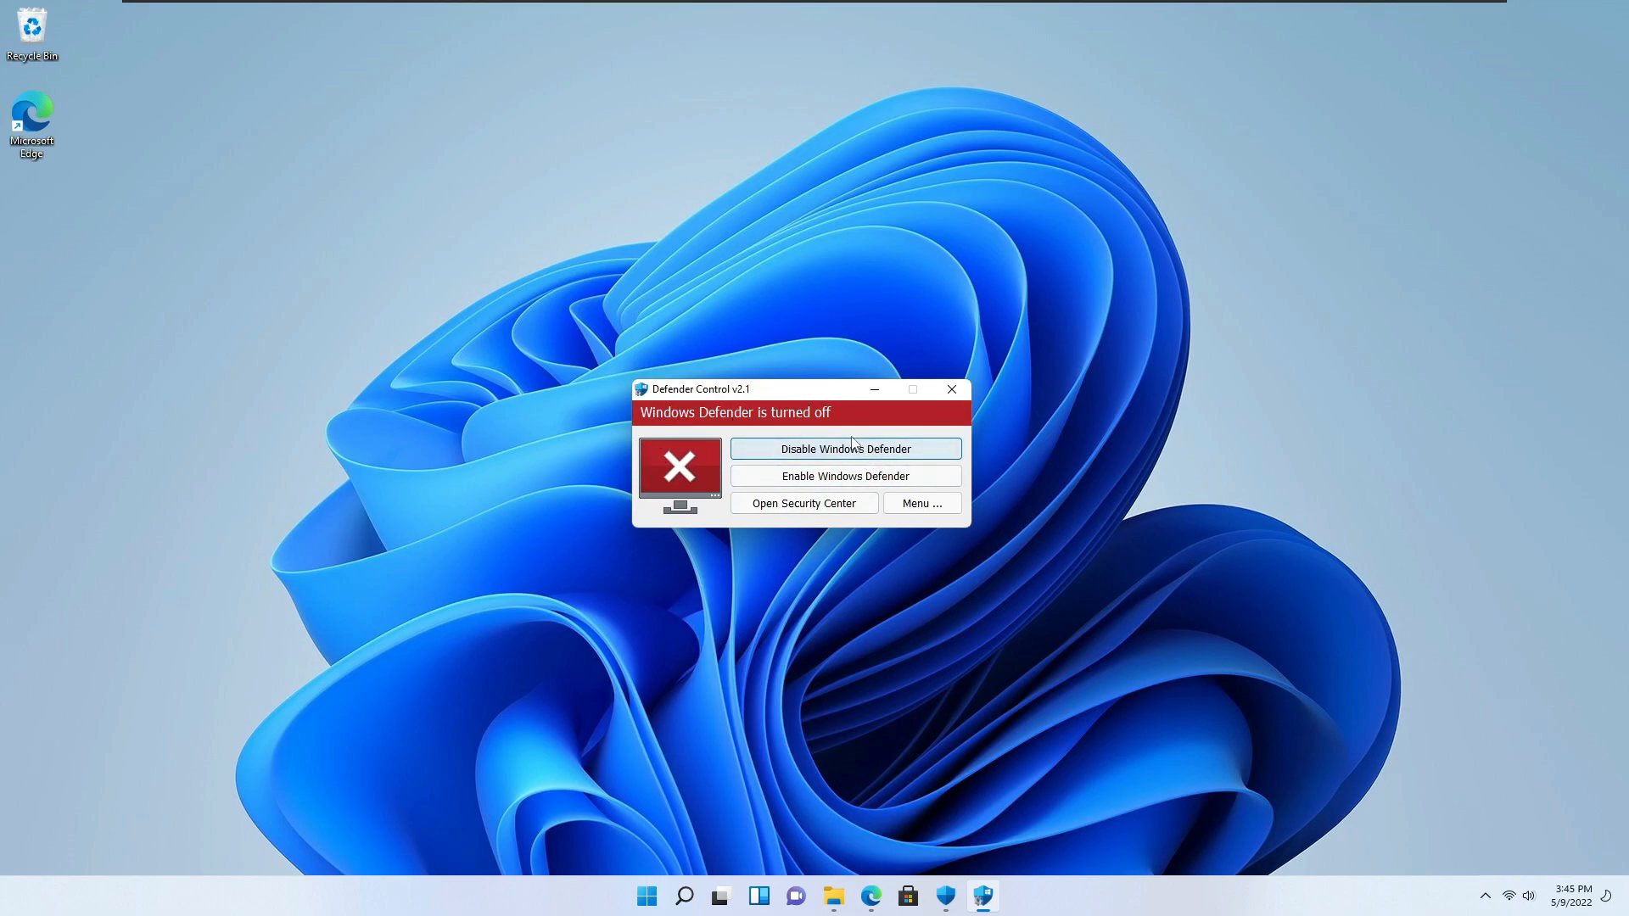
- Find Windows Defender from Start and confirm virus and threat protection reports no active antivirus provider
type("defede")
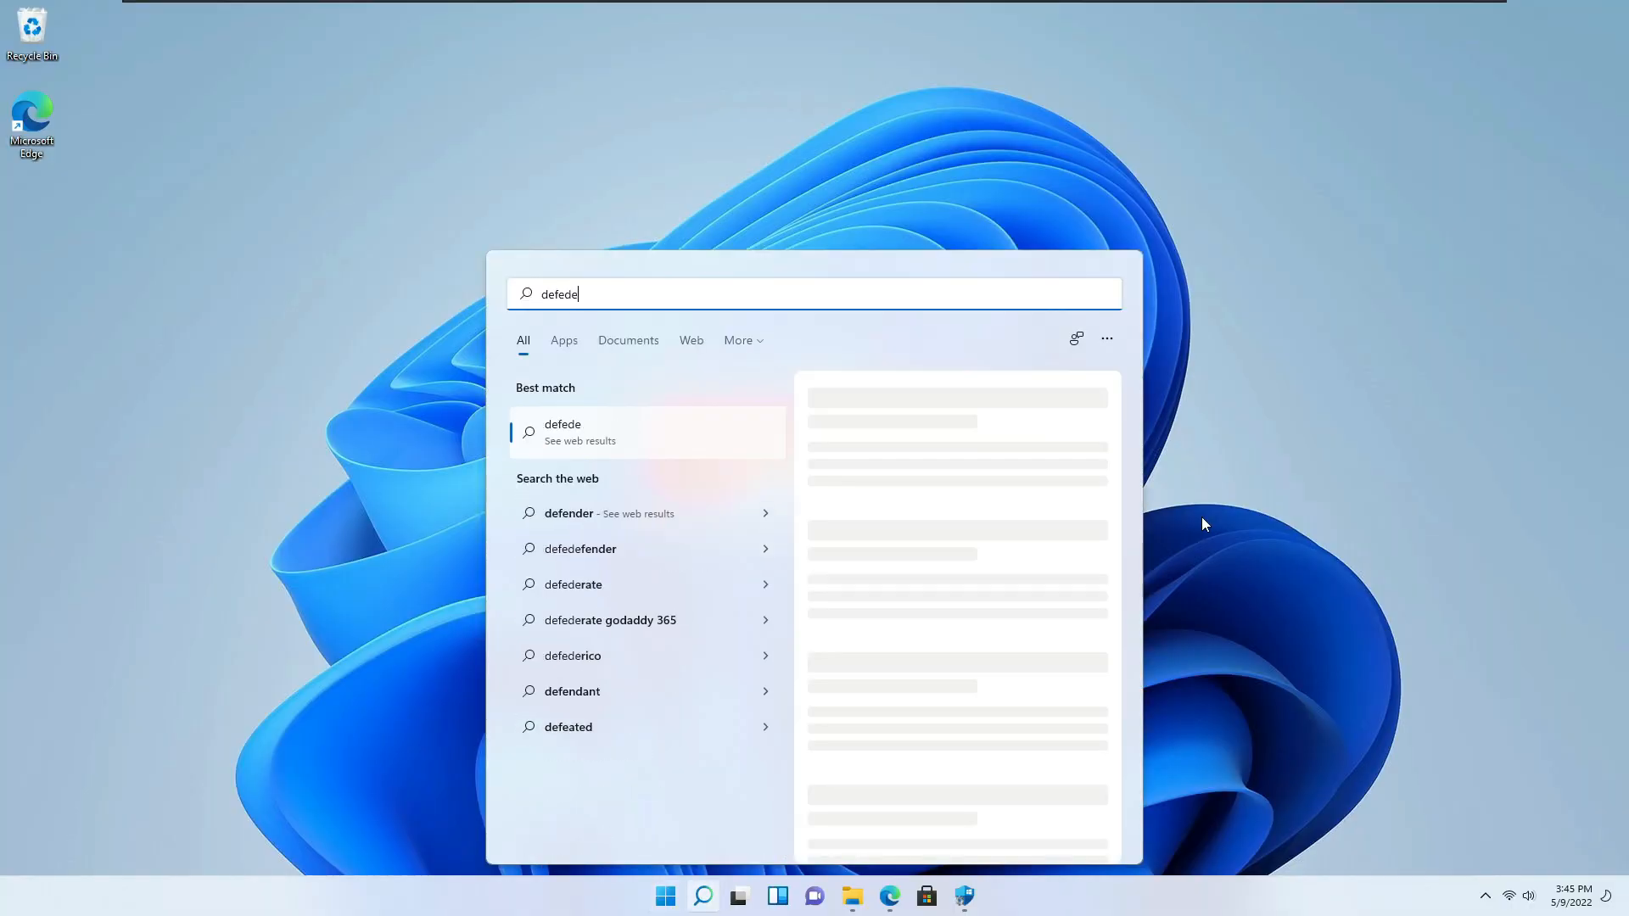
left_click(579, 432)
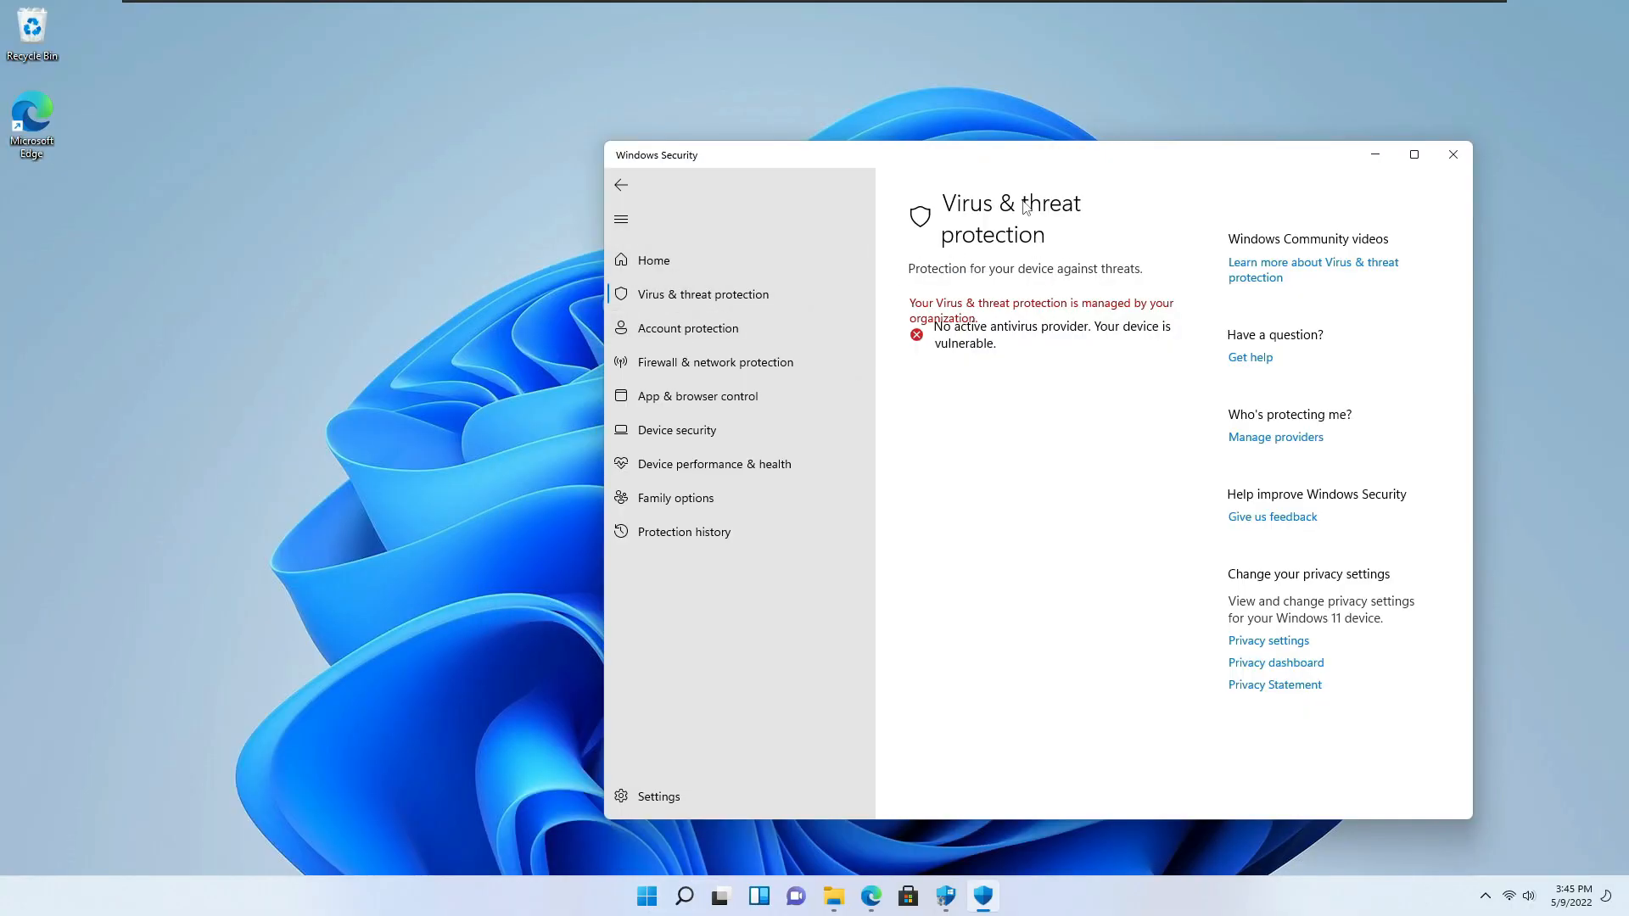
mouse_move(1026, 309)
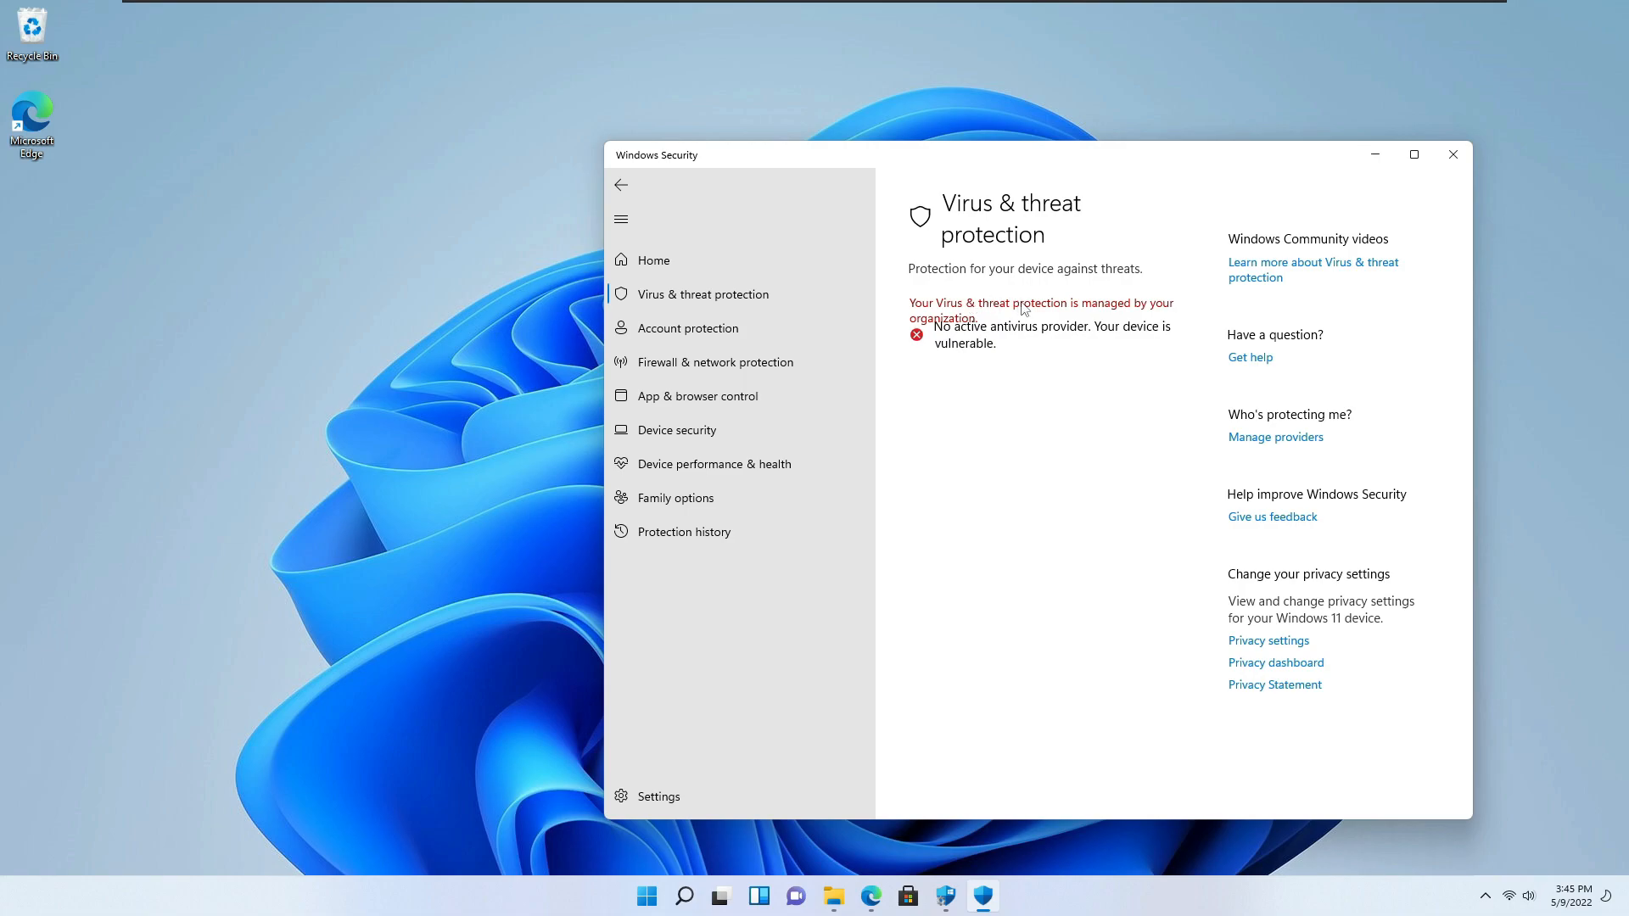
mouse_move(947, 336)
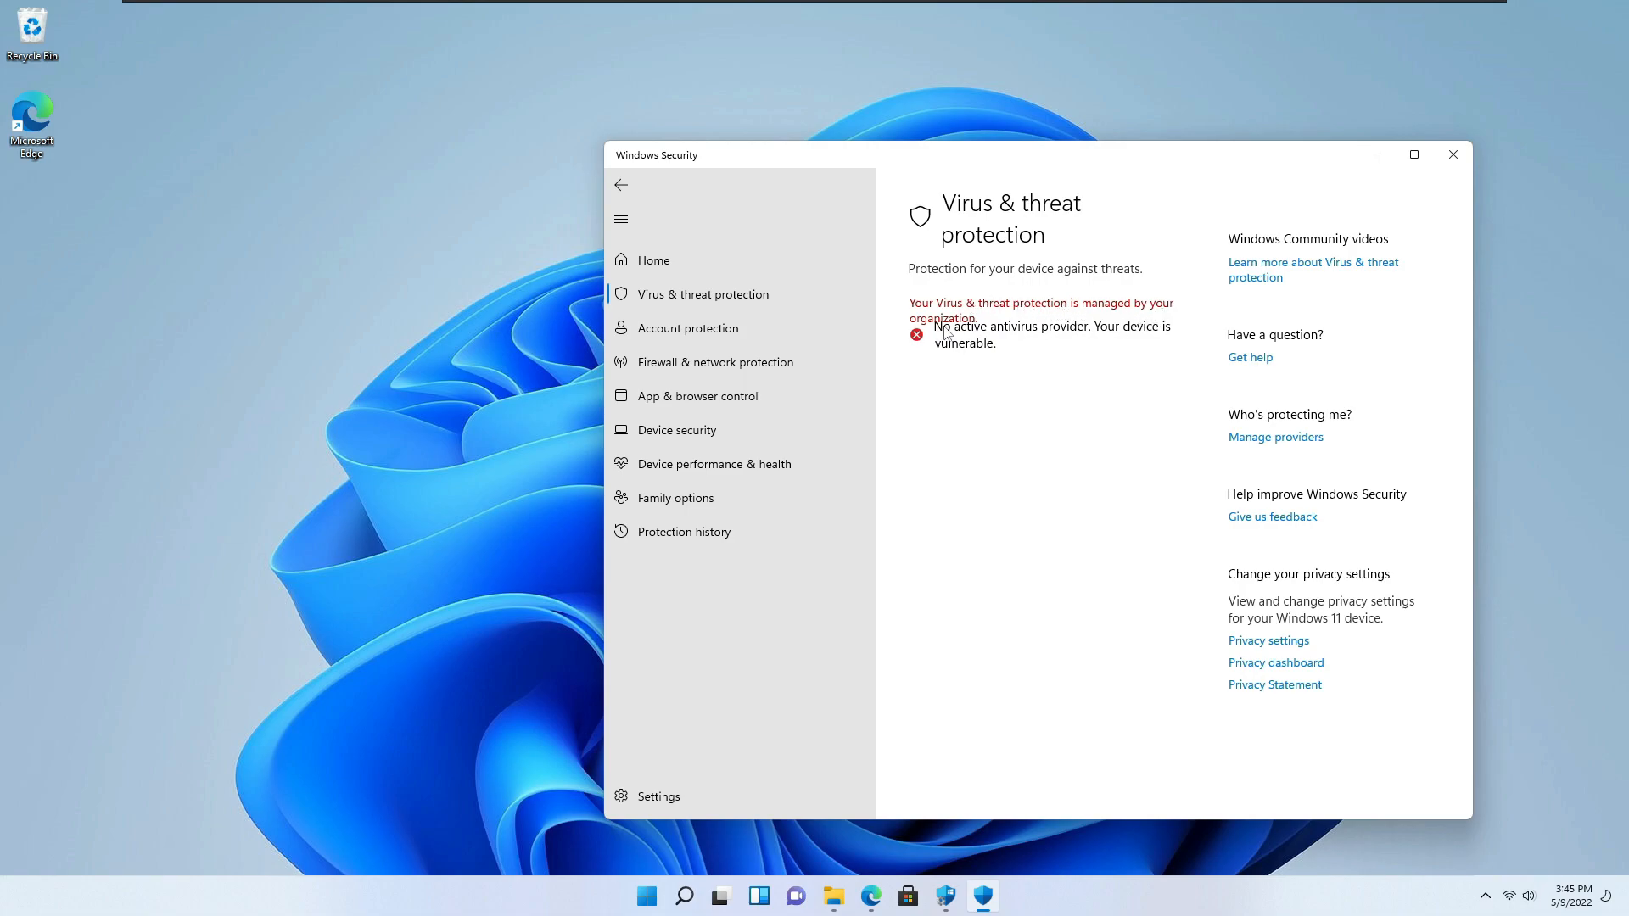
left_click(1414, 153)
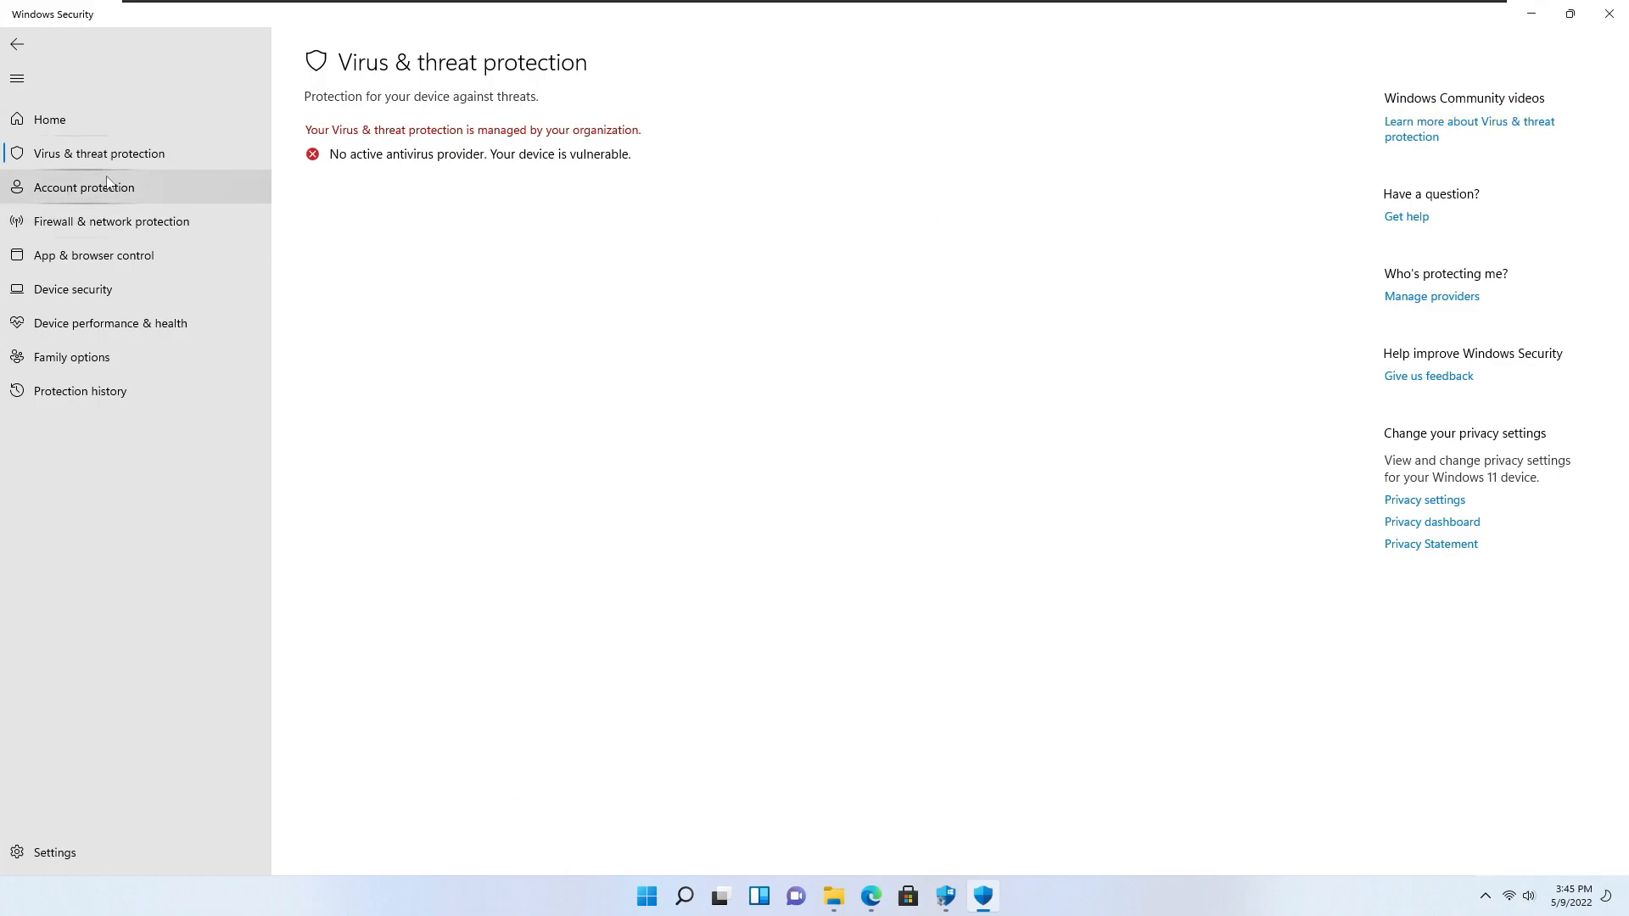
left_click(49, 119)
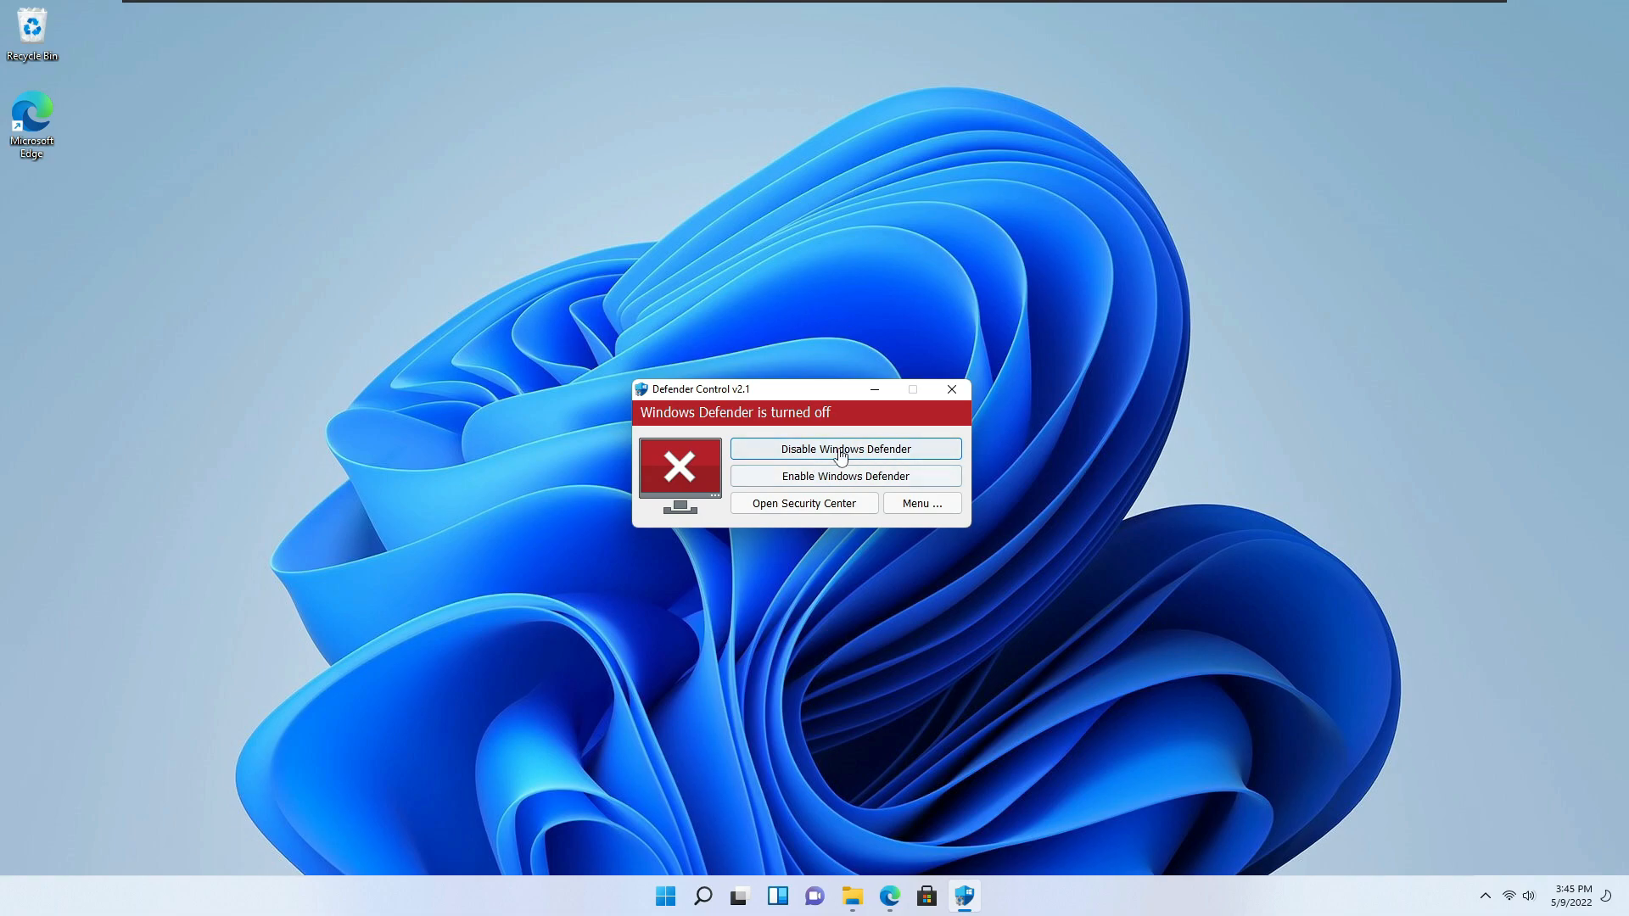
mouse_move(867, 479)
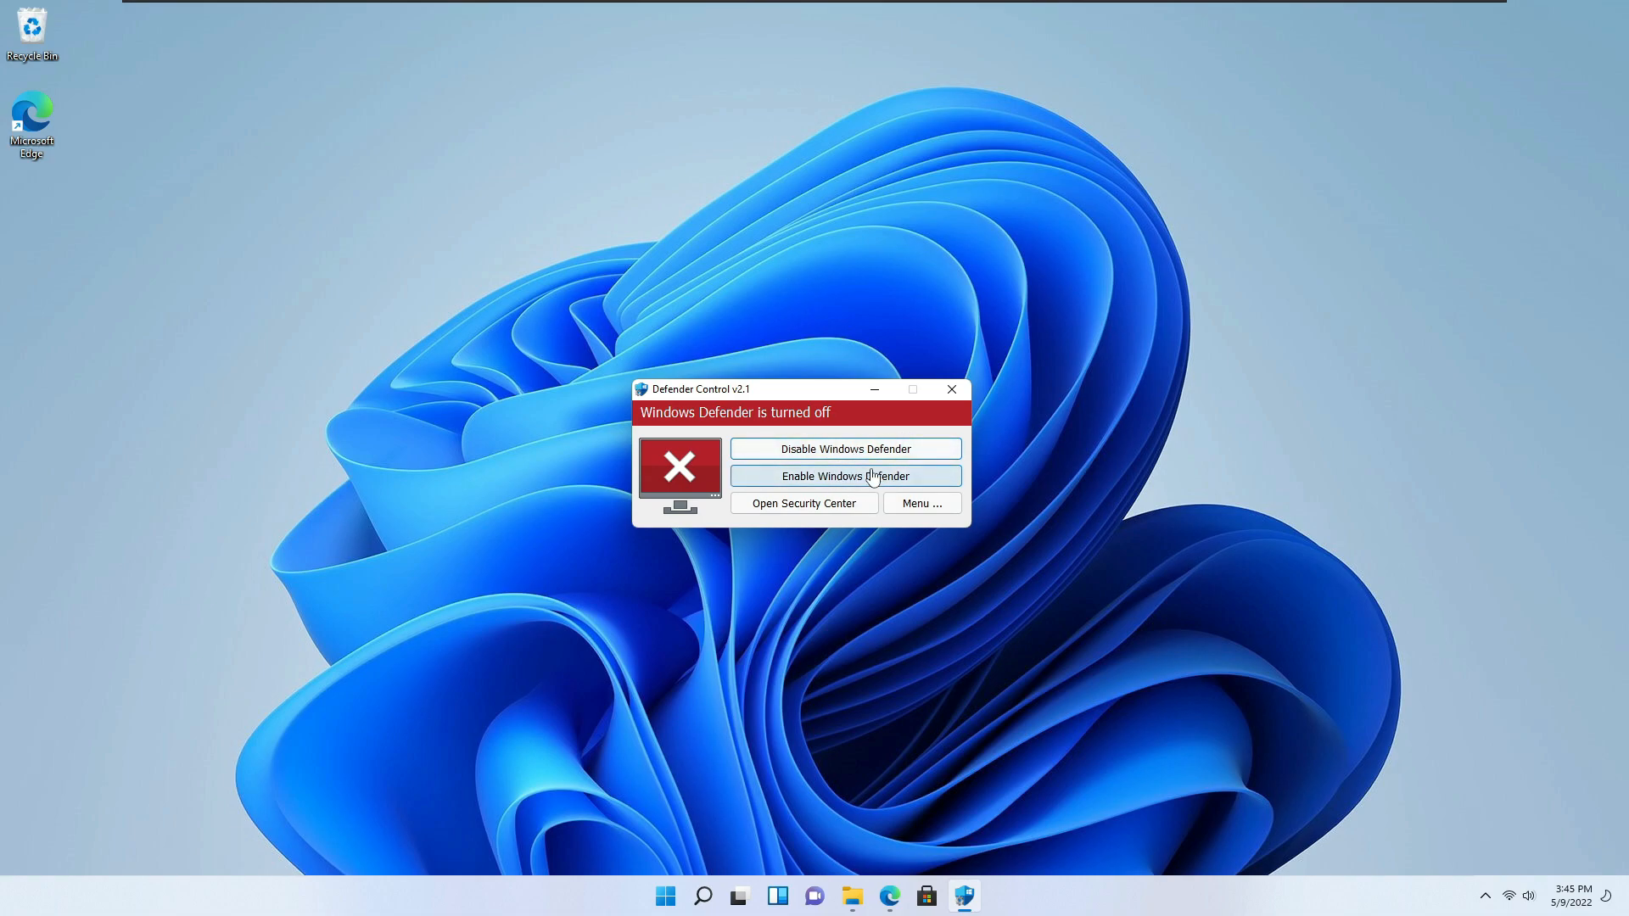